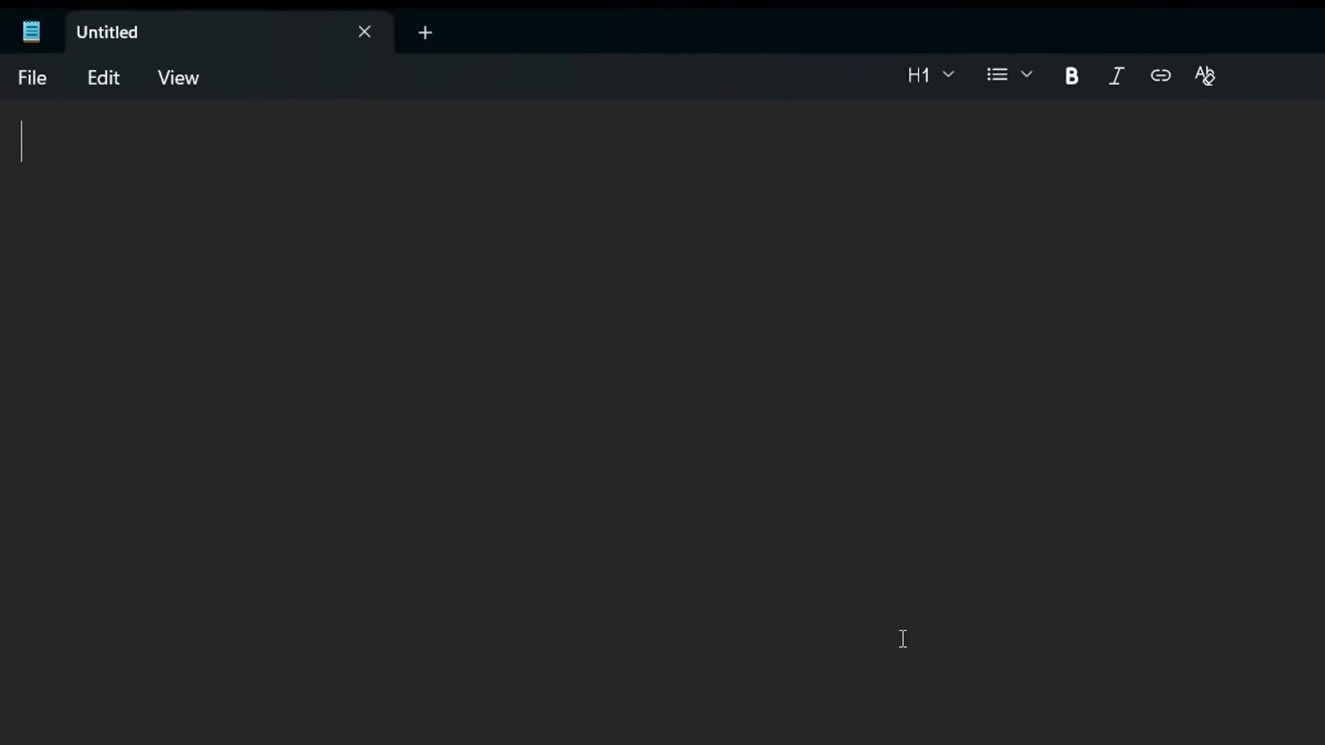
# Step: Enter the line 'Plain text!' and apply bold formatting to it
pyautogui.write('Plain text')
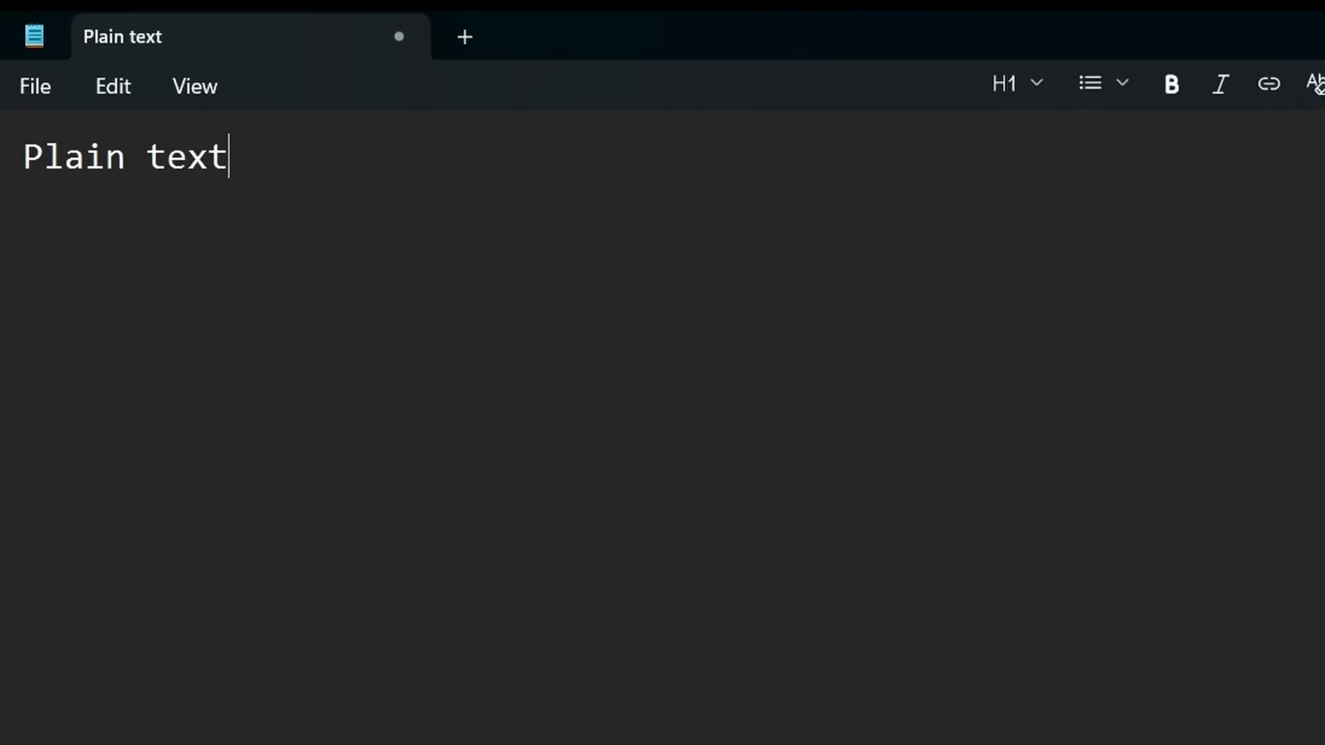
pyautogui.write('!')
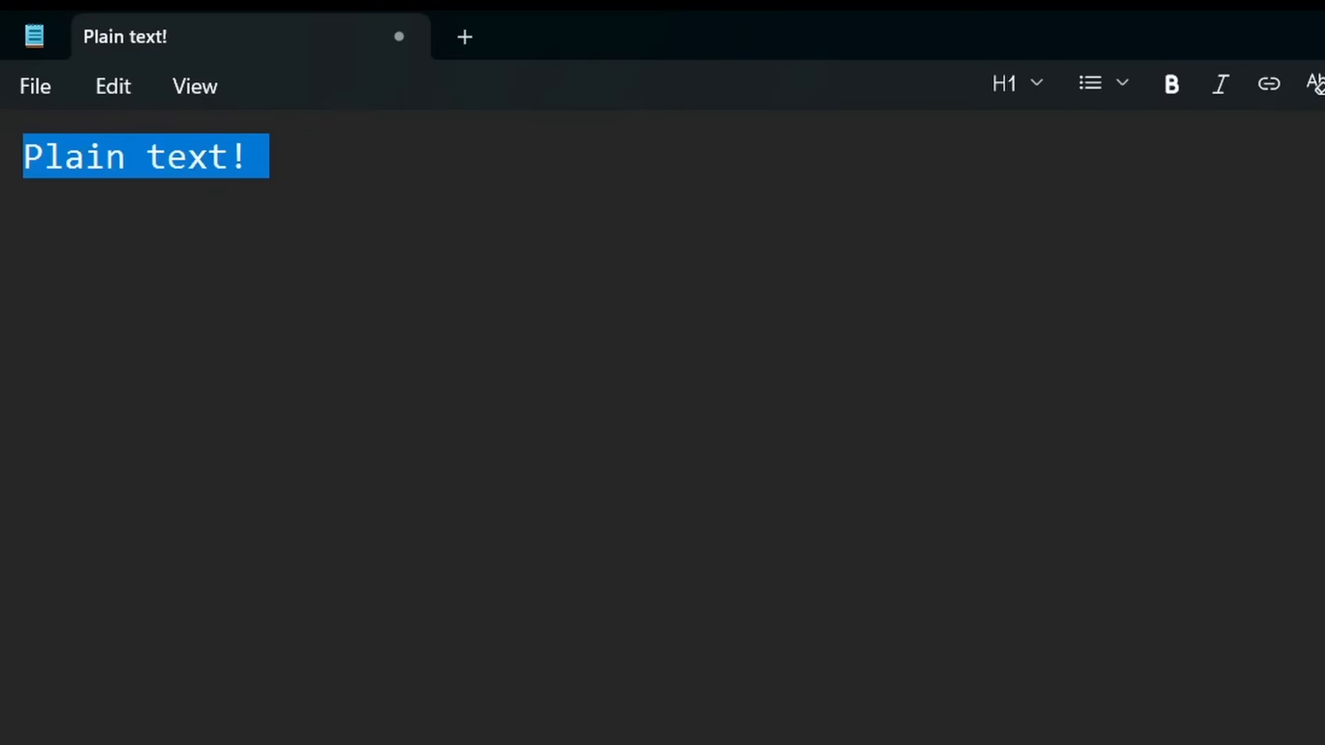
pyautogui.moveTo(1230, 211)
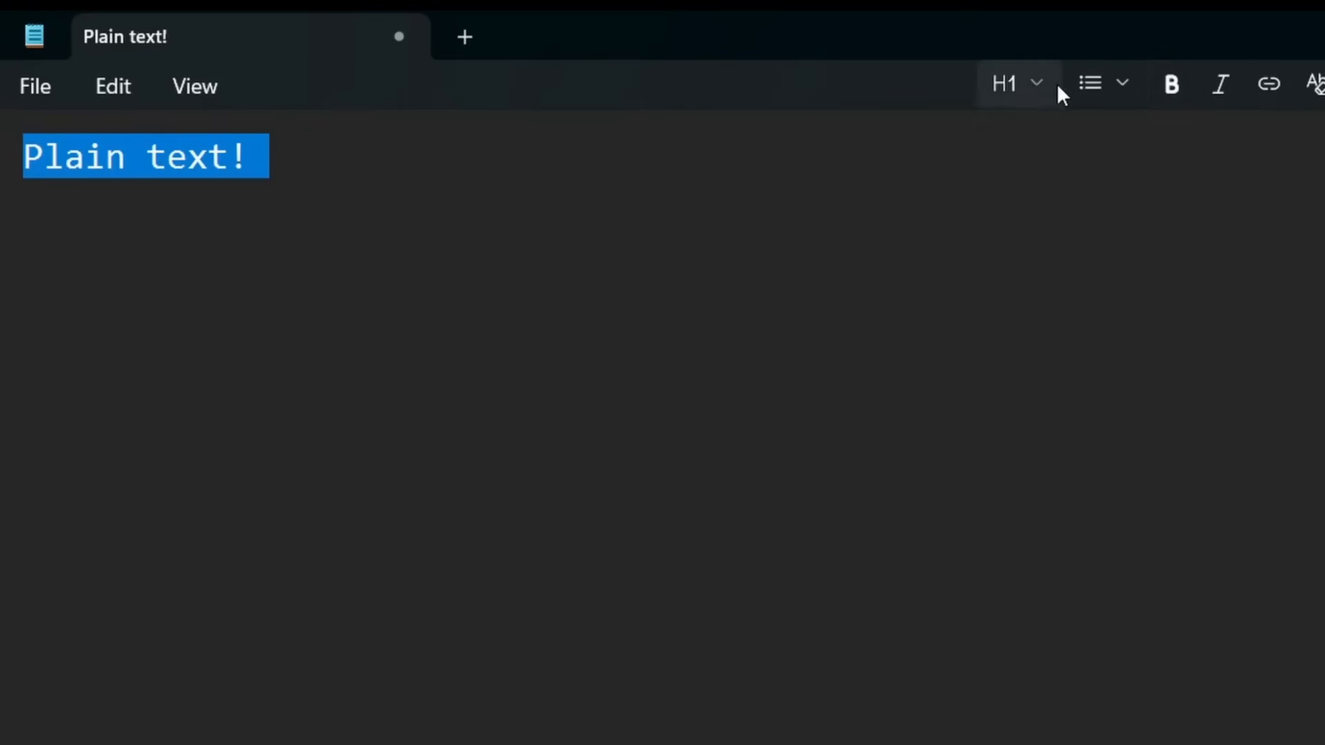
pyautogui.click(1171, 84)
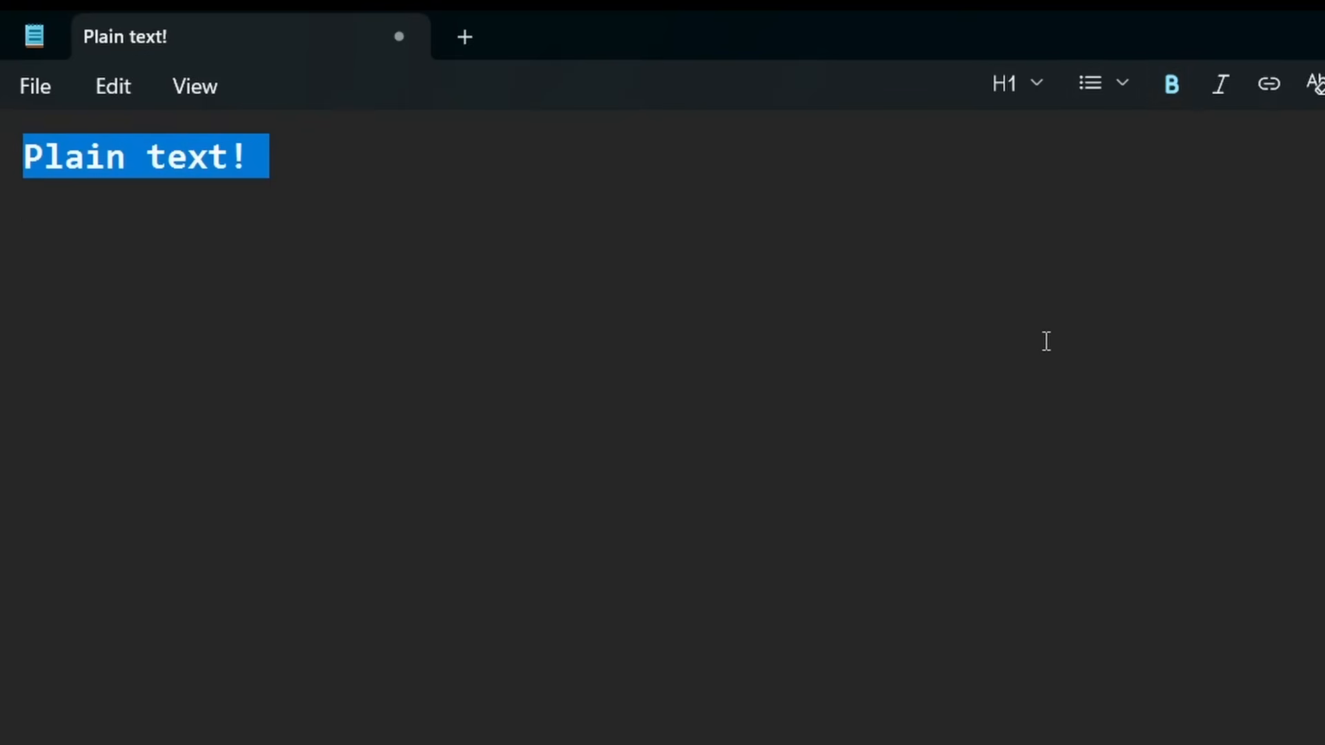
pyautogui.click(570, 553)
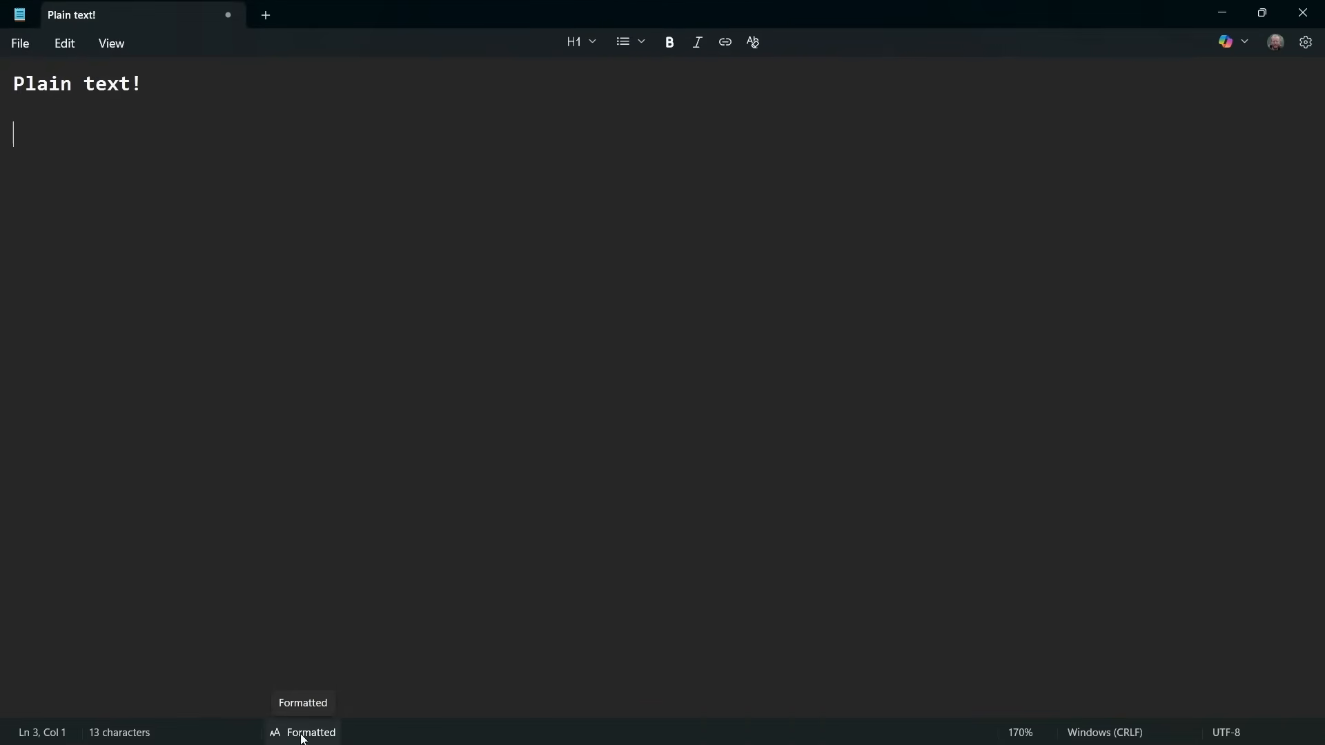
# Step: Reveal the '**Plain text!**' markers in Markdown syntax view, then clear to a fresh note
pyautogui.click(310, 733)
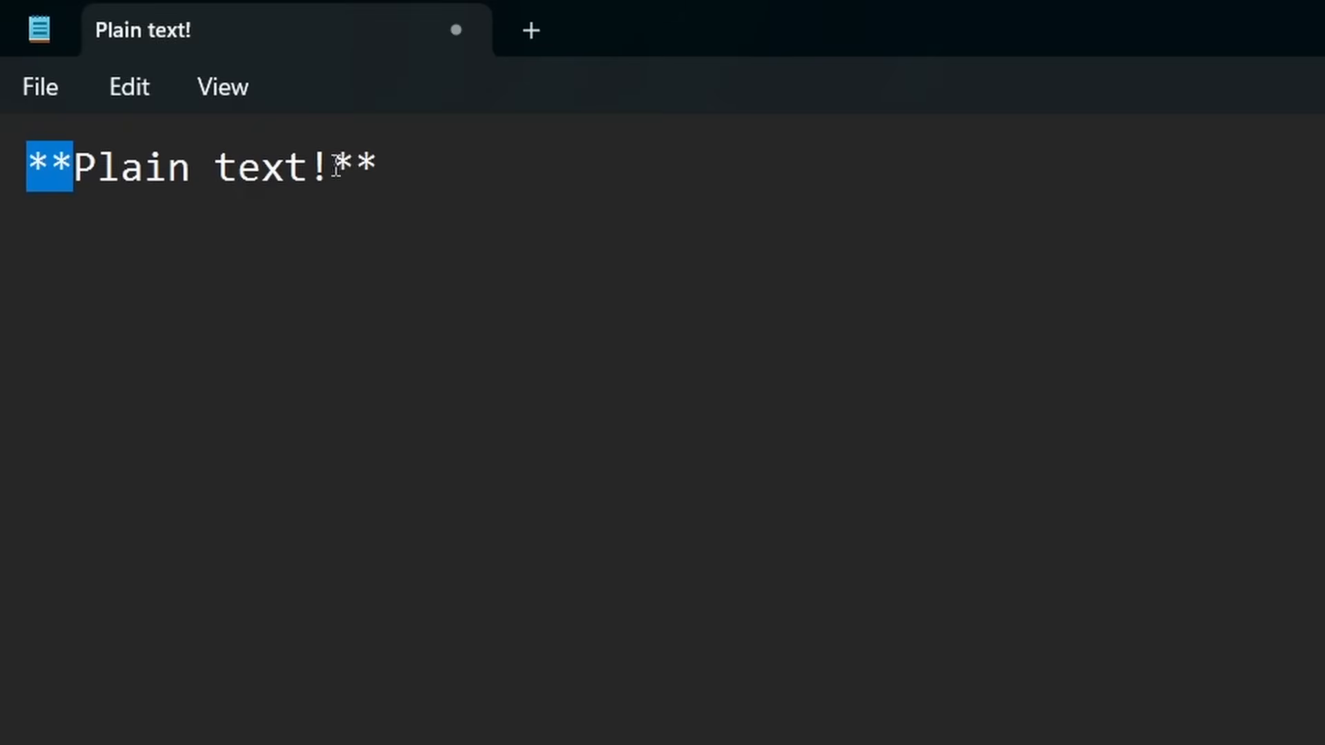
pyautogui.doubleClick(353, 167)
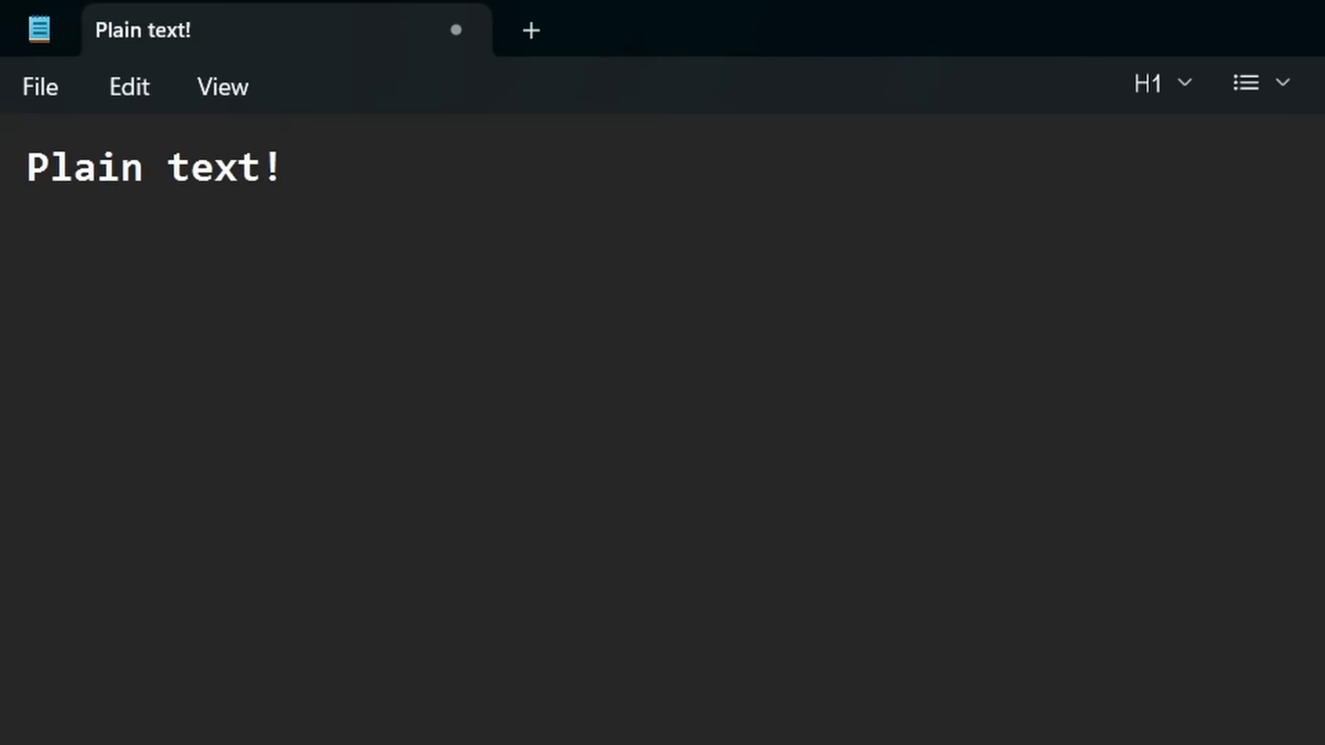
pyautogui.write('**Plain text!**')
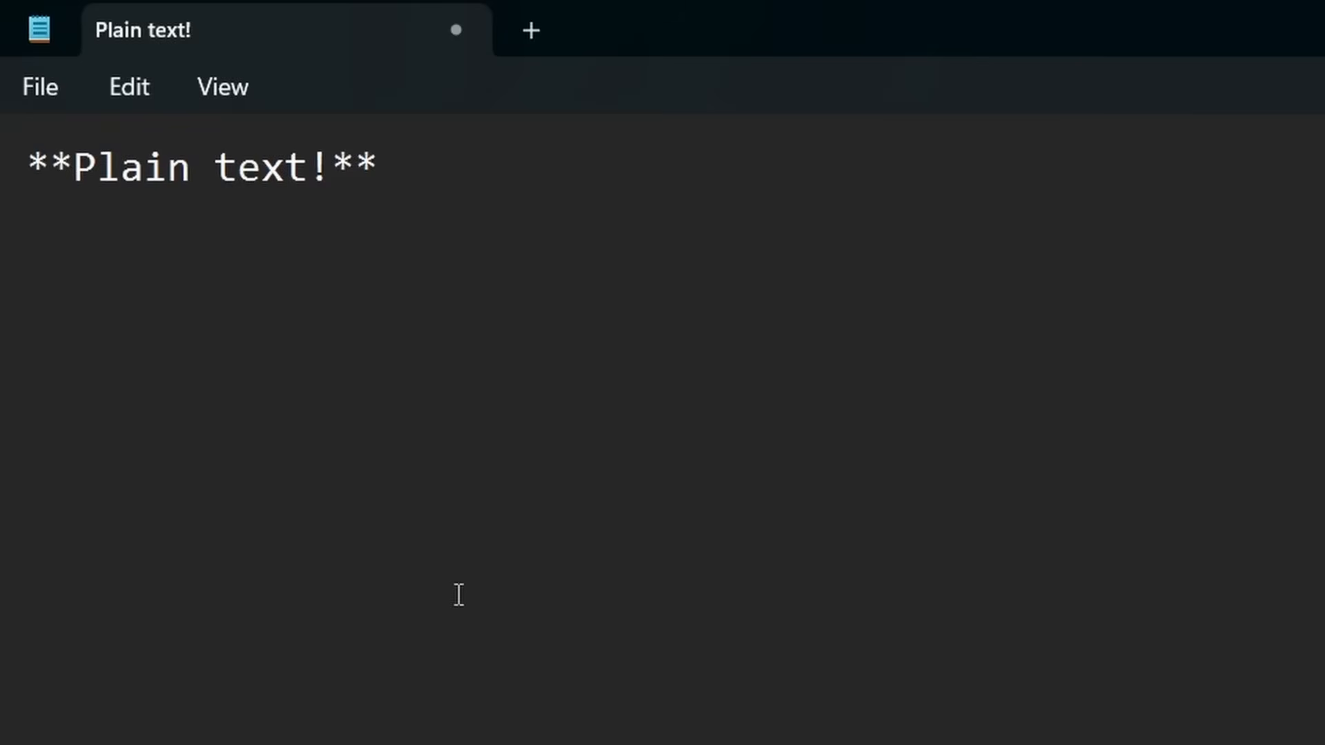
pyautogui.moveTo(424, 231)
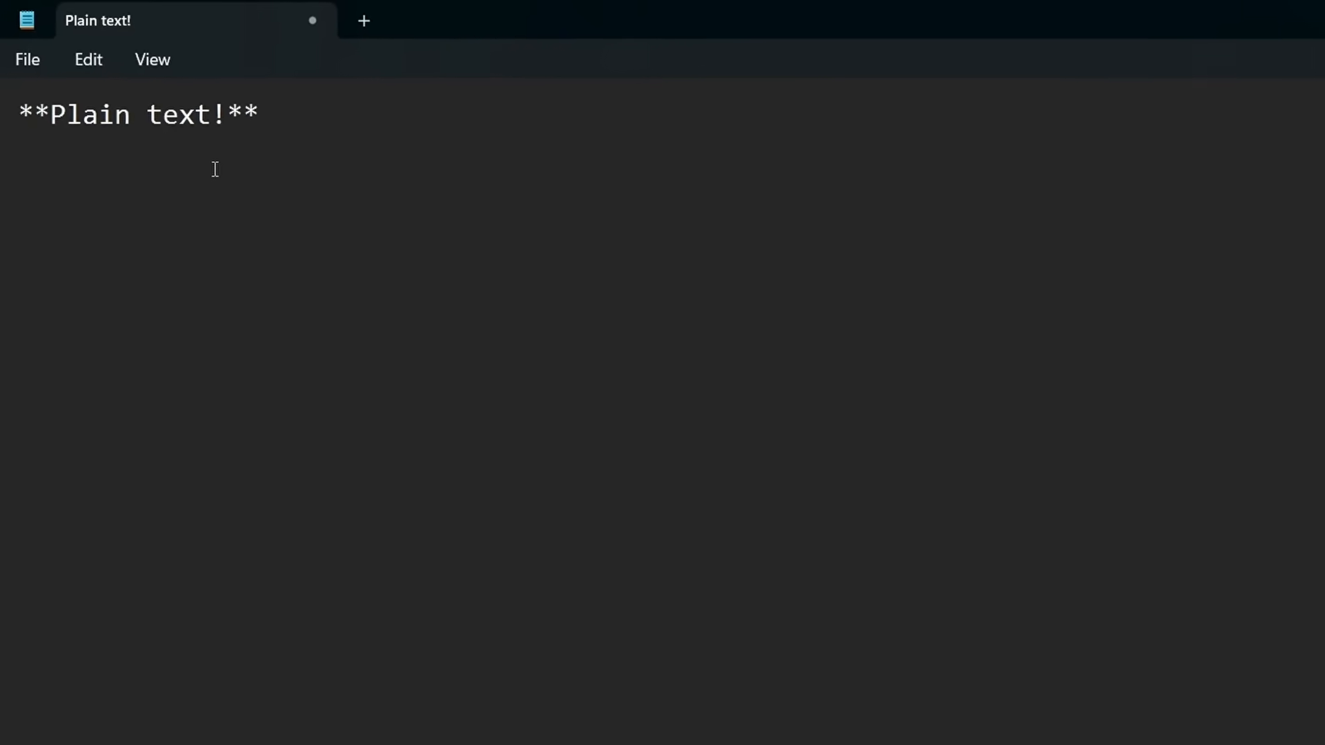
pyautogui.click(364, 20)
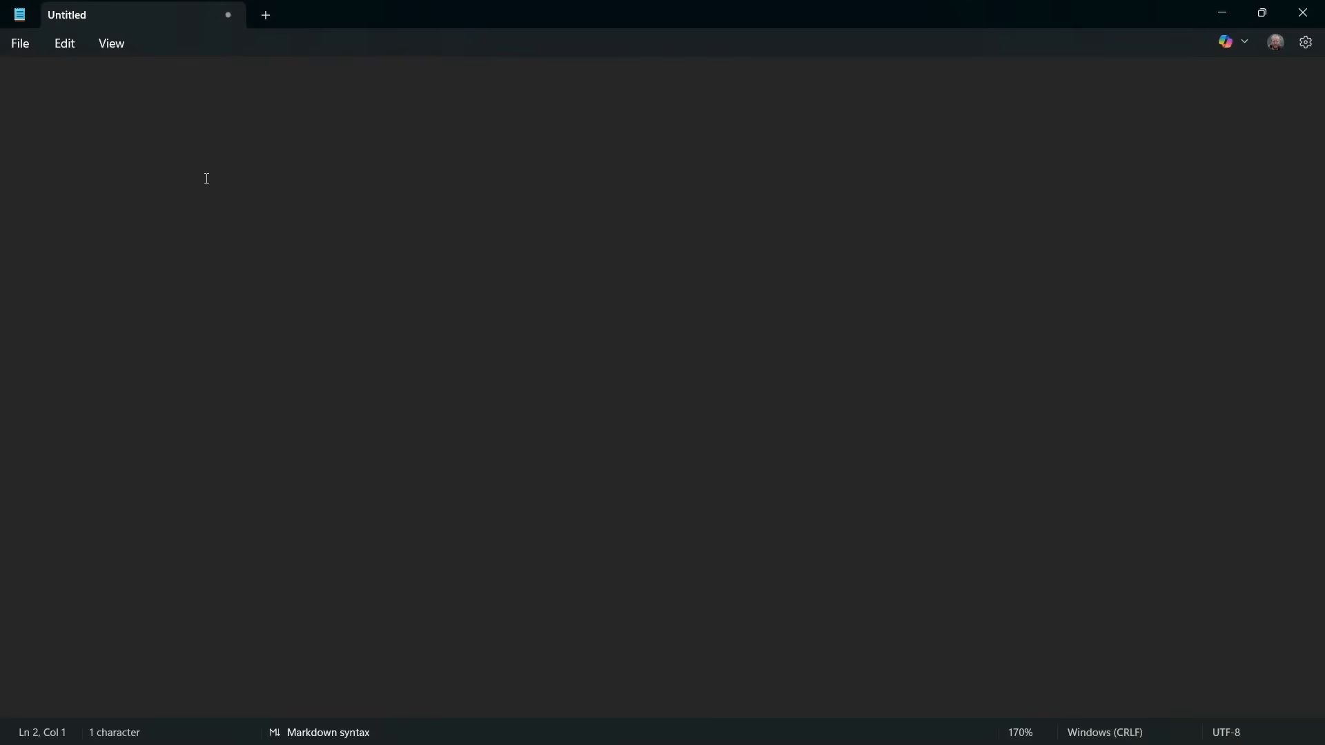
# Step: Type 'Understanding USB Technology: A Comprehensive Guide' and prefix it with '#' as a heading
pyautogui.write('Understanding USB Technology: A Comprehensive Guide')
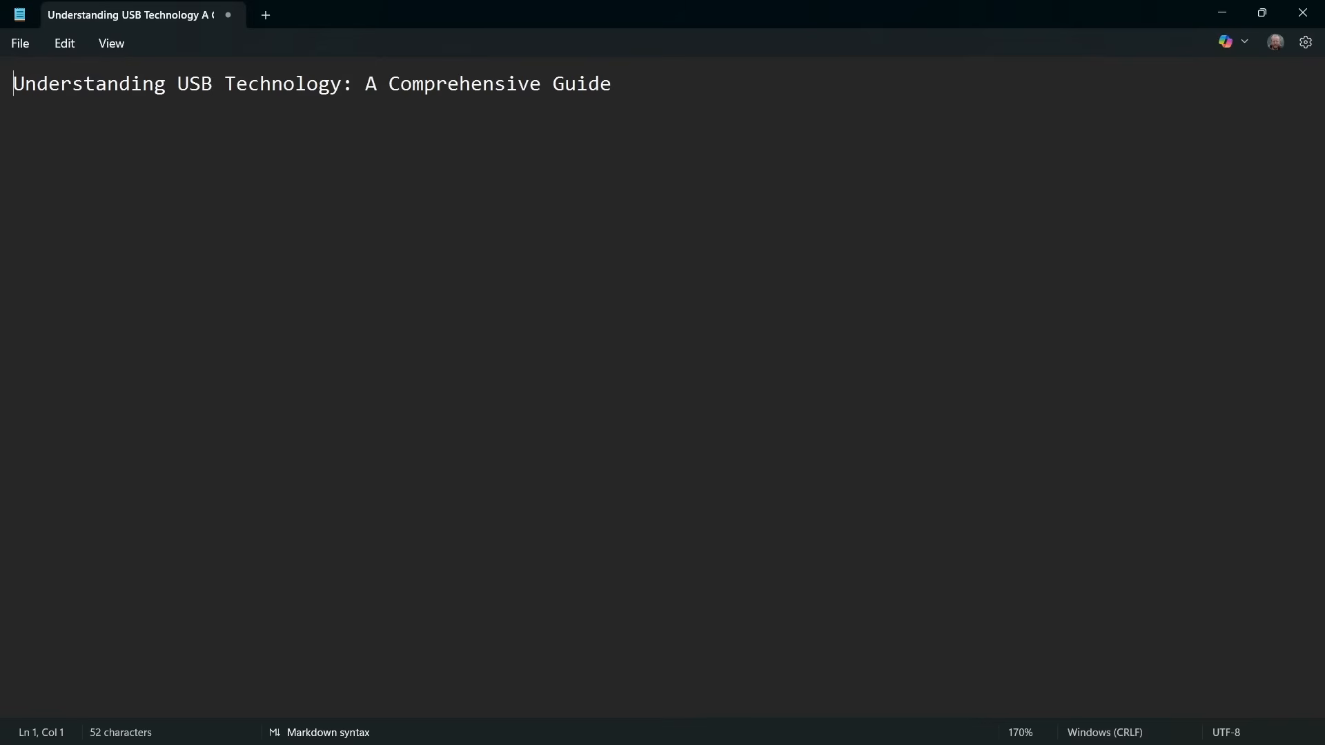
pyautogui.moveTo(304, 237)
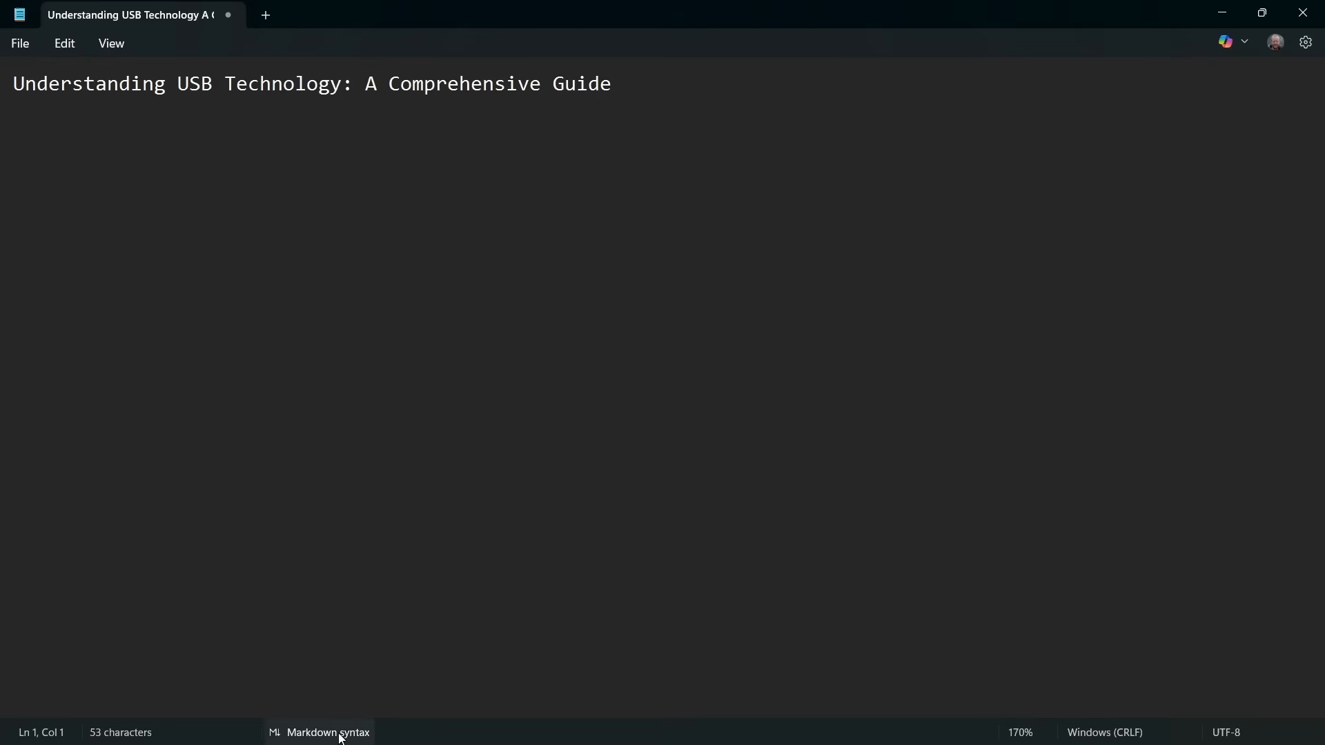
pyautogui.click(328, 733)
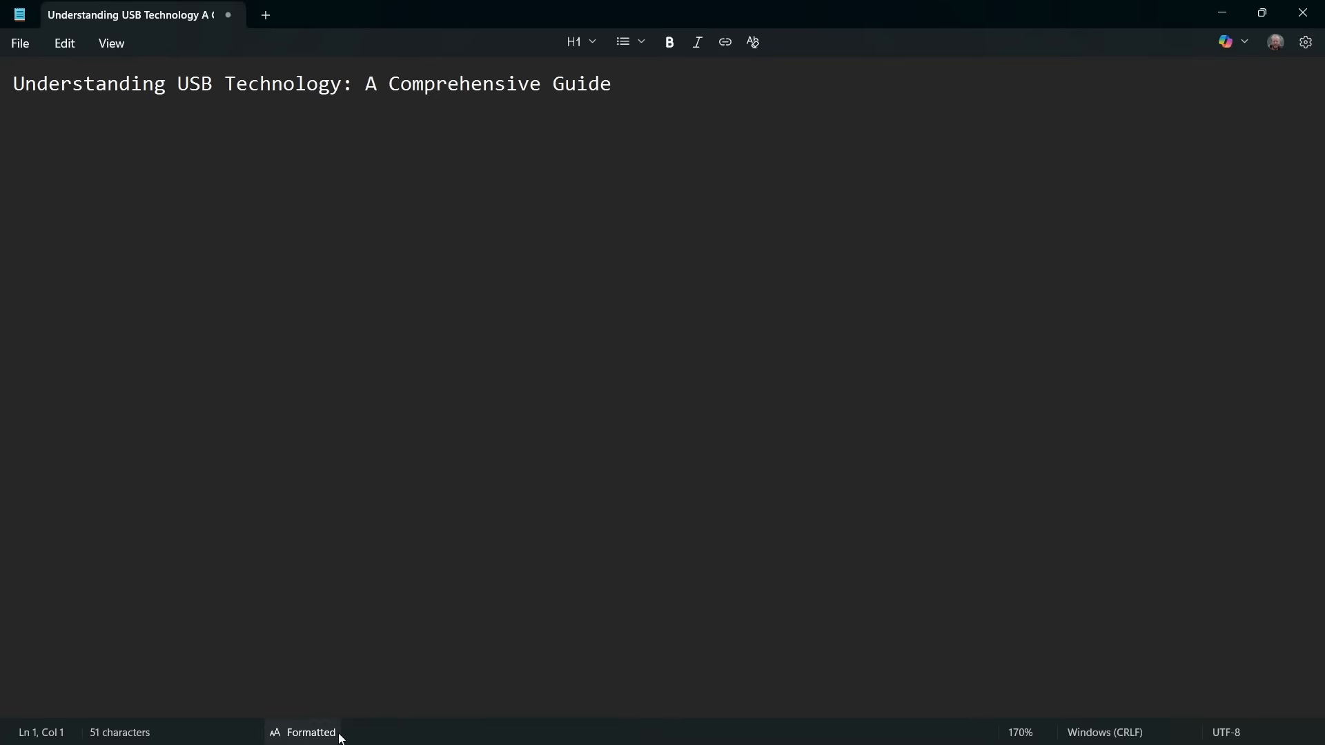
pyautogui.click(310, 732)
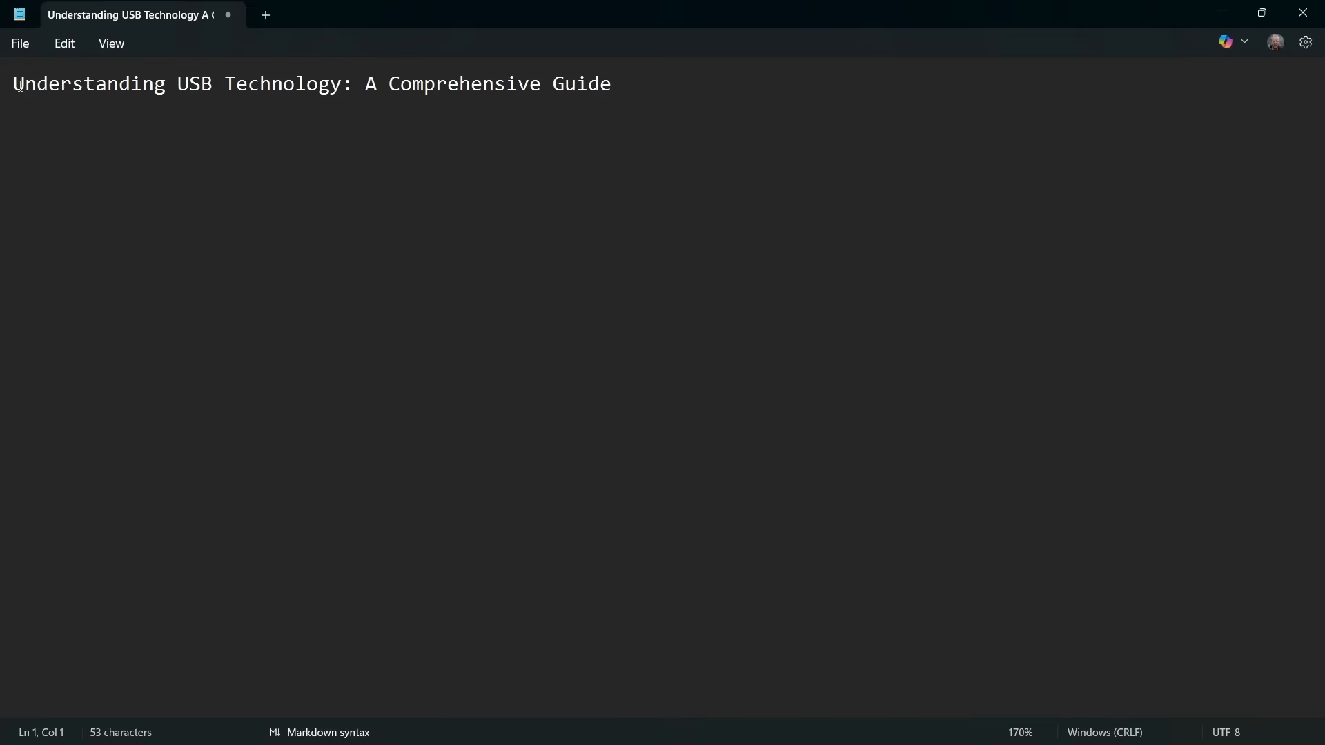
pyautogui.write('#')
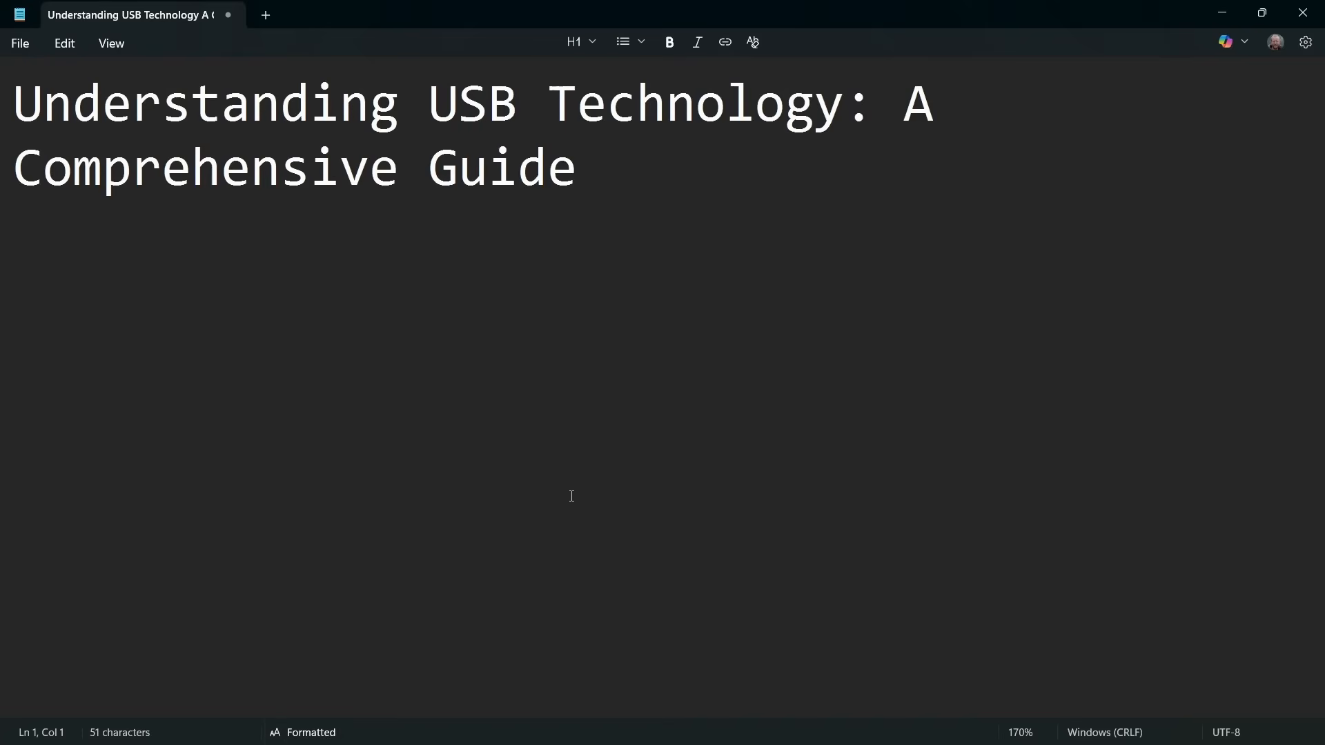
pyautogui.moveTo(683, 381)
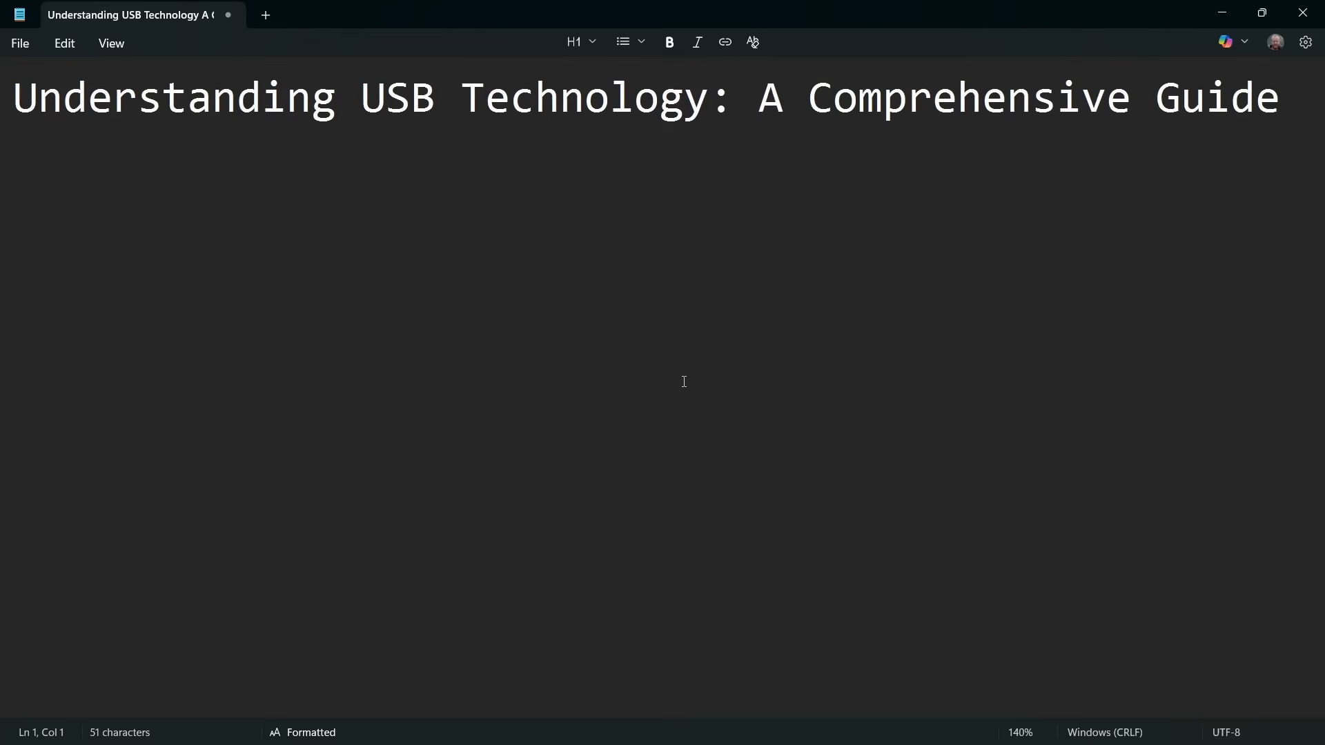
pyautogui.moveTo(564, 407)
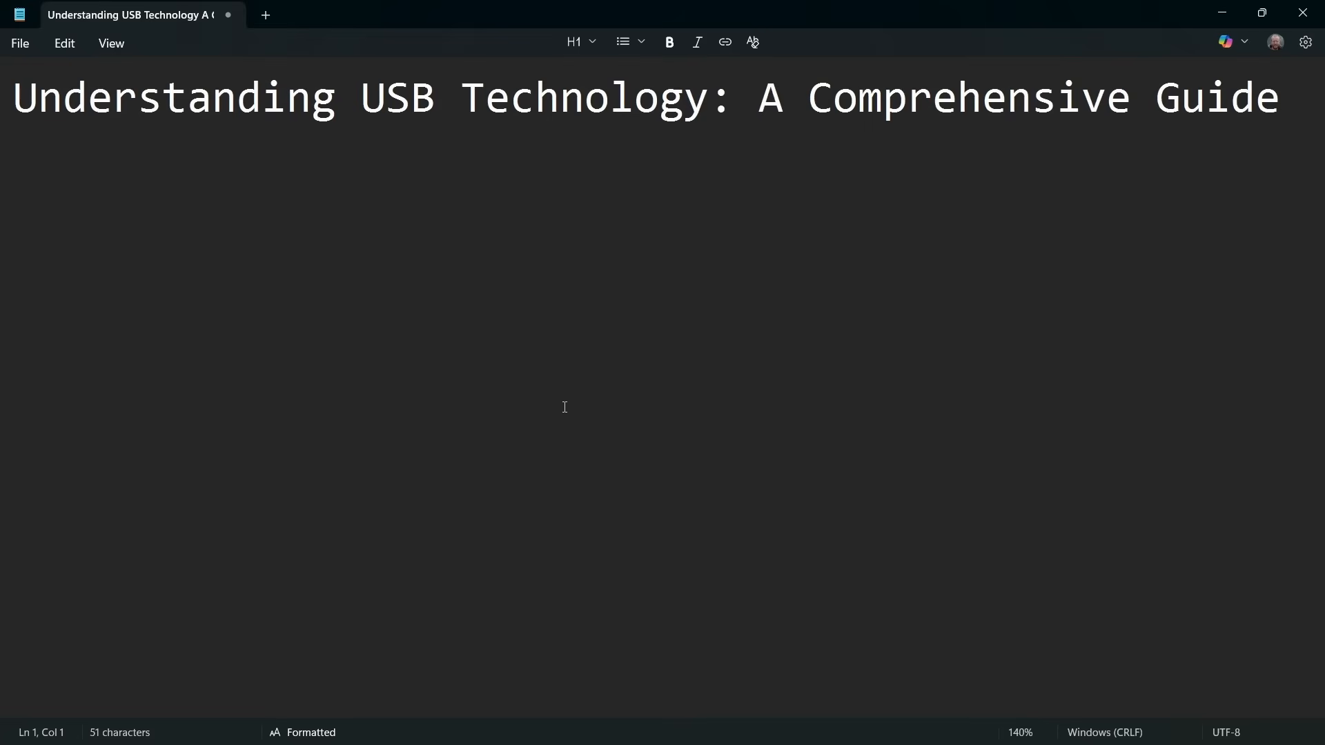
pyautogui.moveTo(354, 209)
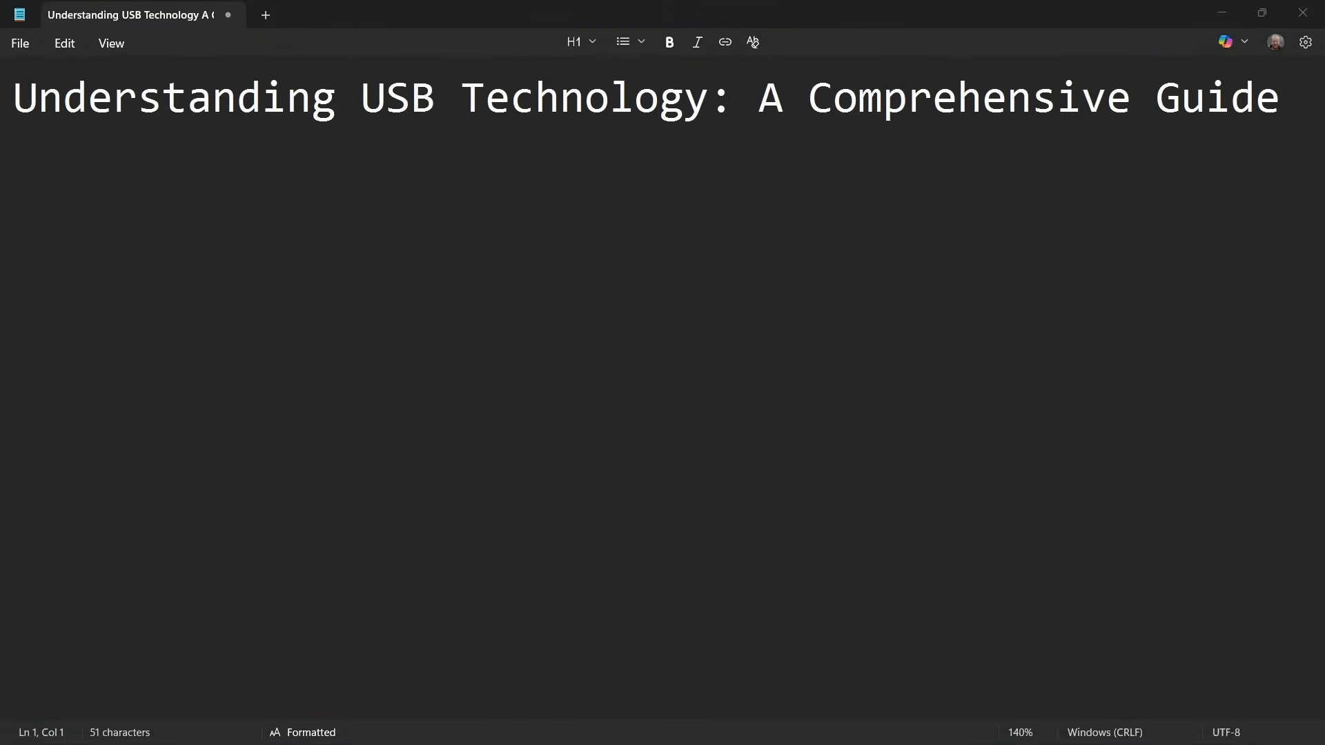
# Step: Add the 'Dive into the world of USB technology…' intro paragraph and view raw markdown
pyautogui.click(212, 97)
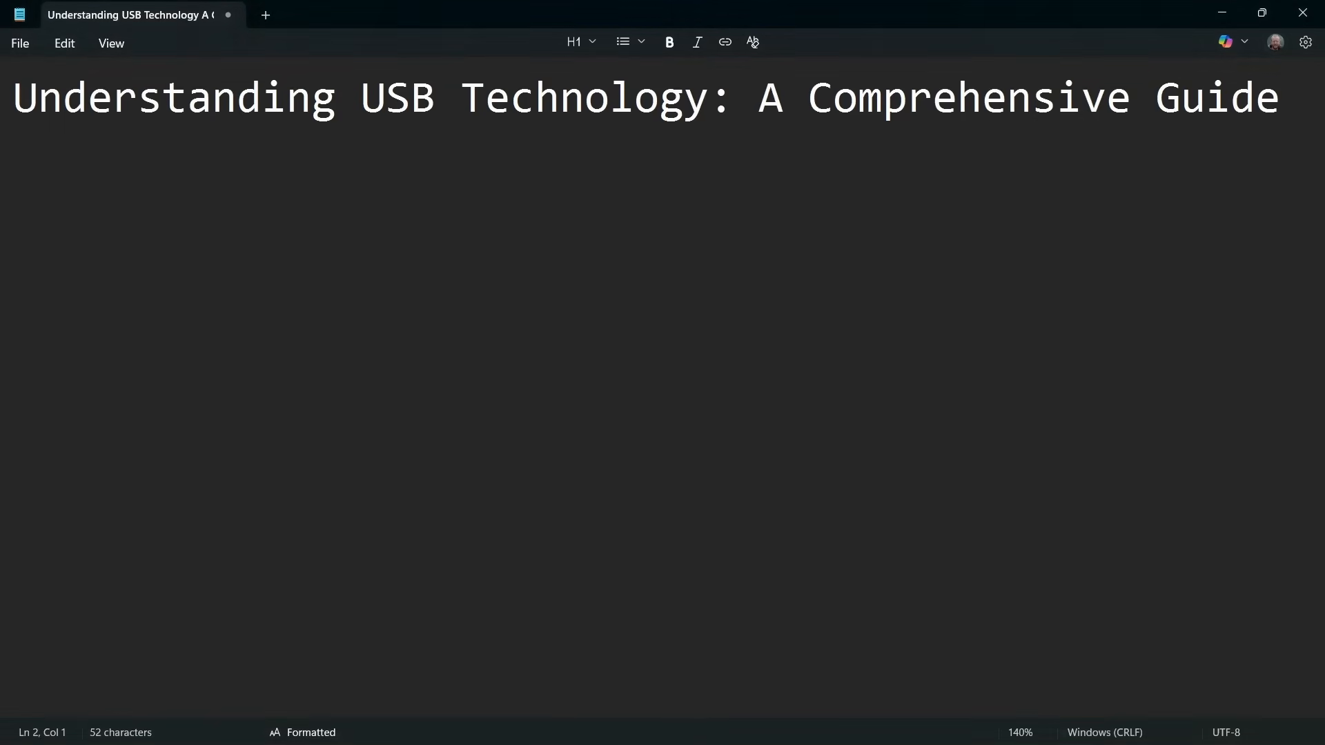
pyautogui.write('Dive into the world of USB technology with our comprehensive guide, uncovering its development, types, and transformative impact on modern connectivity.')
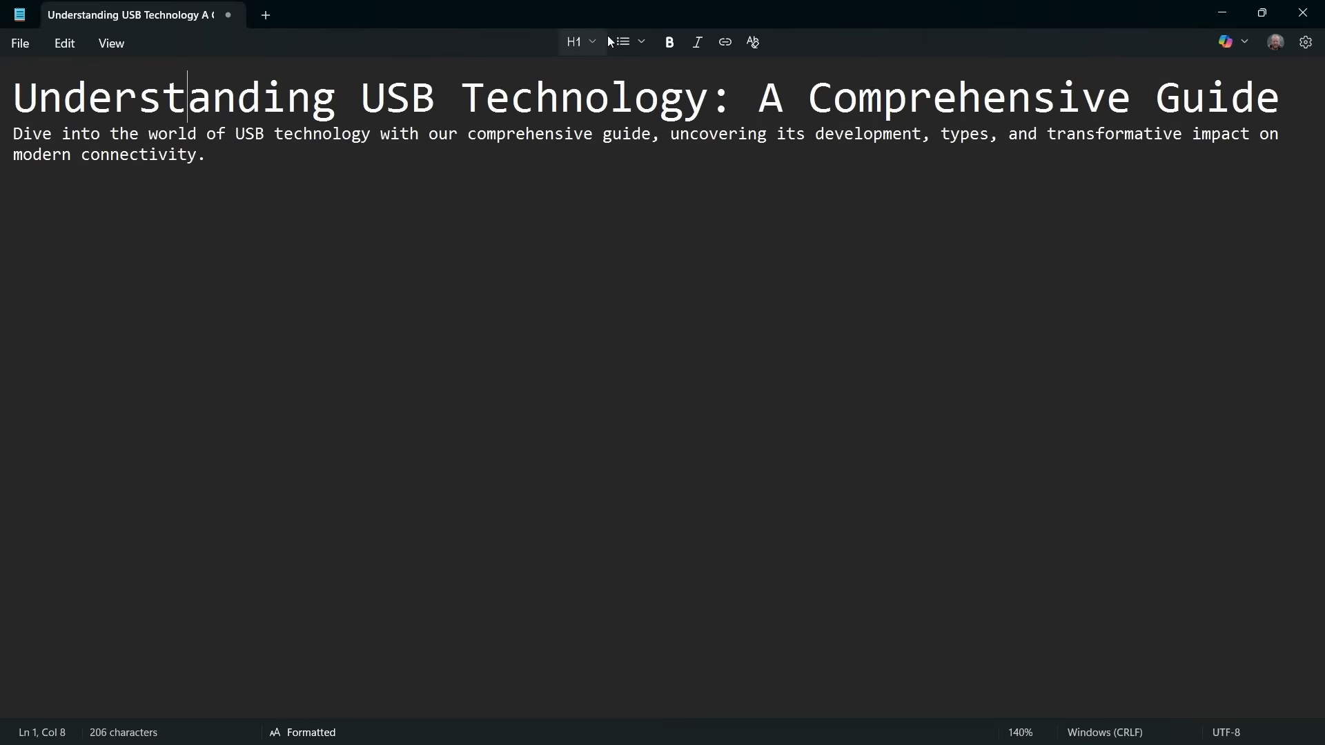
pyautogui.click(580, 42)
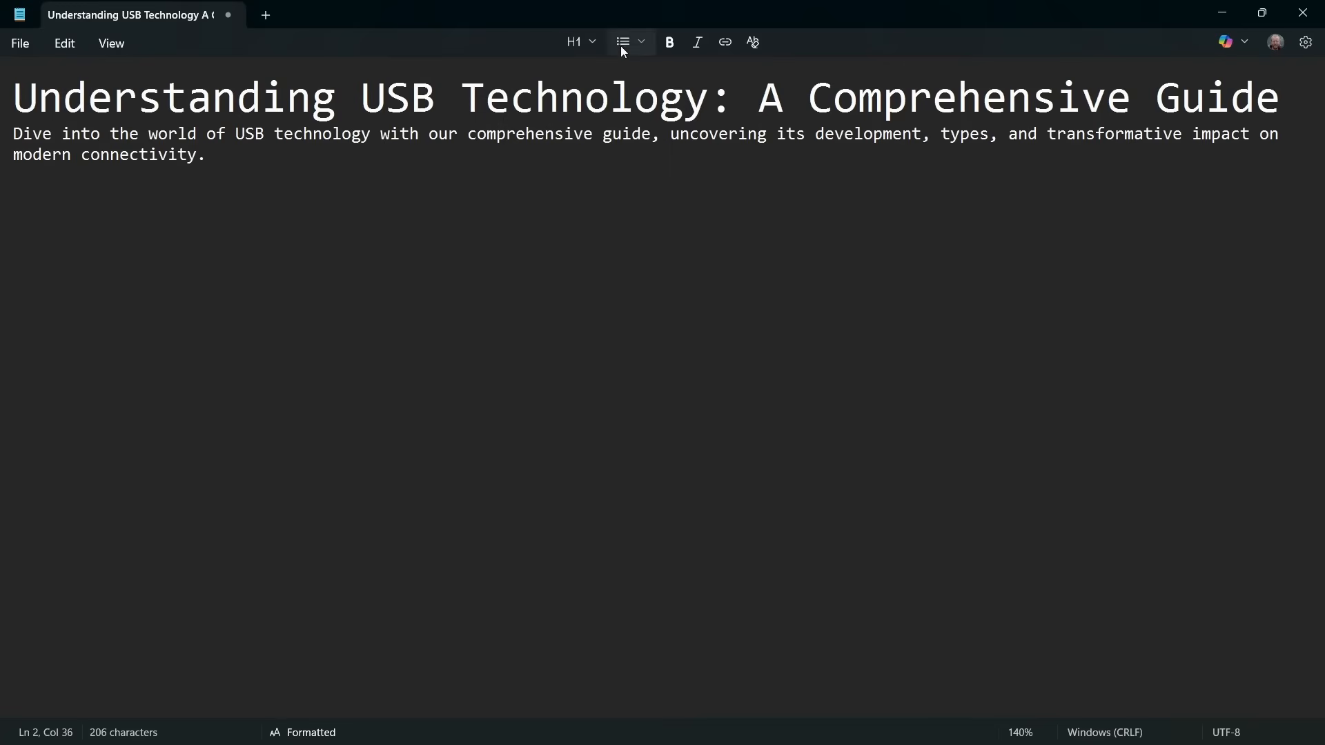
pyautogui.click(578, 42)
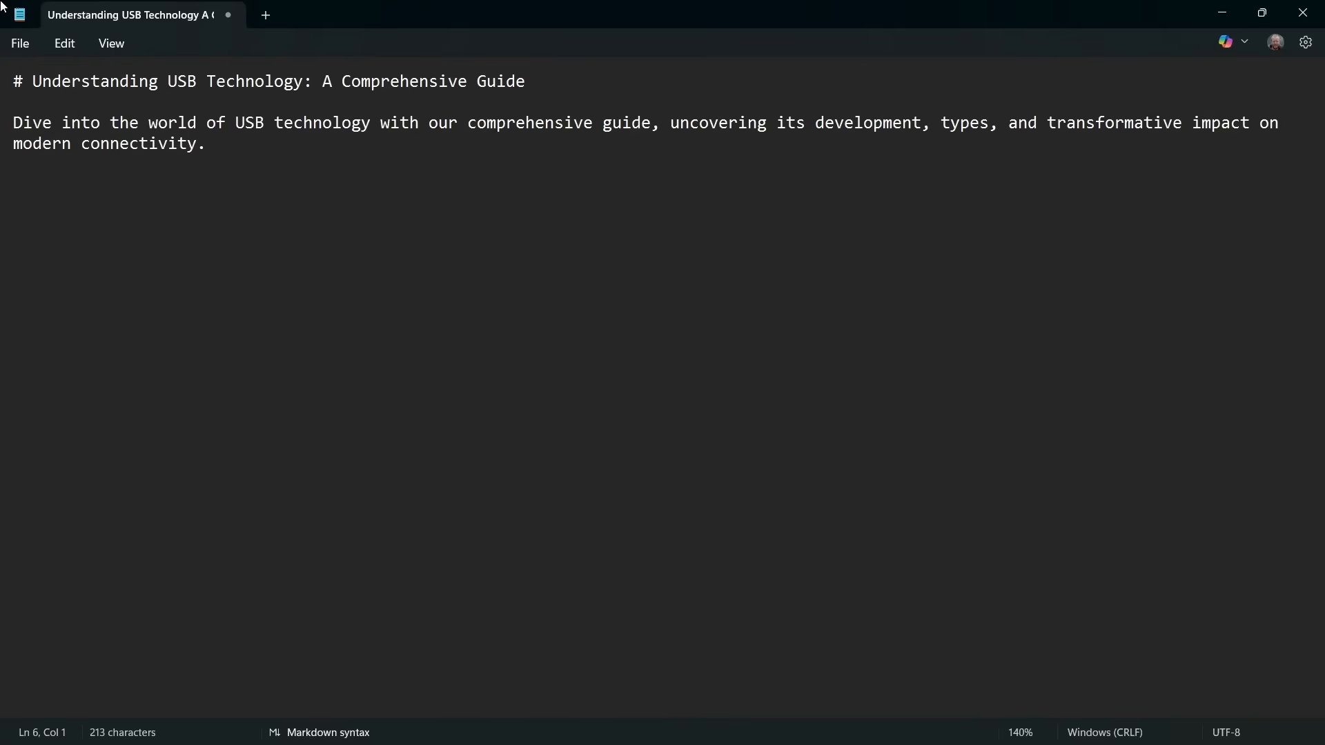
pyautogui.moveTo(7, 8)
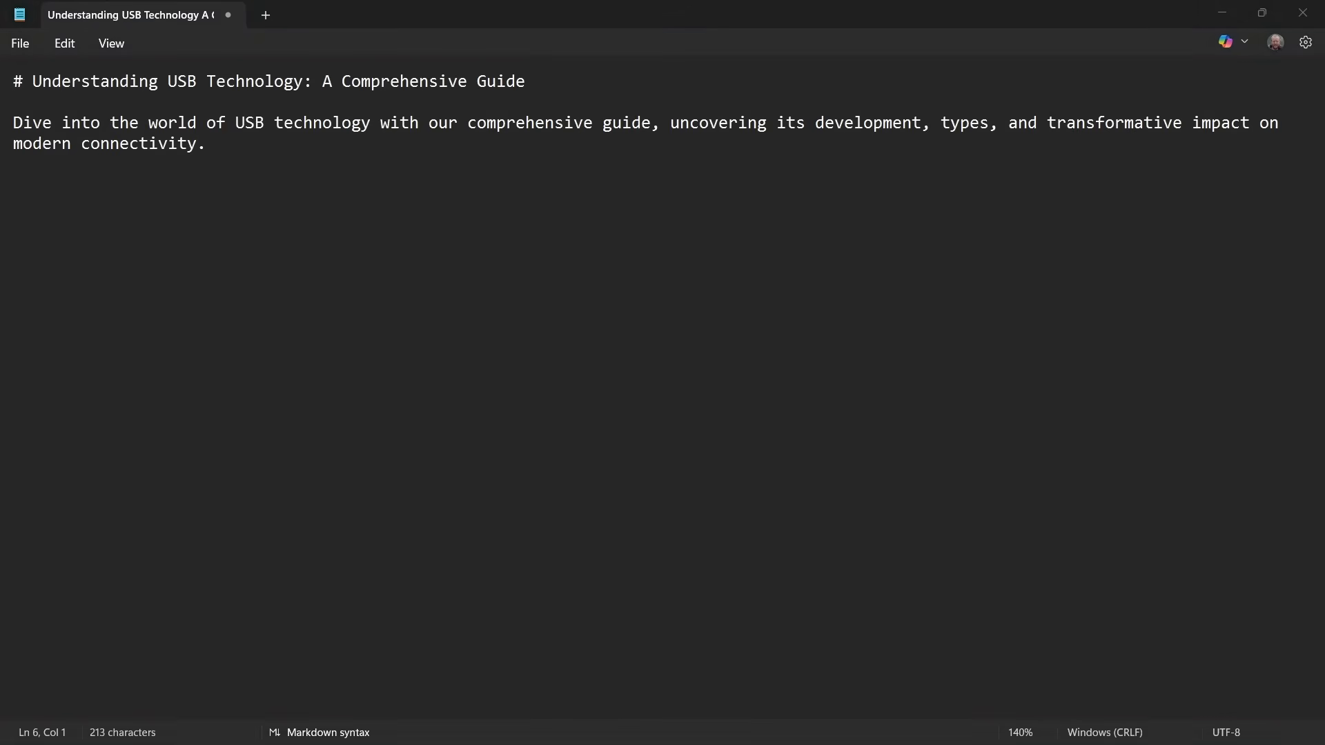
# Step: Add the 'Exploring the Types, and Applications of USB' heading and a USB connectors paragraph
pyautogui.write('Exploring the Types, and Applications of USB')
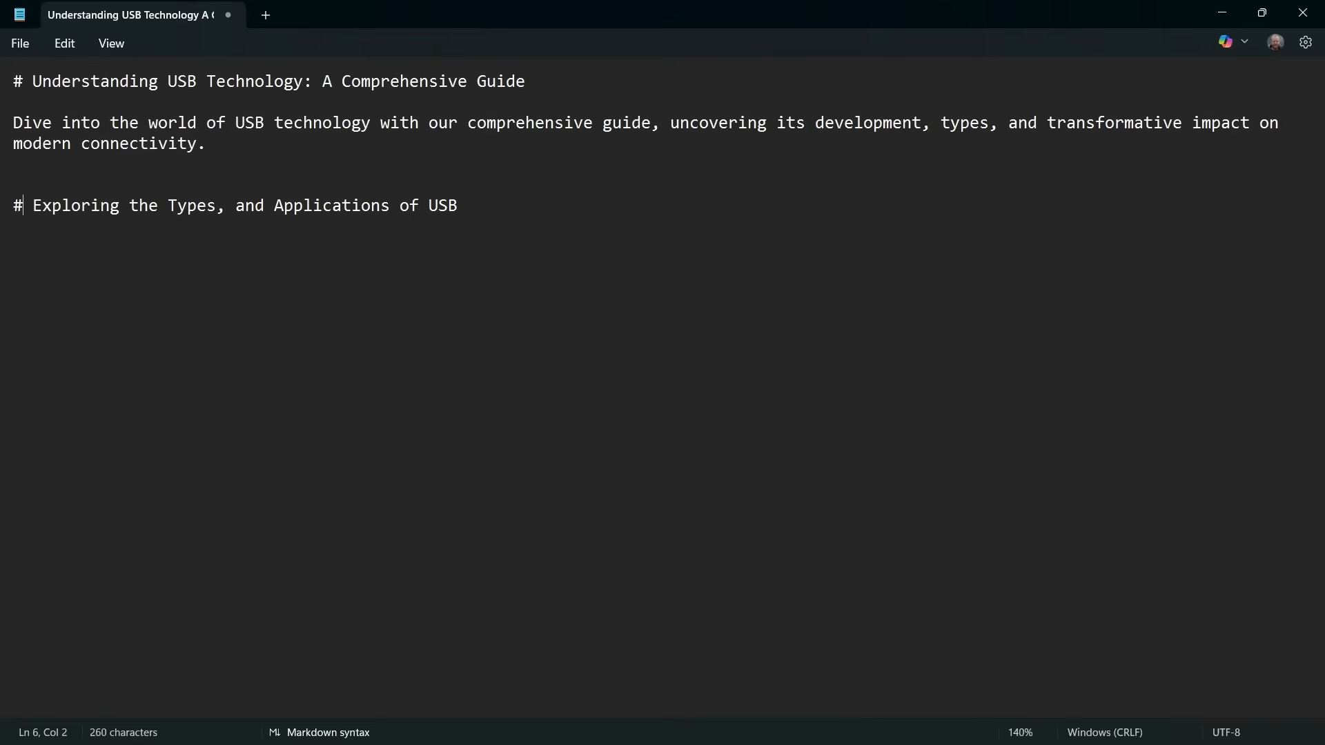
pyautogui.write('#')
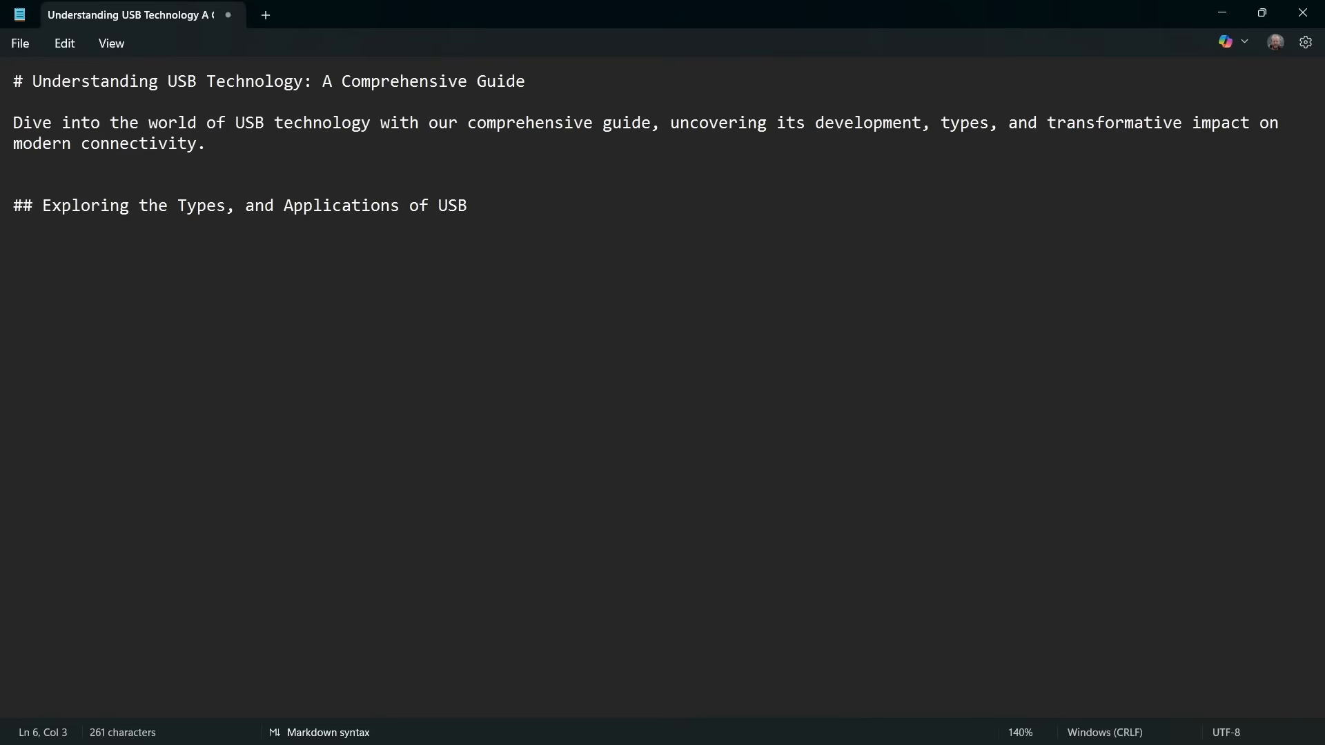
pyautogui.click(319, 733)
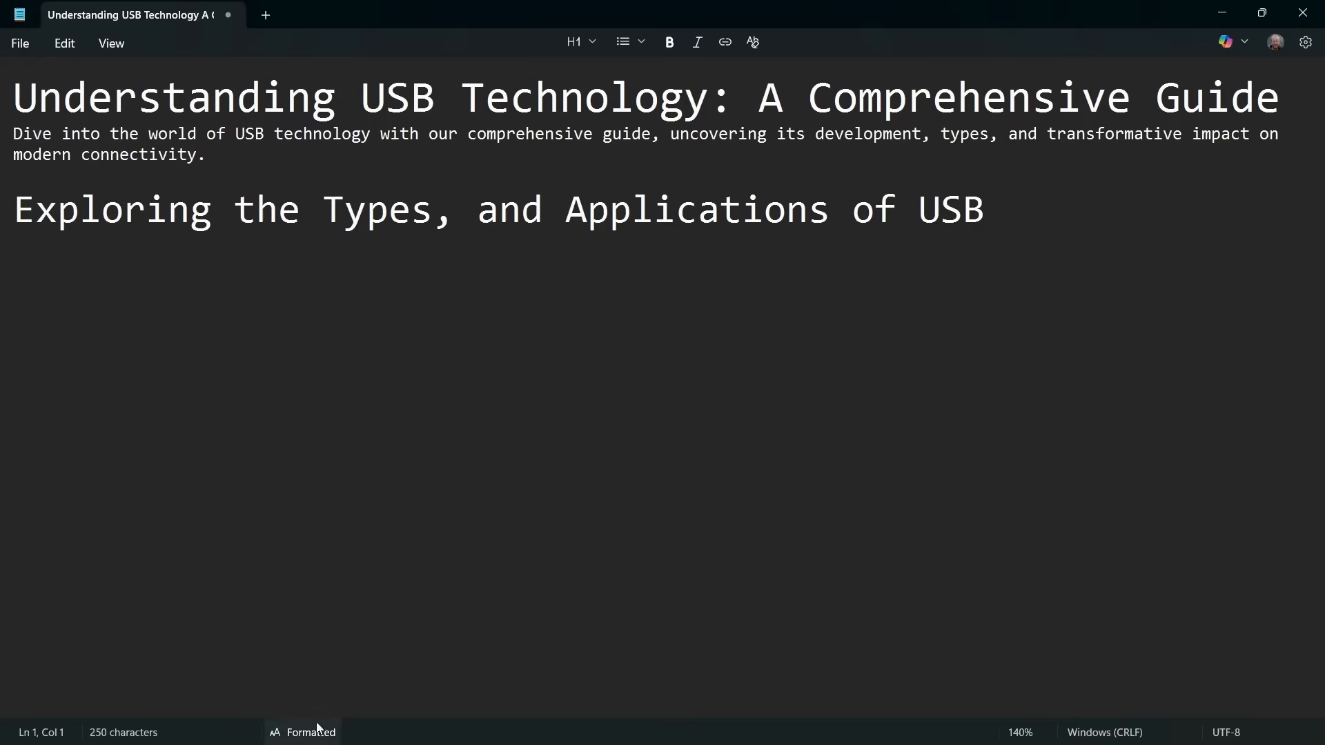
pyautogui.click(580, 41)
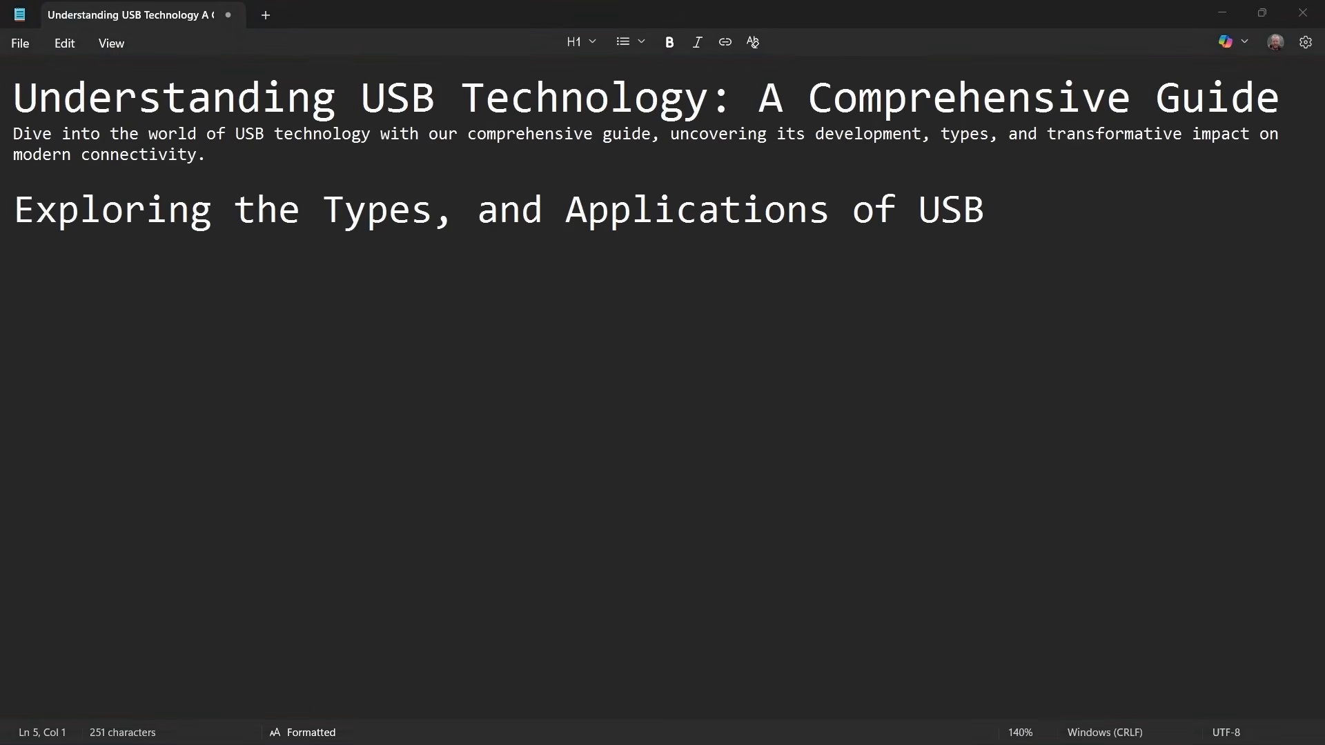
pyautogui.write('In this section, we explore the diverse types of USB connectors and their wide-ranging applications, from everyday devices to cutting-edge industrial systems.')
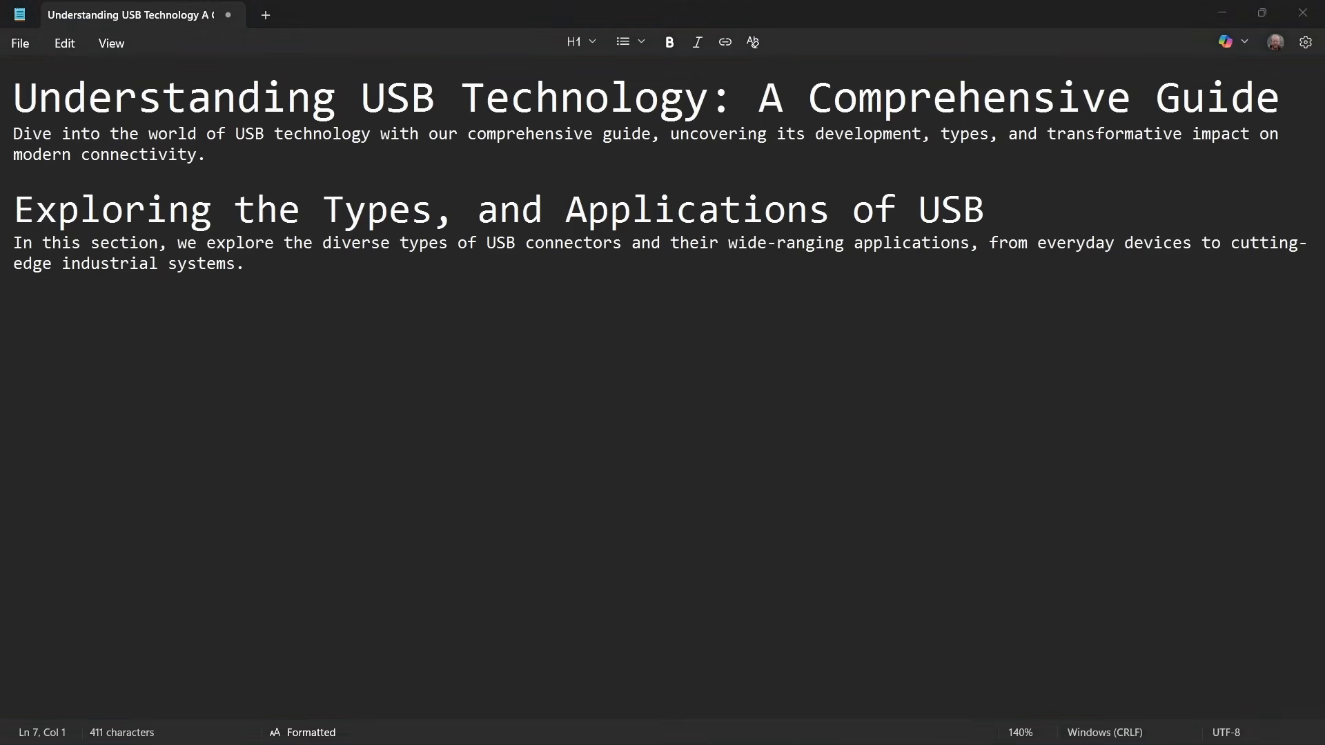
pyautogui.moveTo(33, 346)
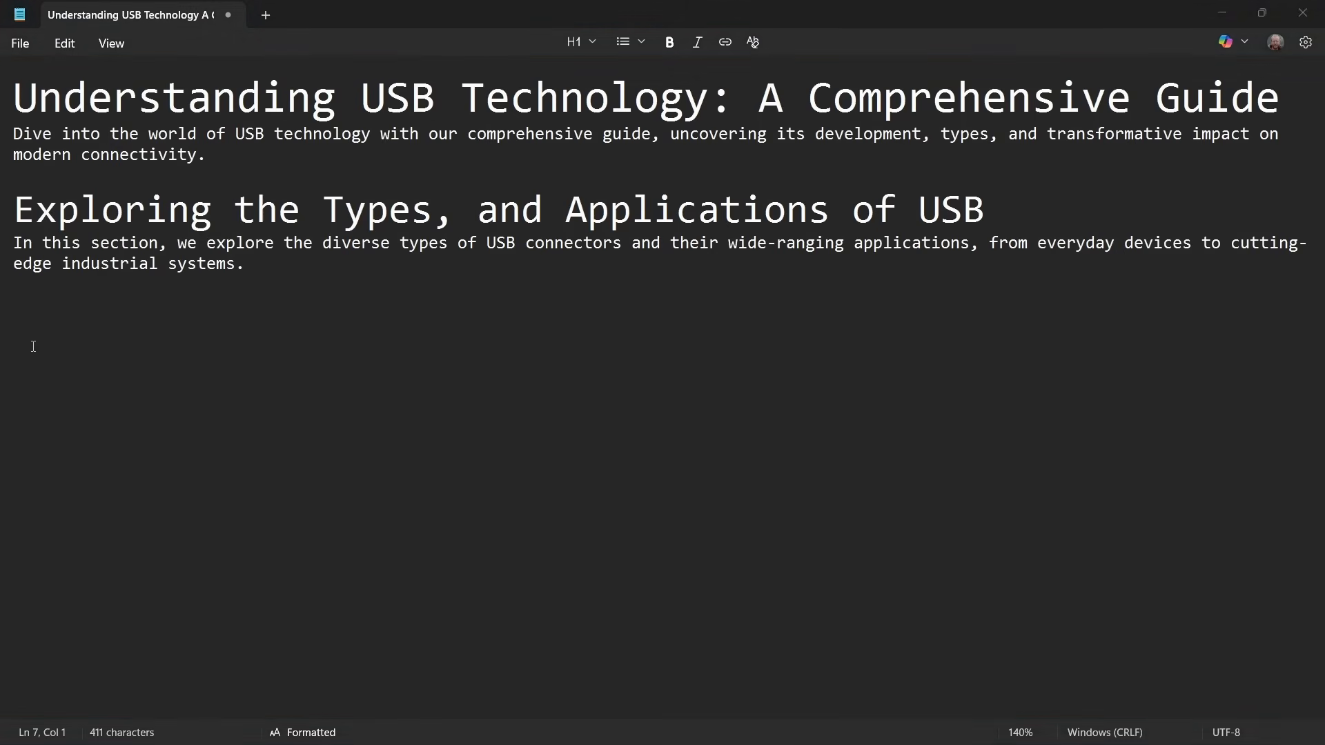
# Step: Type 'Overview of USB' and select that line to mark it as a heading
pyautogui.write('Overview of USB')
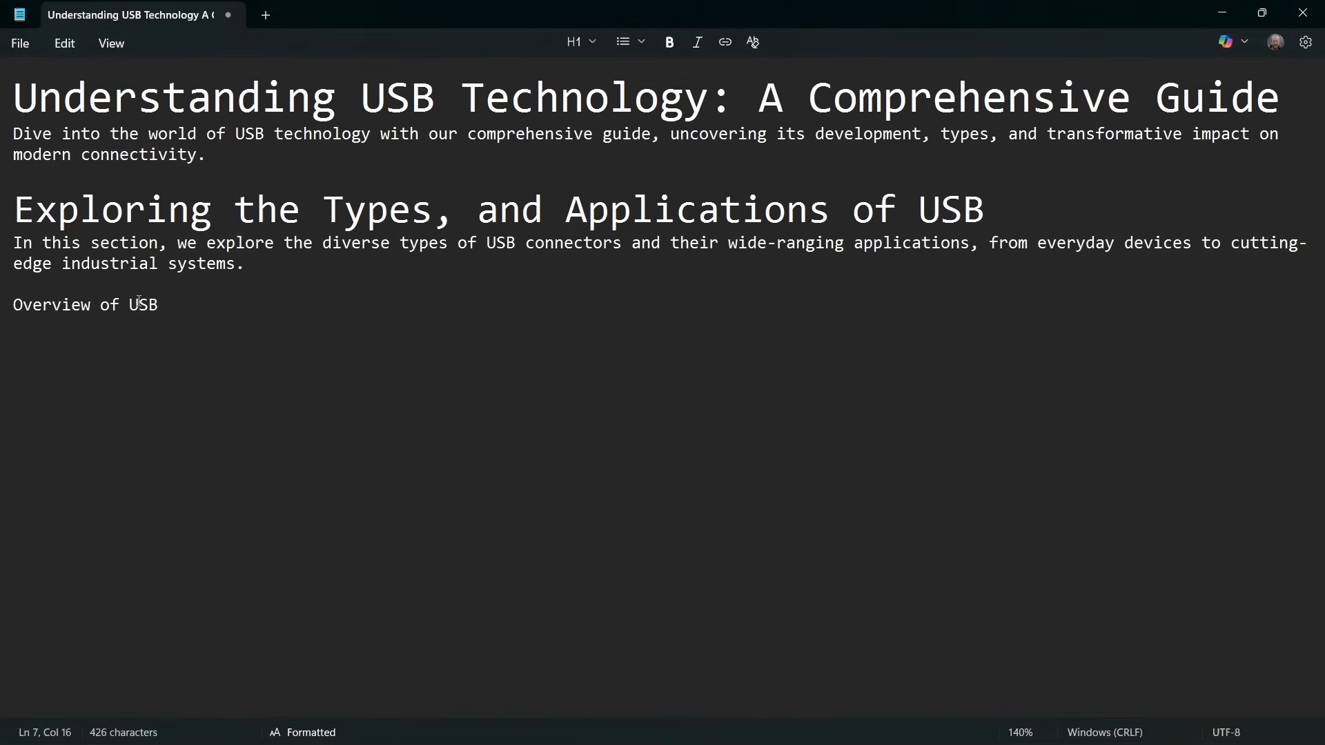
pyautogui.tripleClick(84, 304)
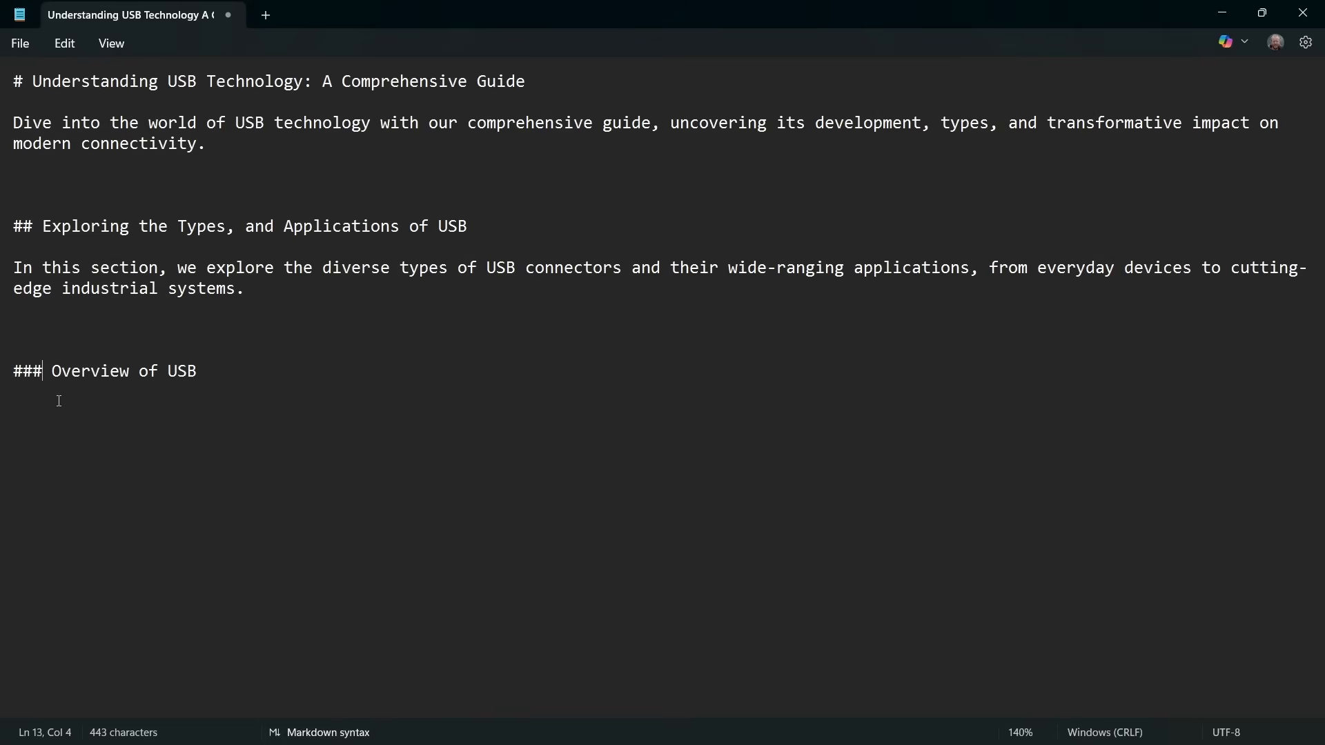
pyautogui.moveTo(4, 189)
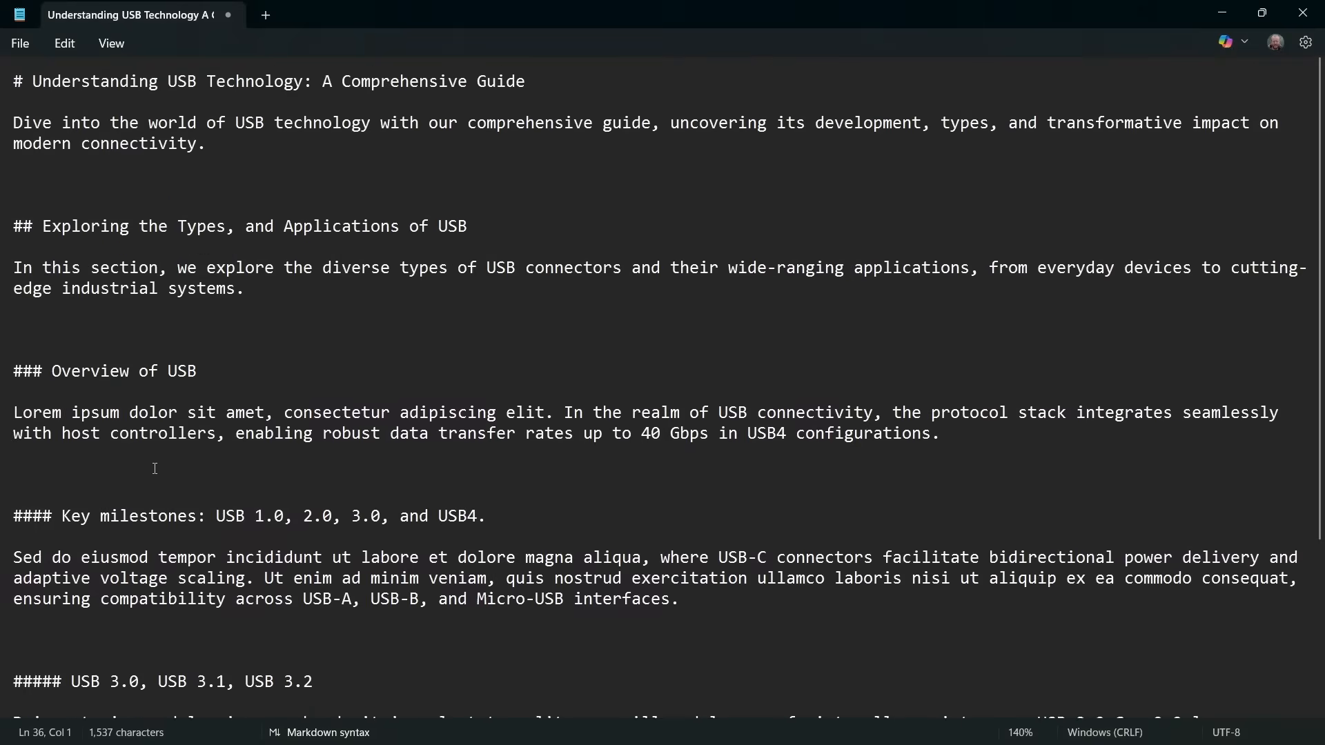
# Step: Preview the heading hierarchy as formatted text, then add a new line after the last paragraph
pyautogui.scroll(-3)
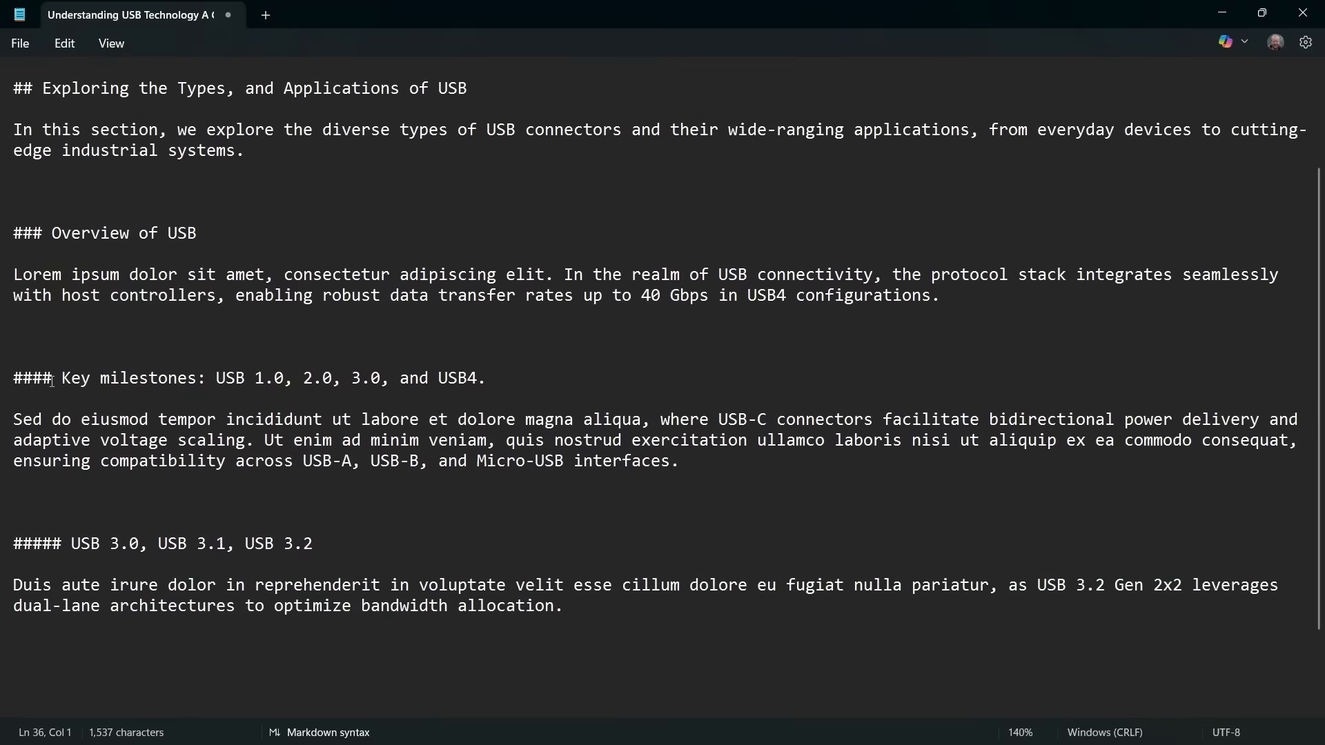
pyautogui.scroll(-3)
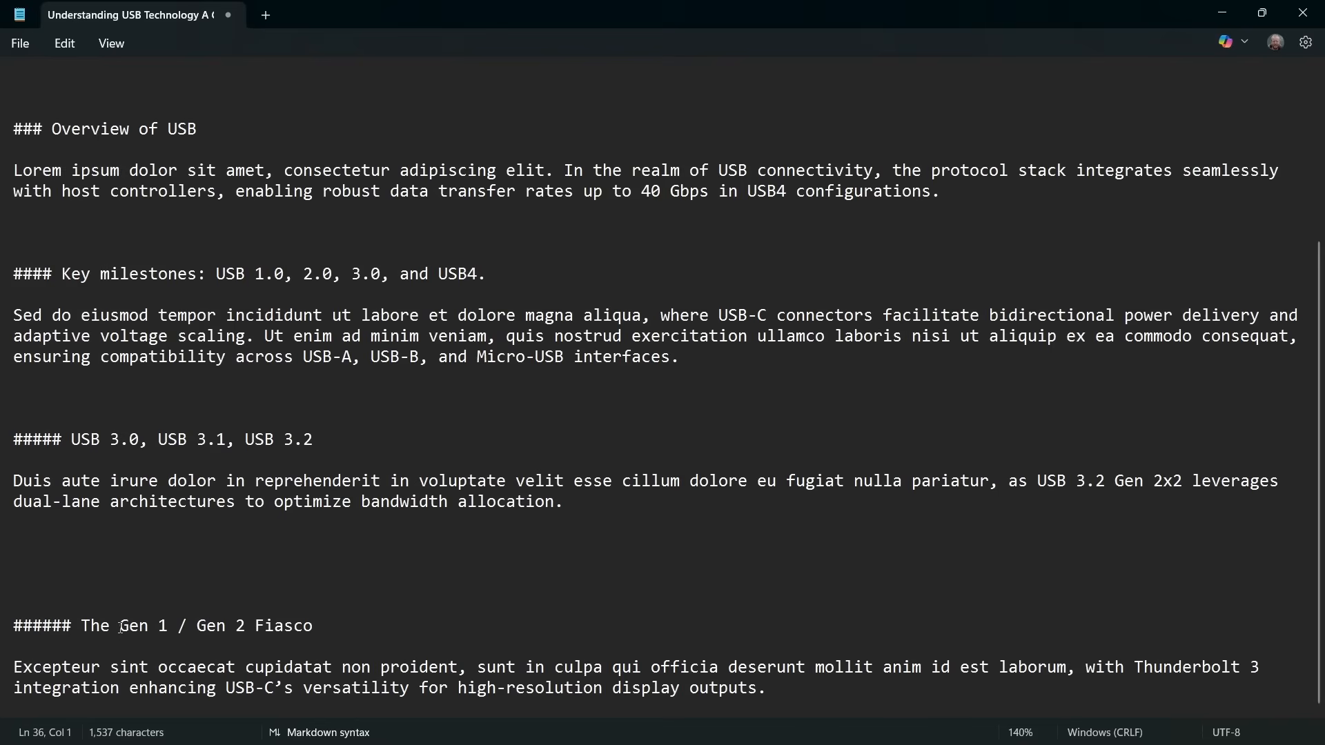
pyautogui.click(110, 43)
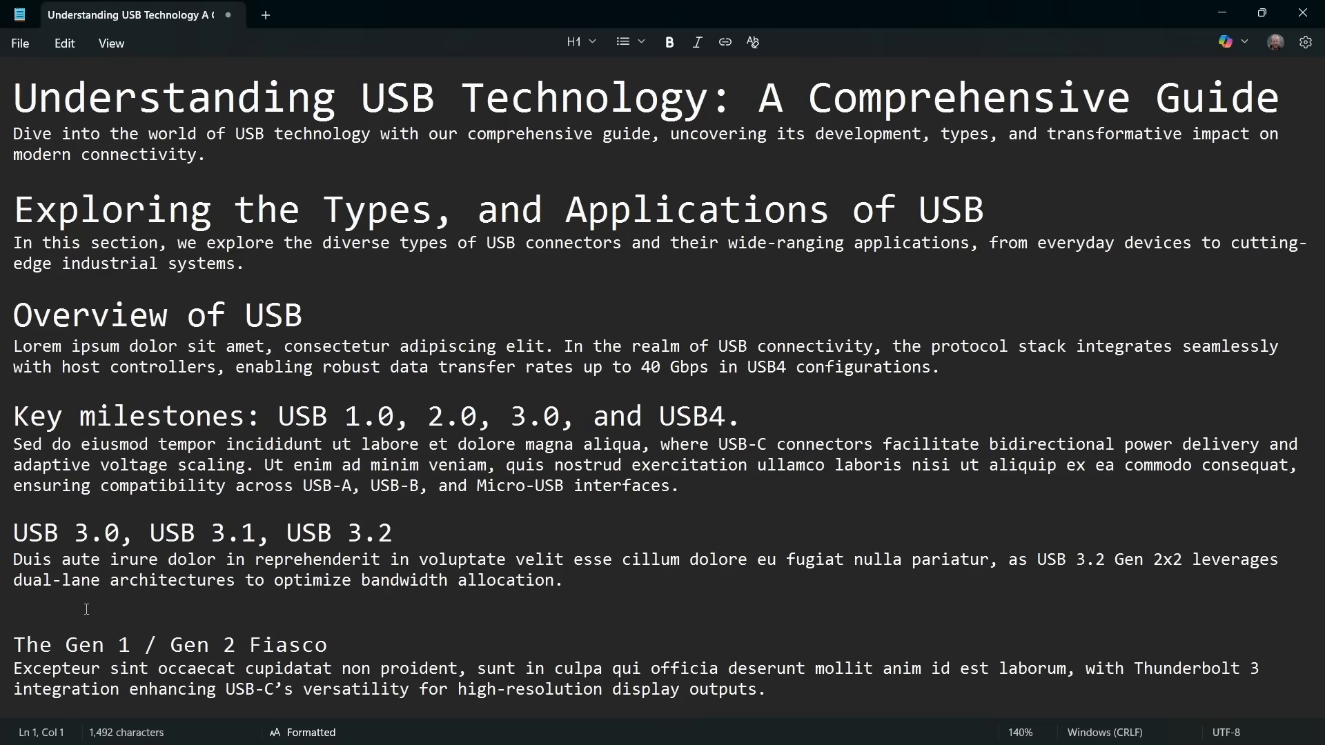
pyautogui.moveTo(336, 444)
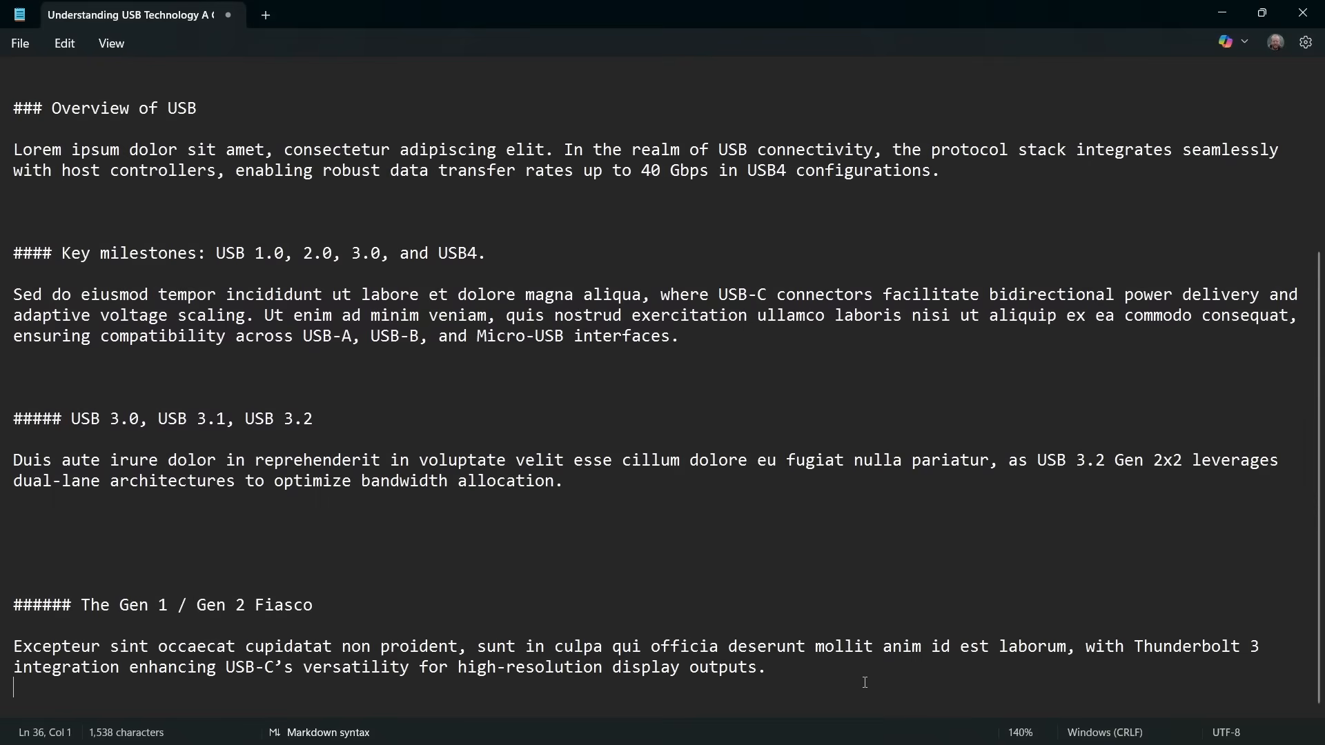
pyautogui.press('enter')
pyautogui.write('### Connectors')
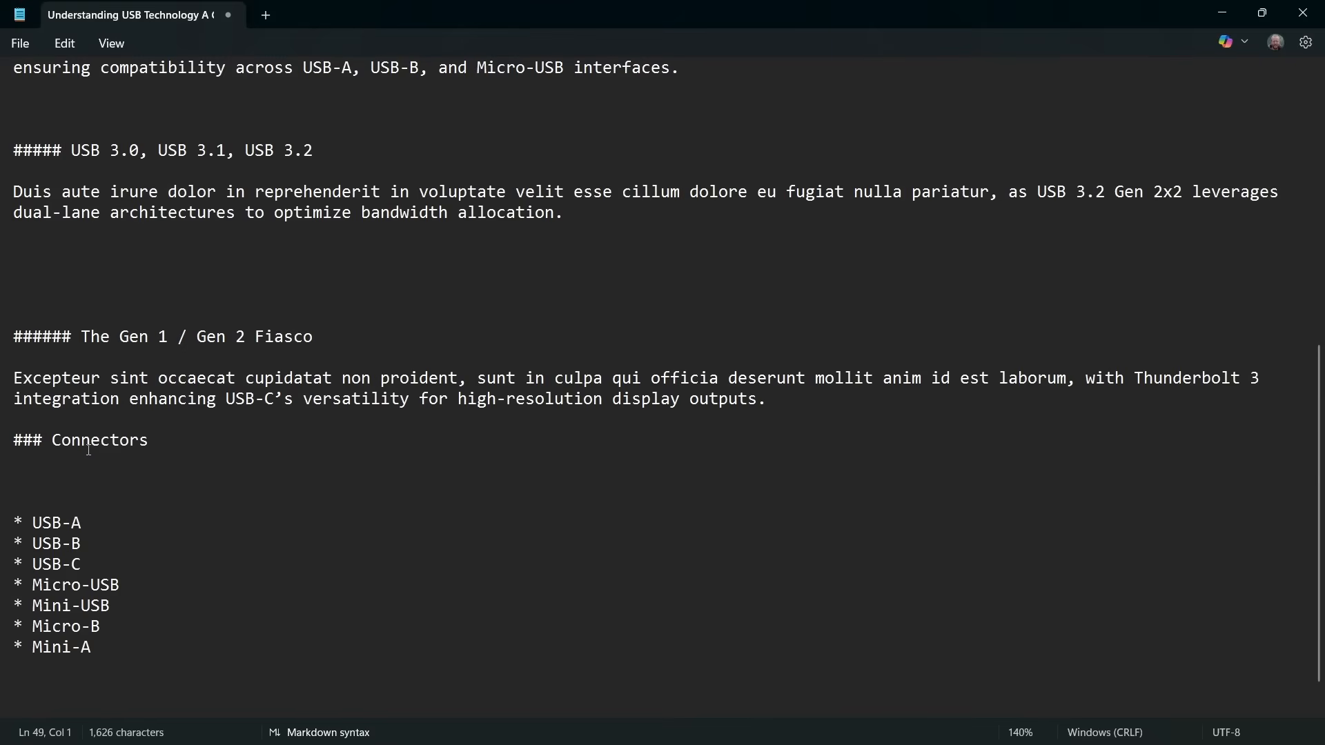
# Step: Place the cursor below the connector list and toggle the markdown view mode
pyautogui.click(12, 684)
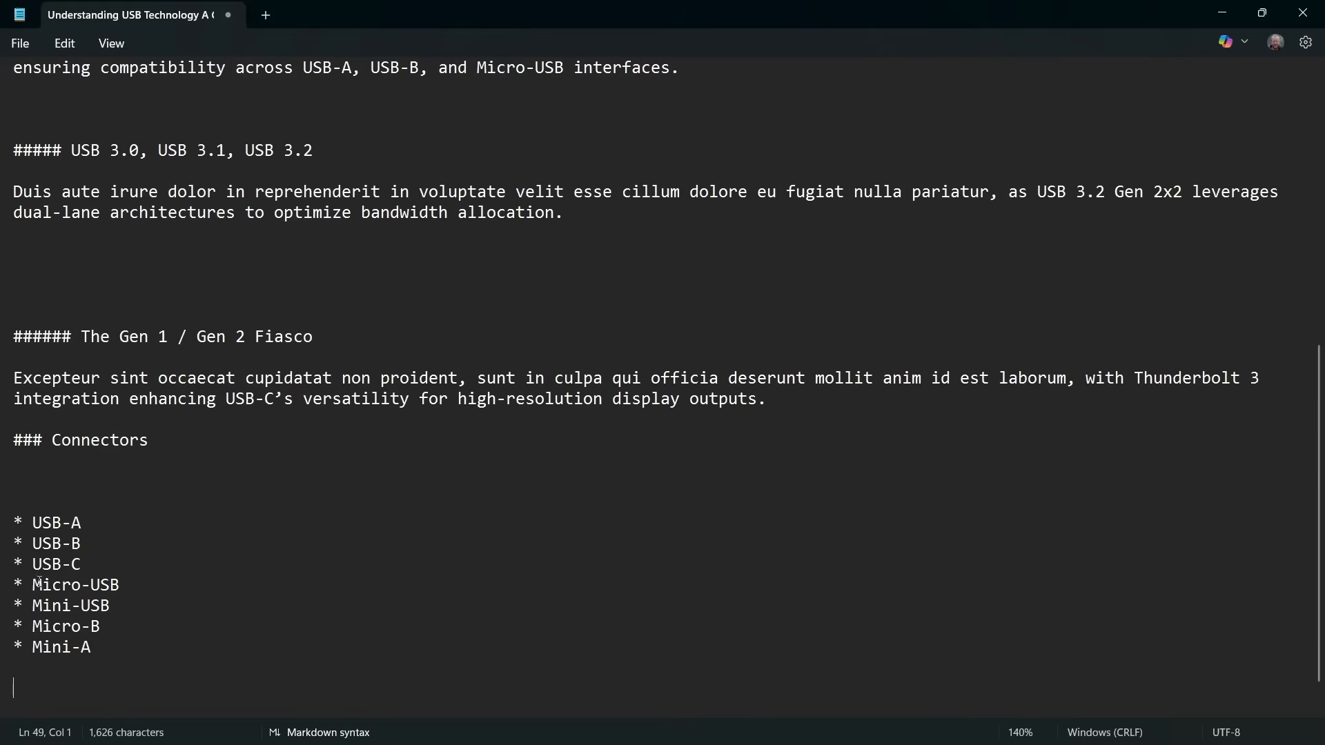
pyautogui.click(109, 43)
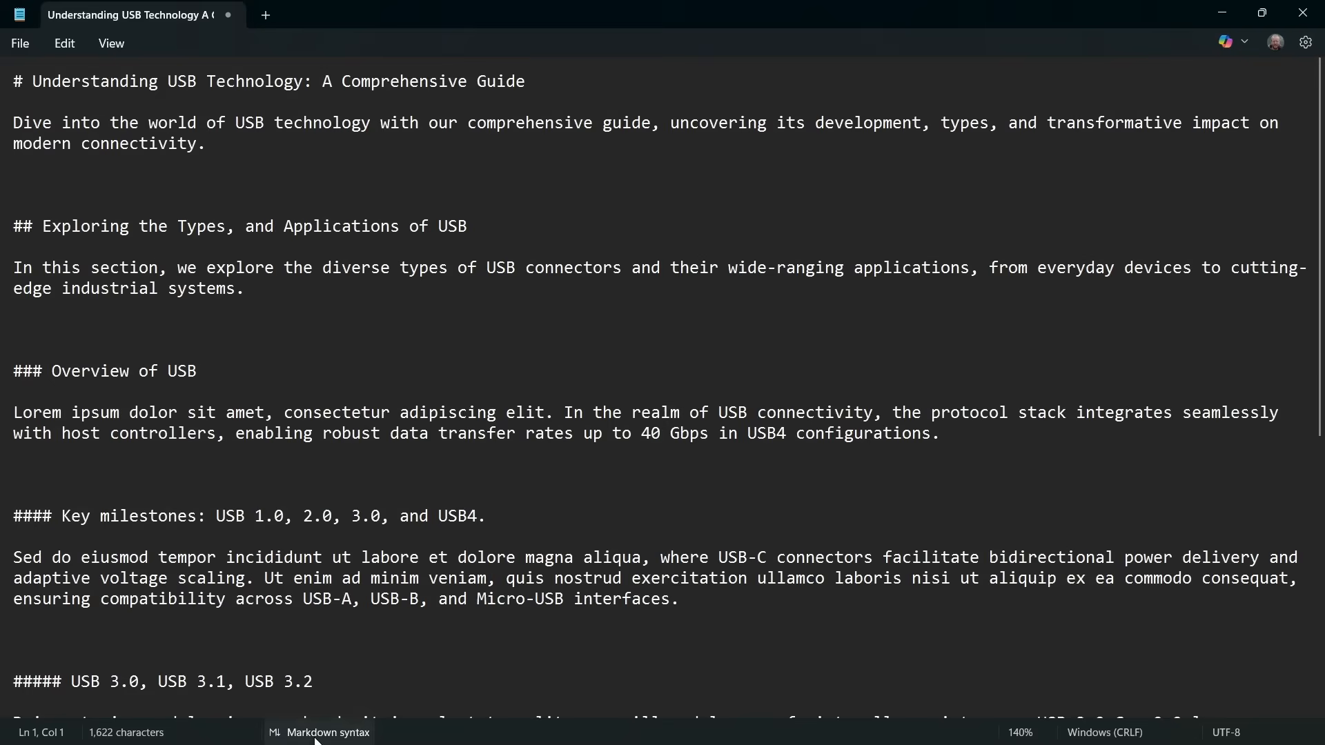
# Step: Add the USB4 heading with its five-feature numbered list and scroll through the result
pyautogui.scroll(-3)
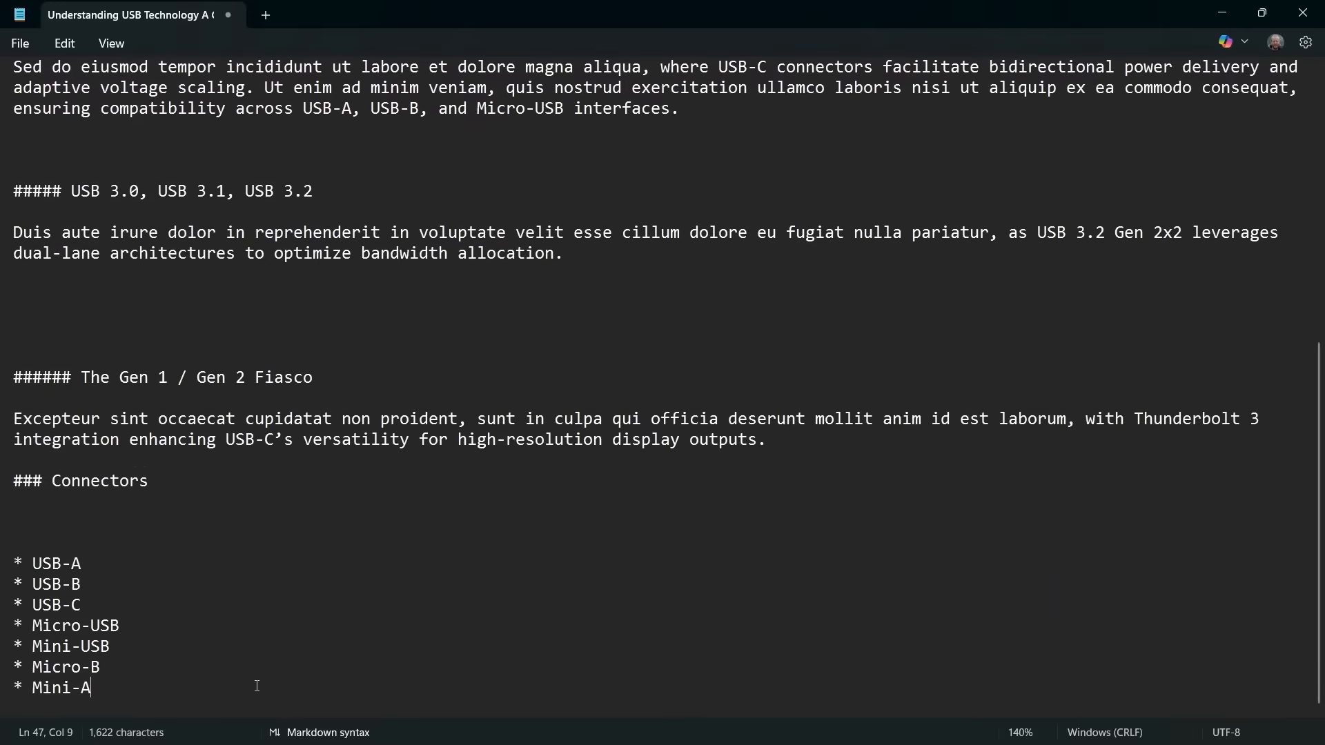
pyautogui.press('Enter')
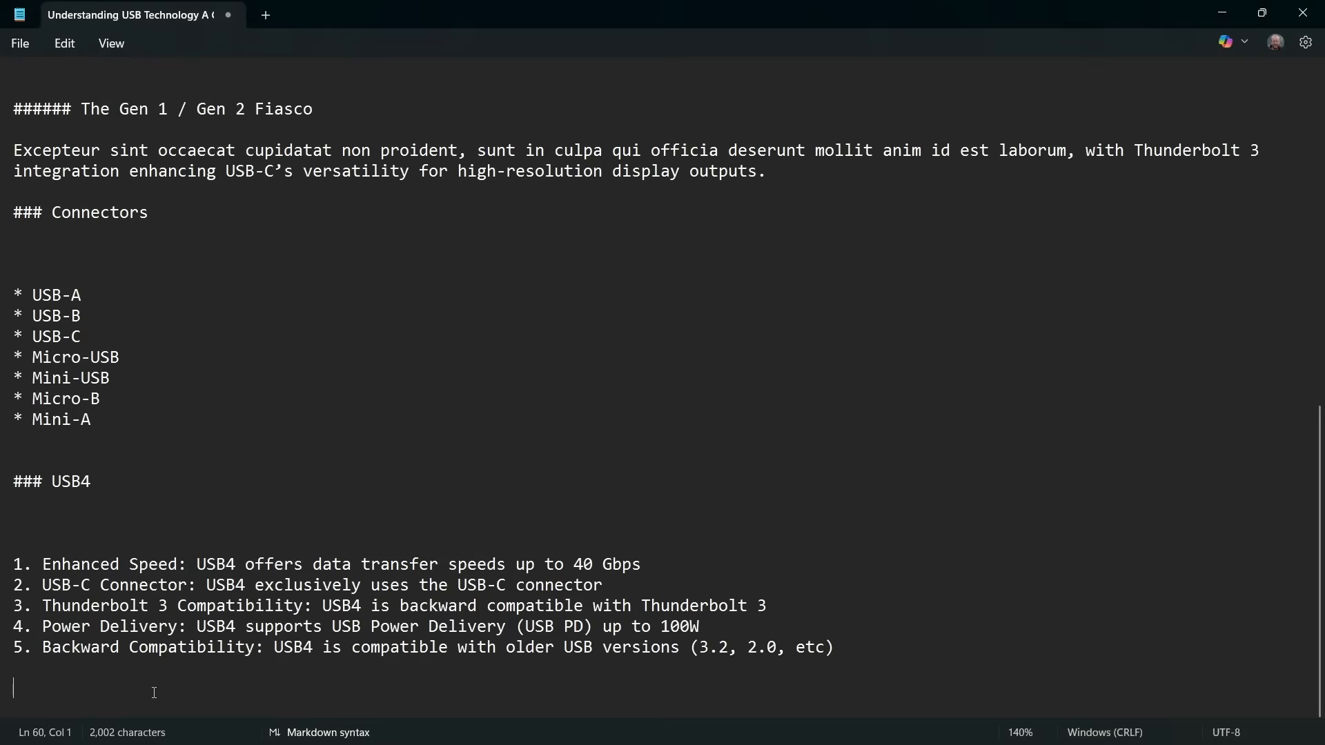
pyautogui.moveTo(72, 628)
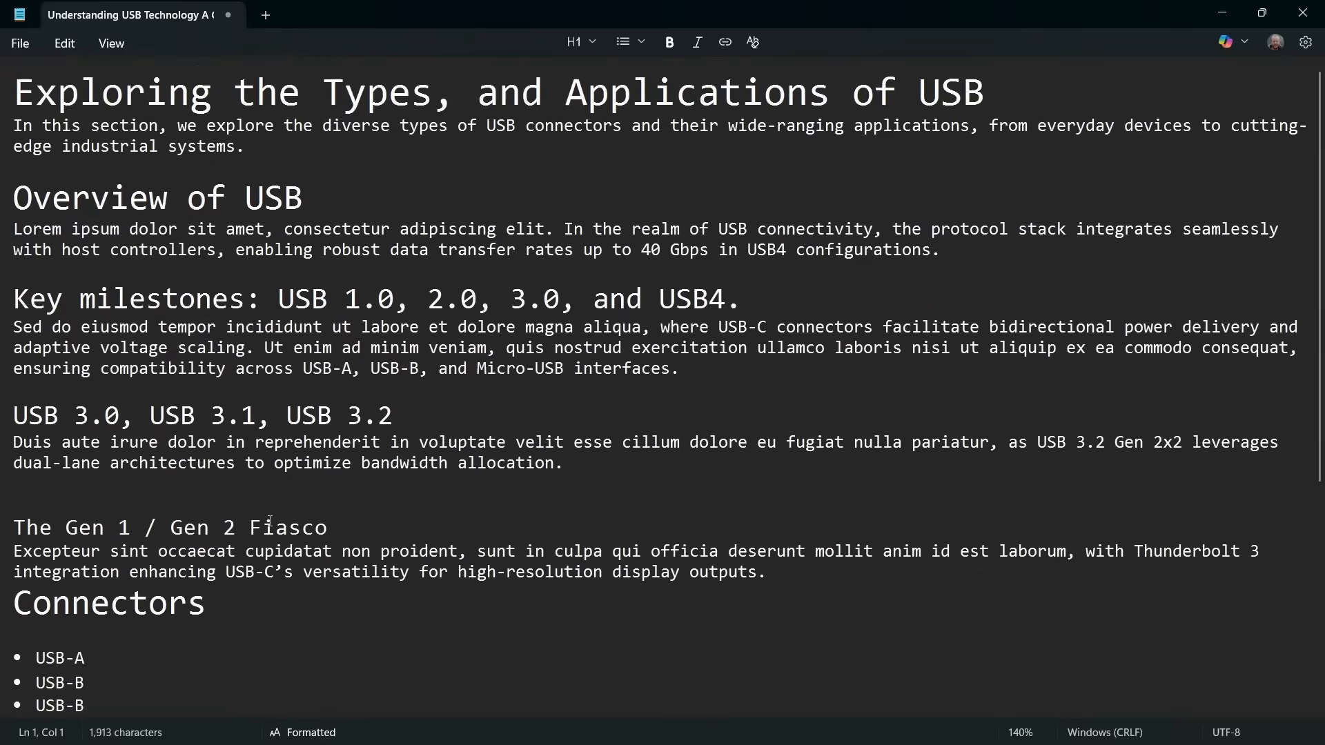
pyautogui.scroll(-3)
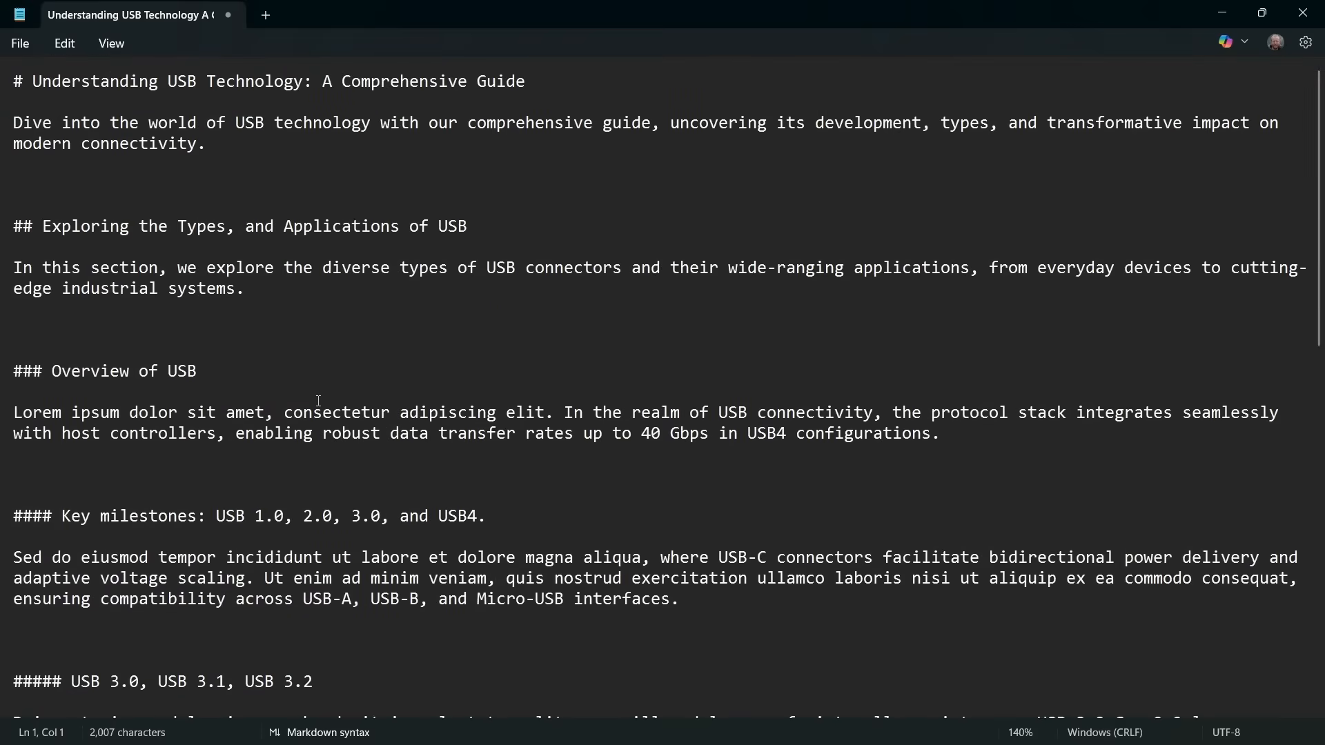
pyautogui.scroll(-3)
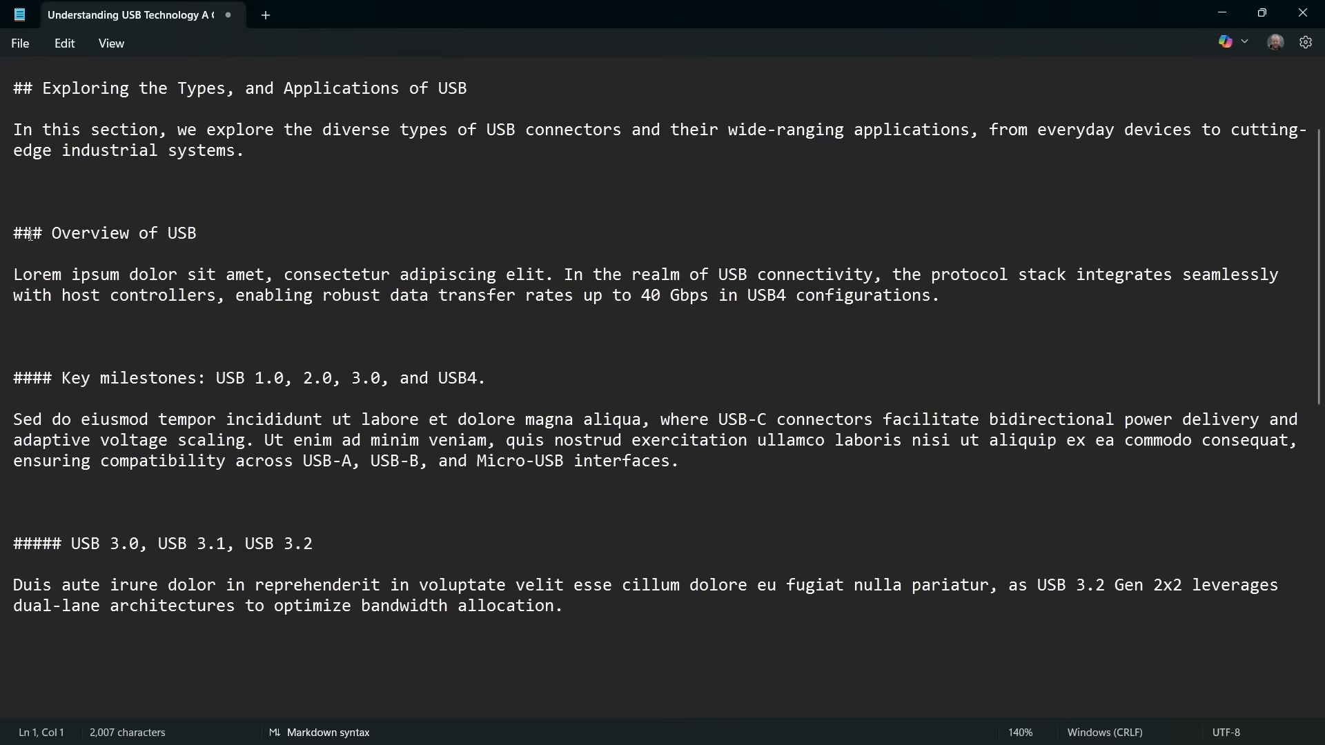
pyautogui.scroll(-3)
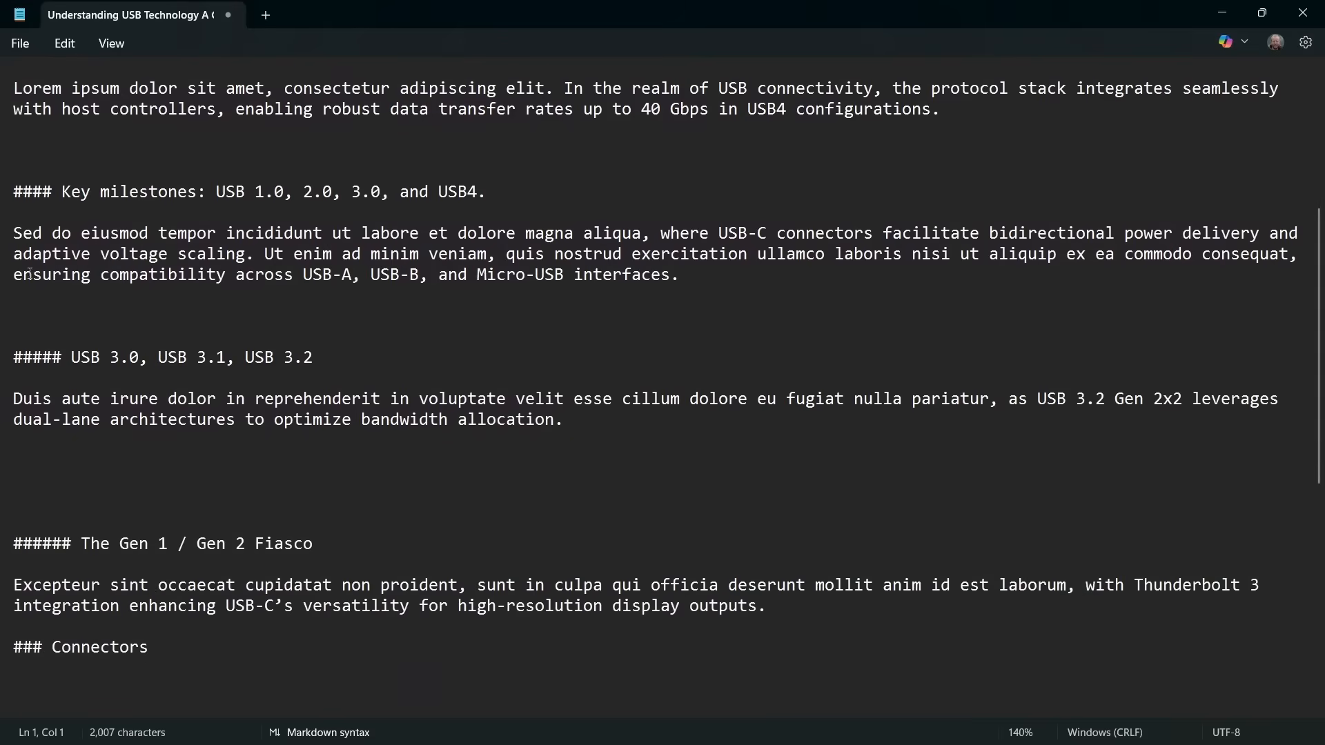
pyautogui.scroll(-3)
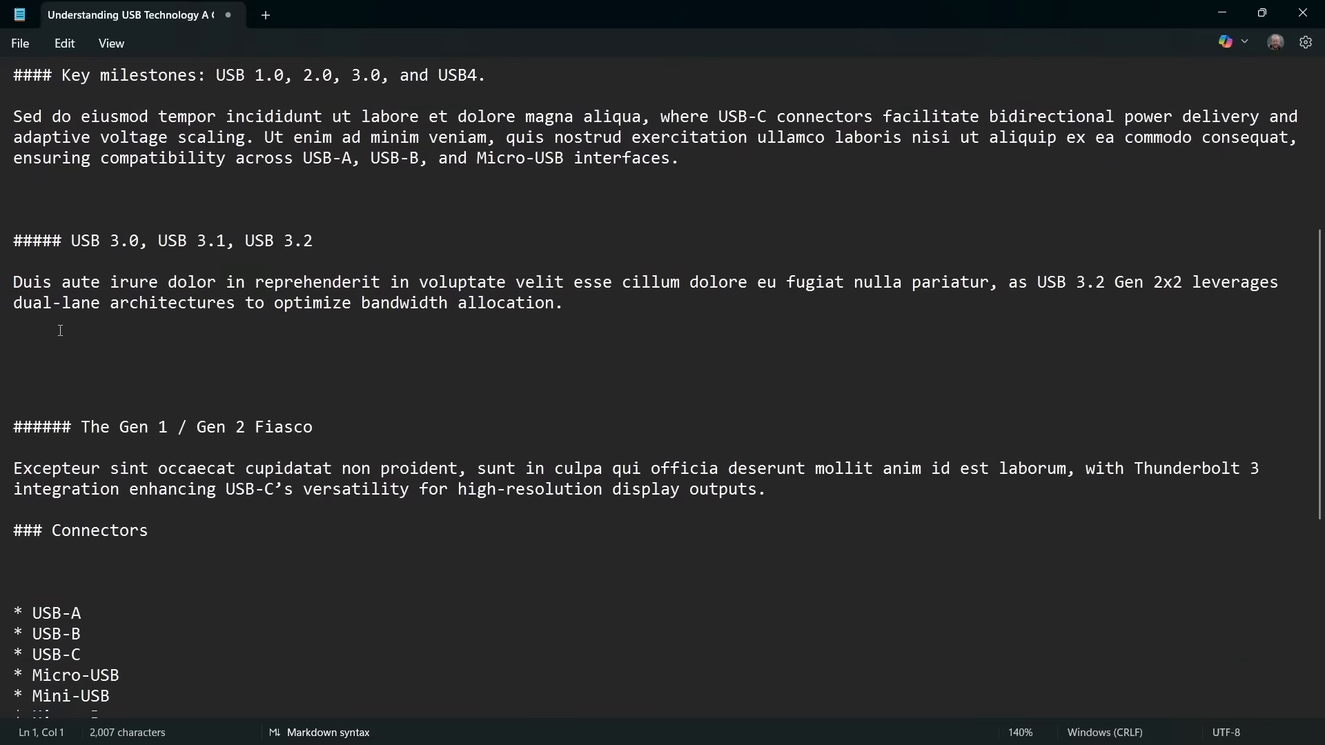
pyautogui.scroll(-3)
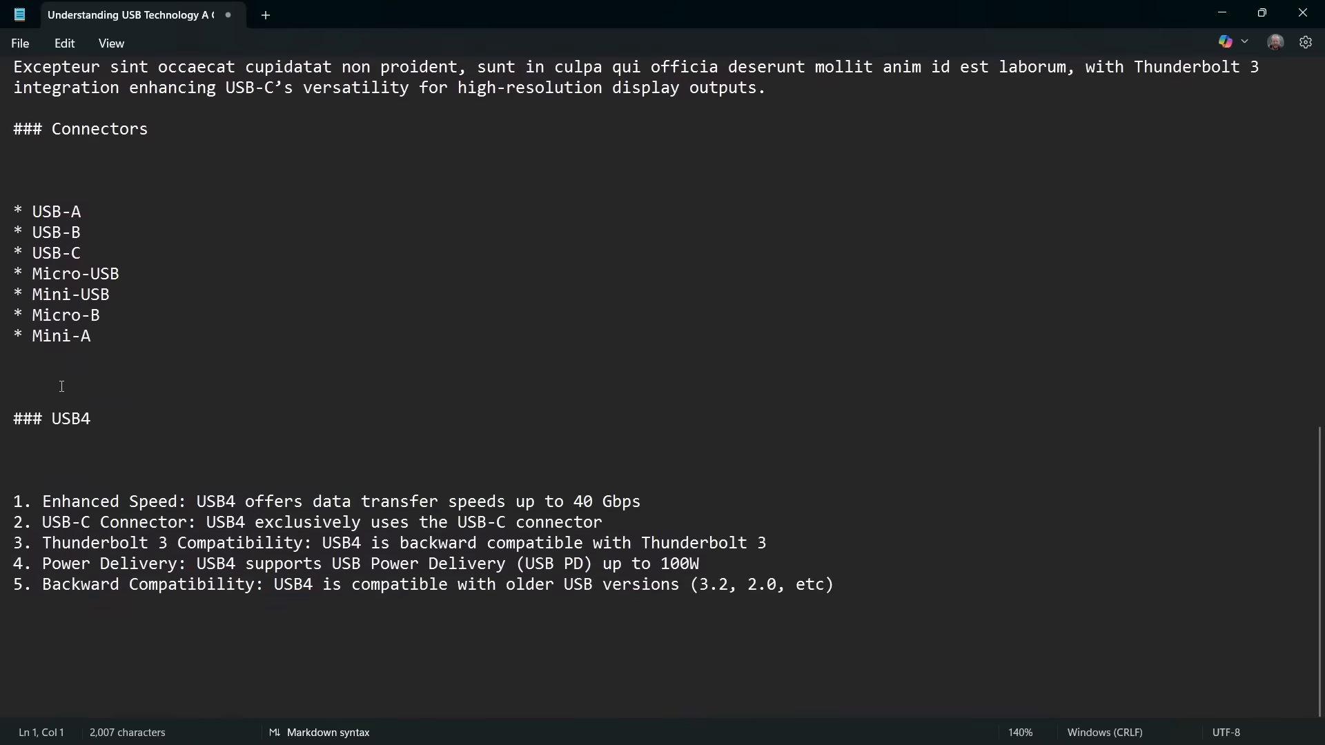
pyautogui.moveTo(130, 445)
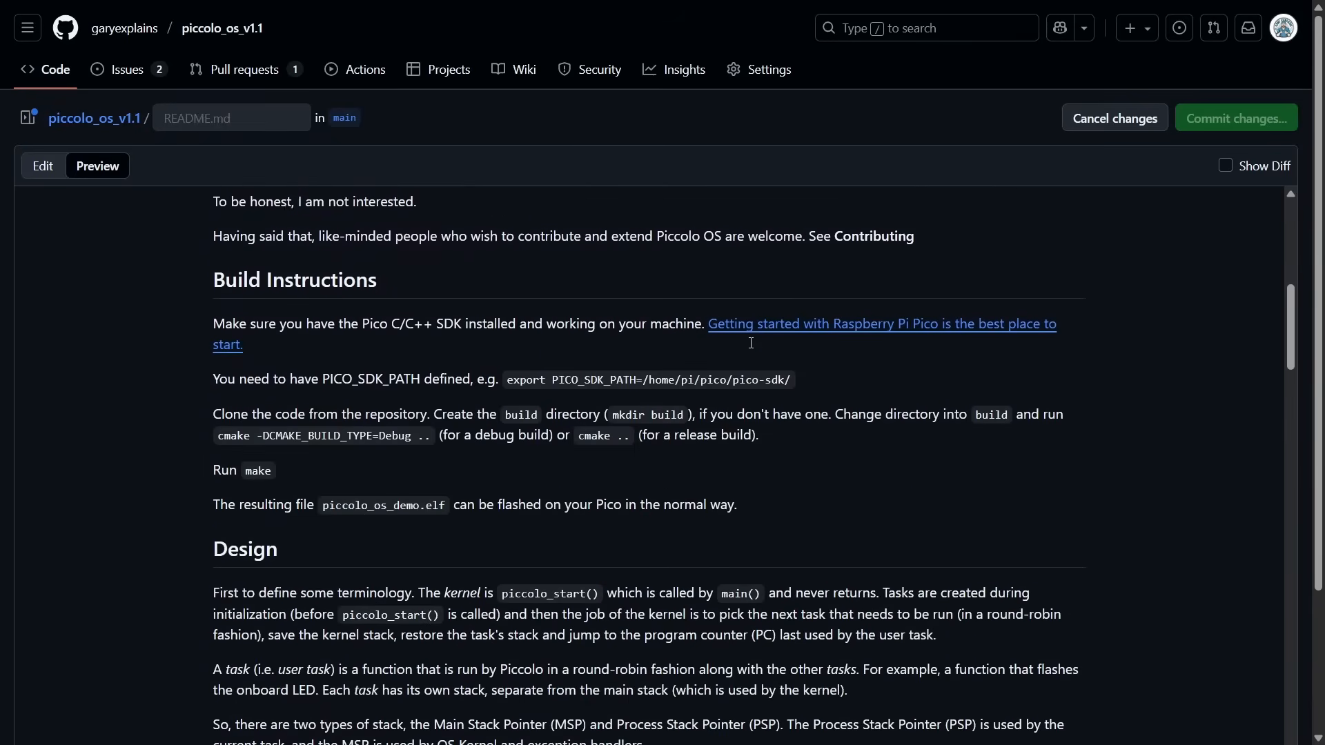
pyautogui.scroll(-3)
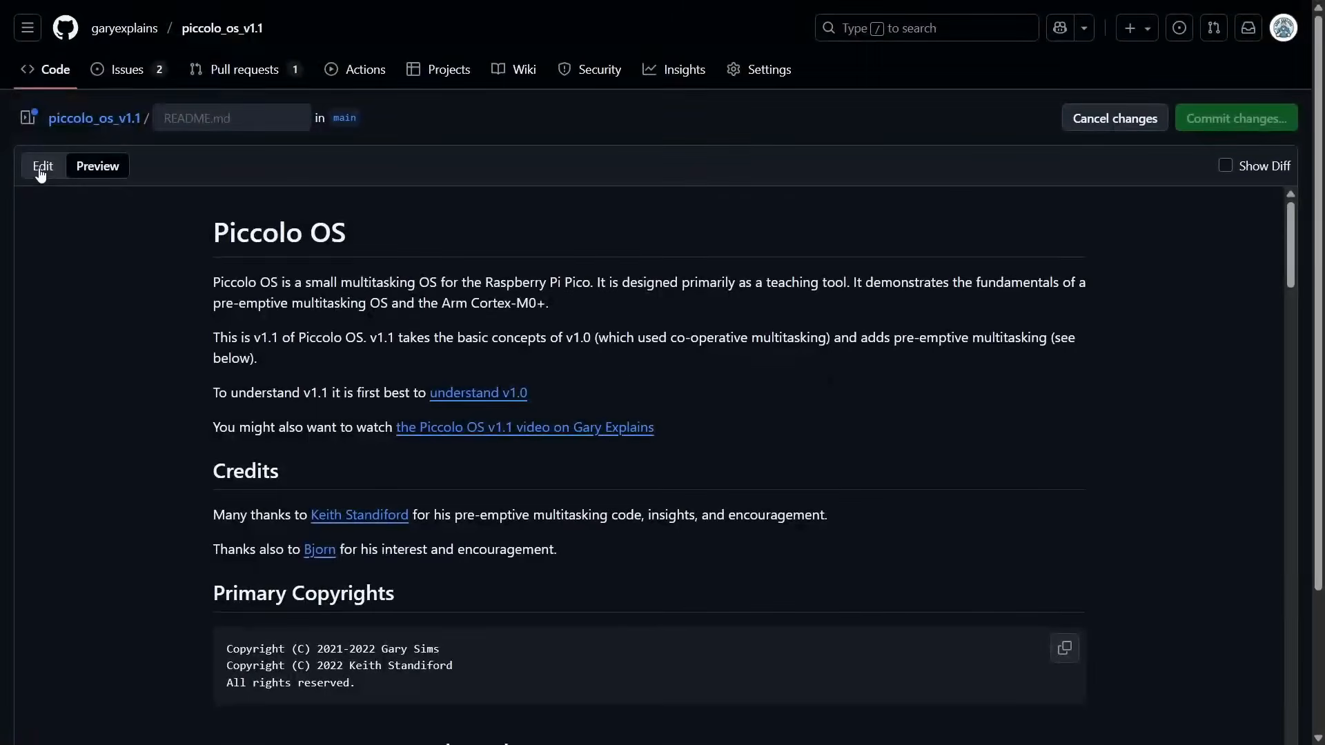
pyautogui.click(42, 165)
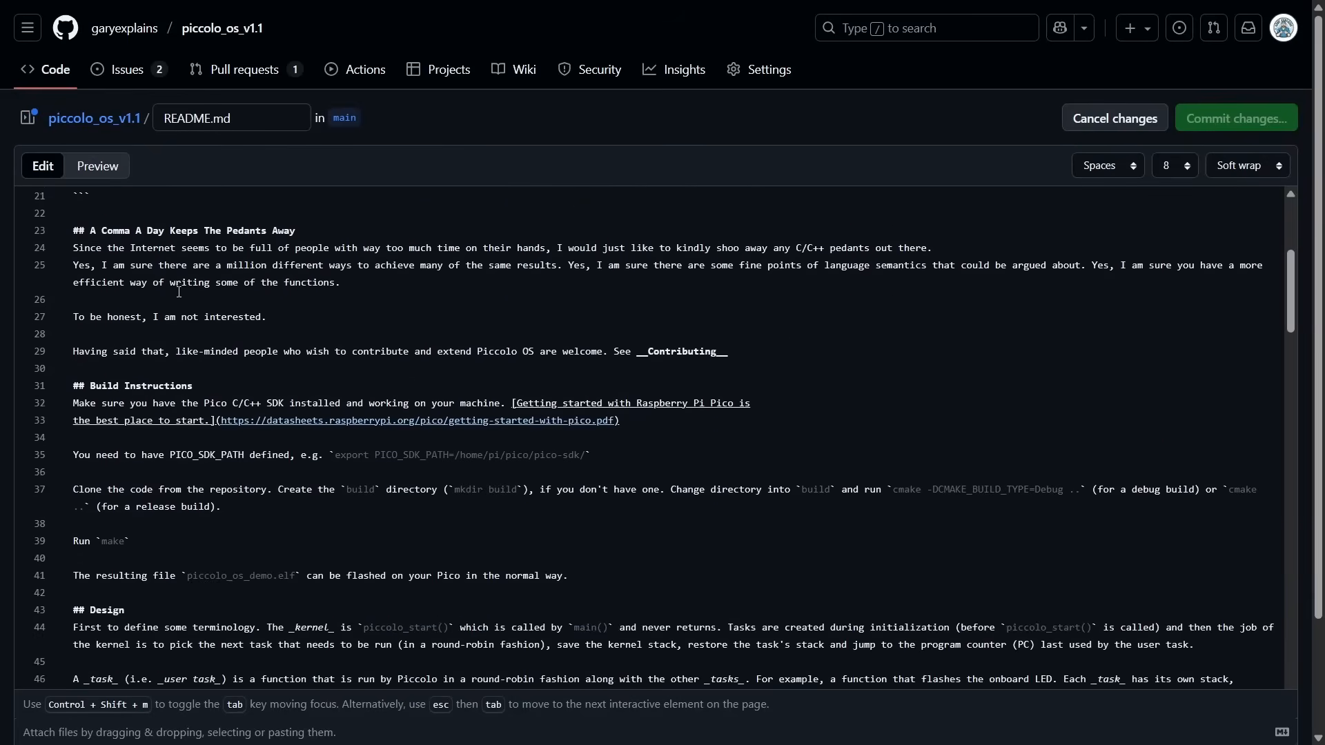
pyautogui.scroll(-3)
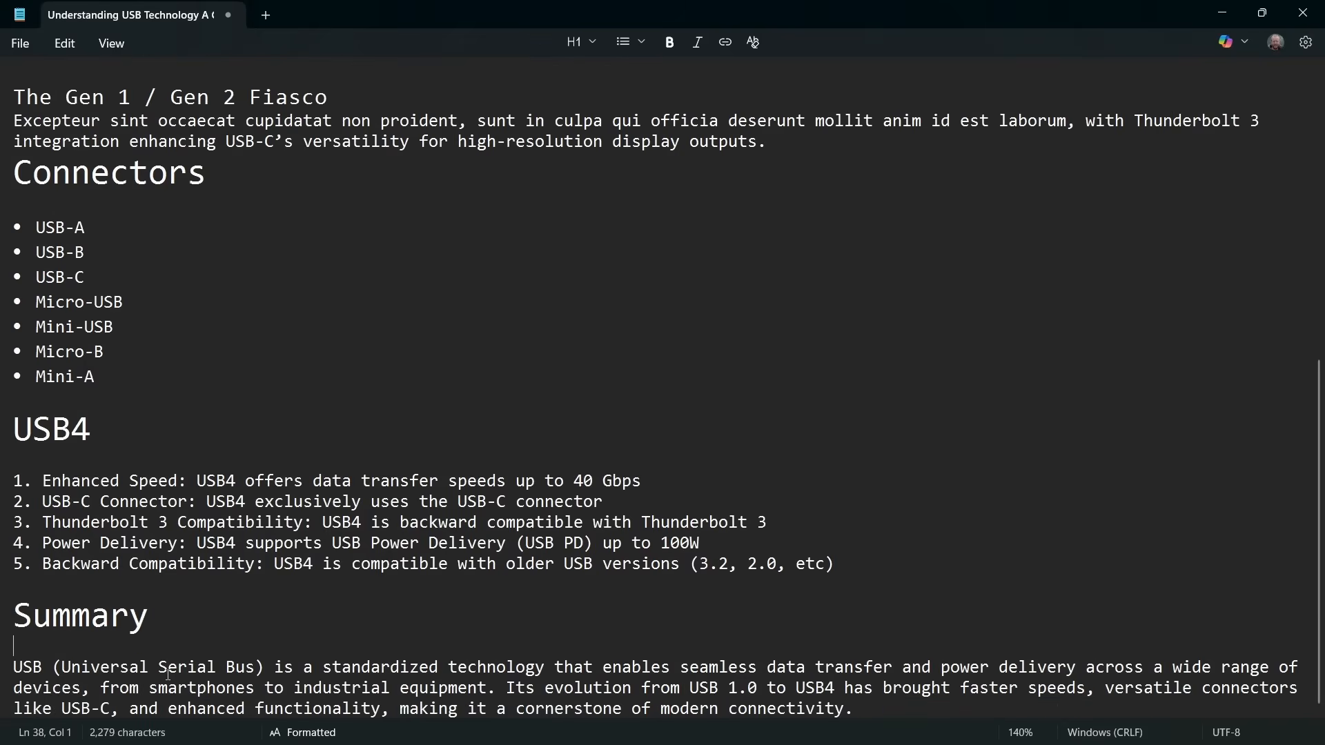
# Step: Apply italic to '(Universal Serial Bus)' and bold to 'standardized technology' from the toolbar
pyautogui.scroll(-3)
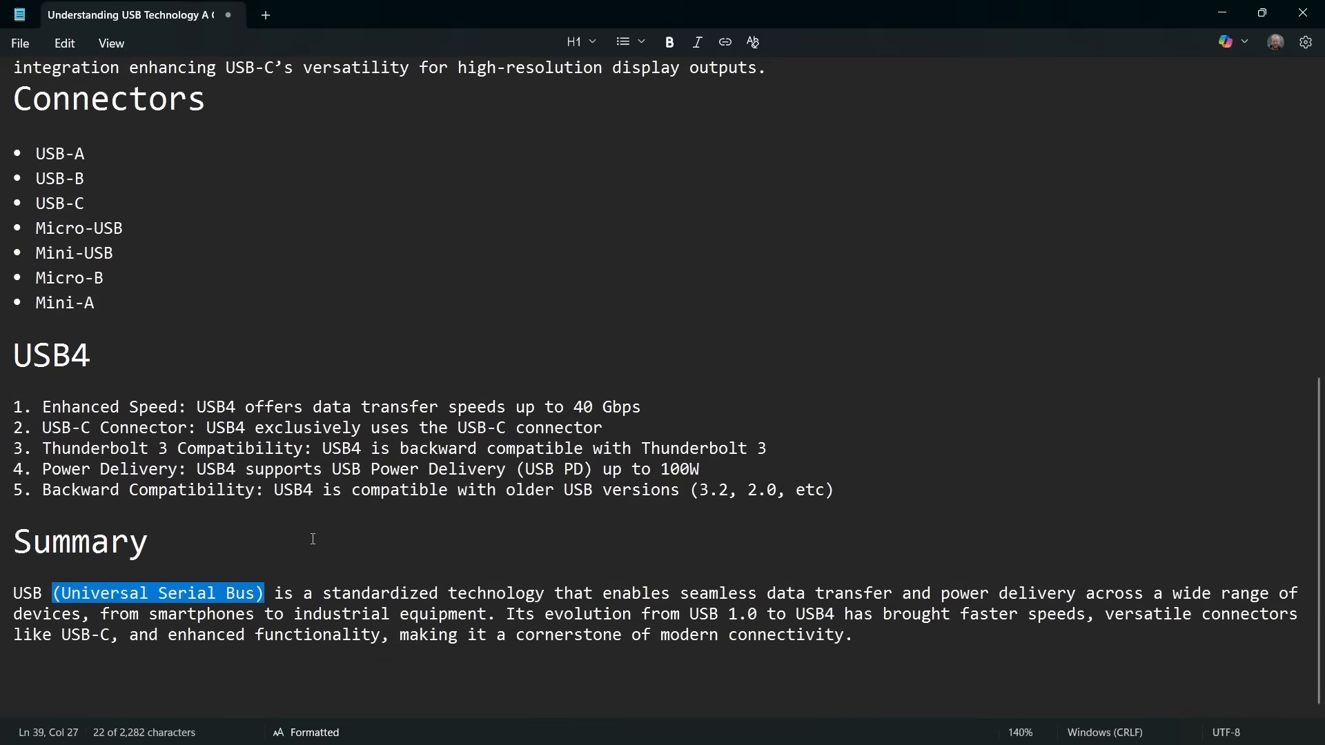
pyautogui.moveTo(696, 42)
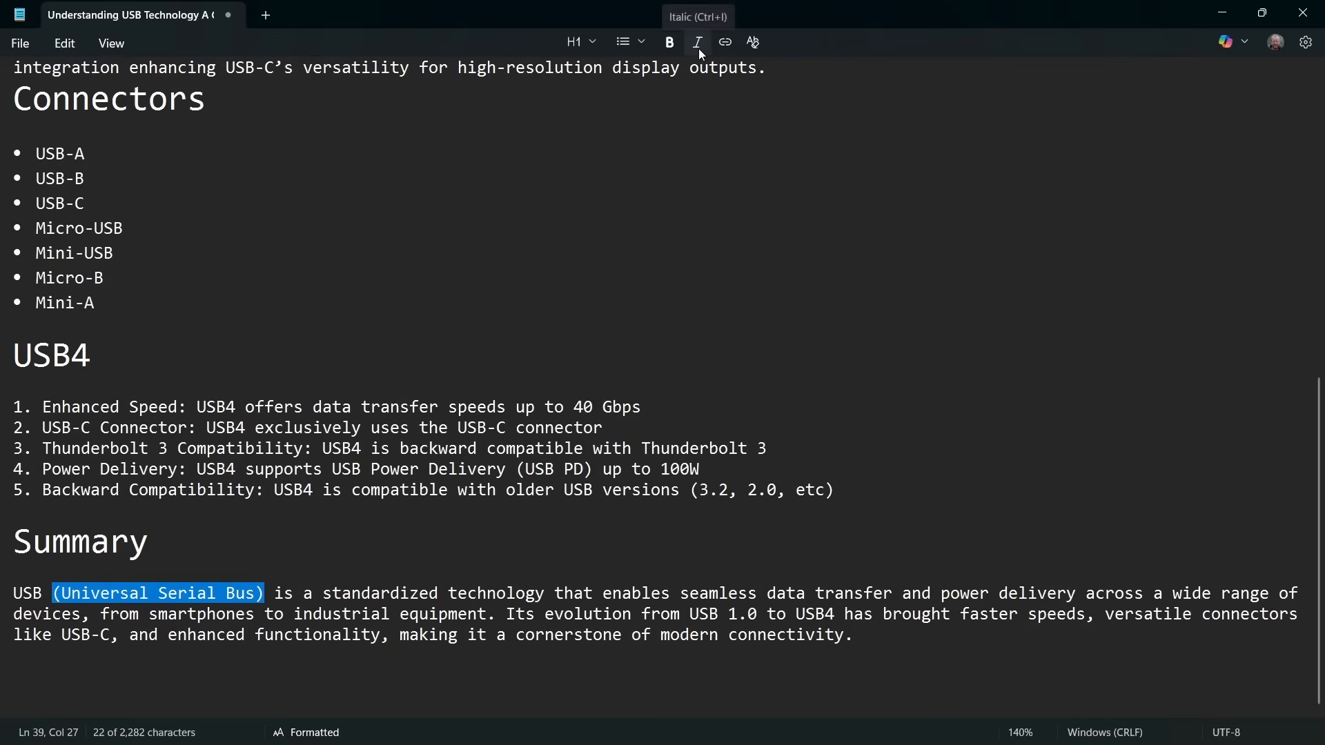
pyautogui.click(697, 42)
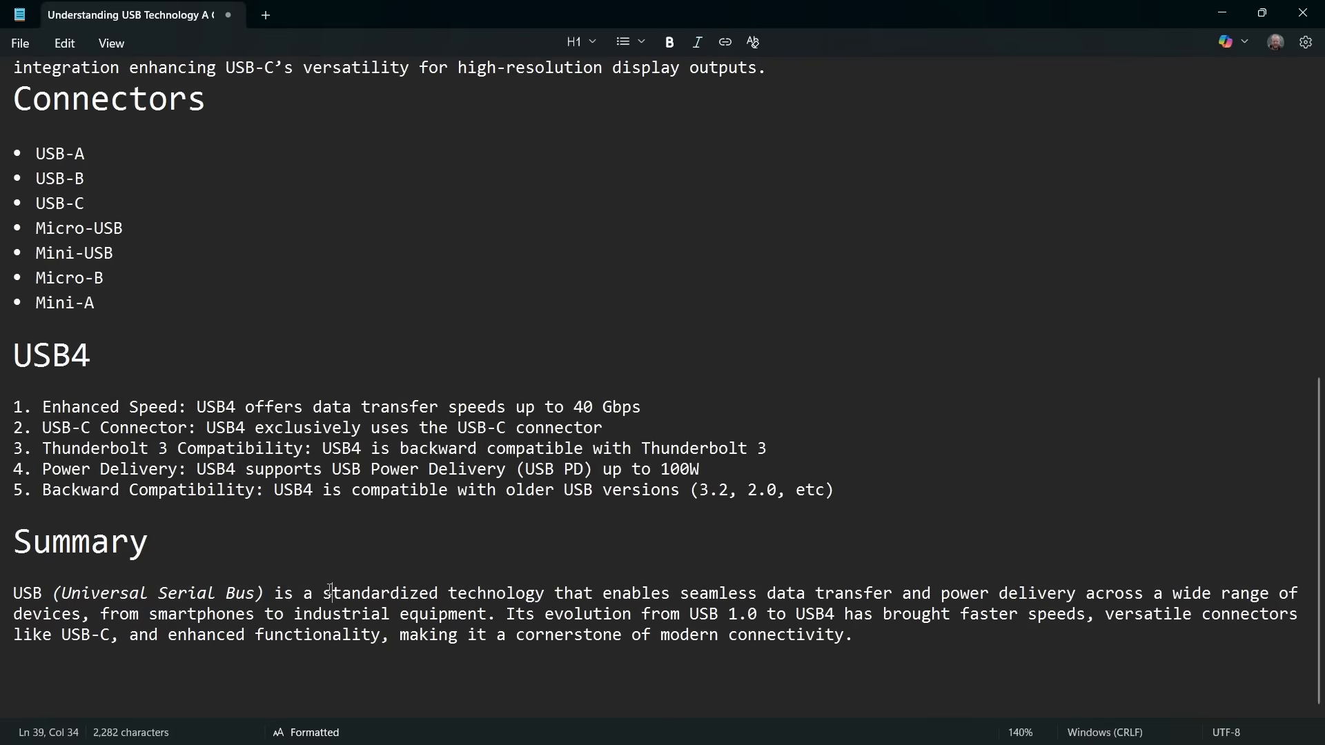
pyautogui.moveTo(323, 592); pyautogui.dragTo(535, 592)
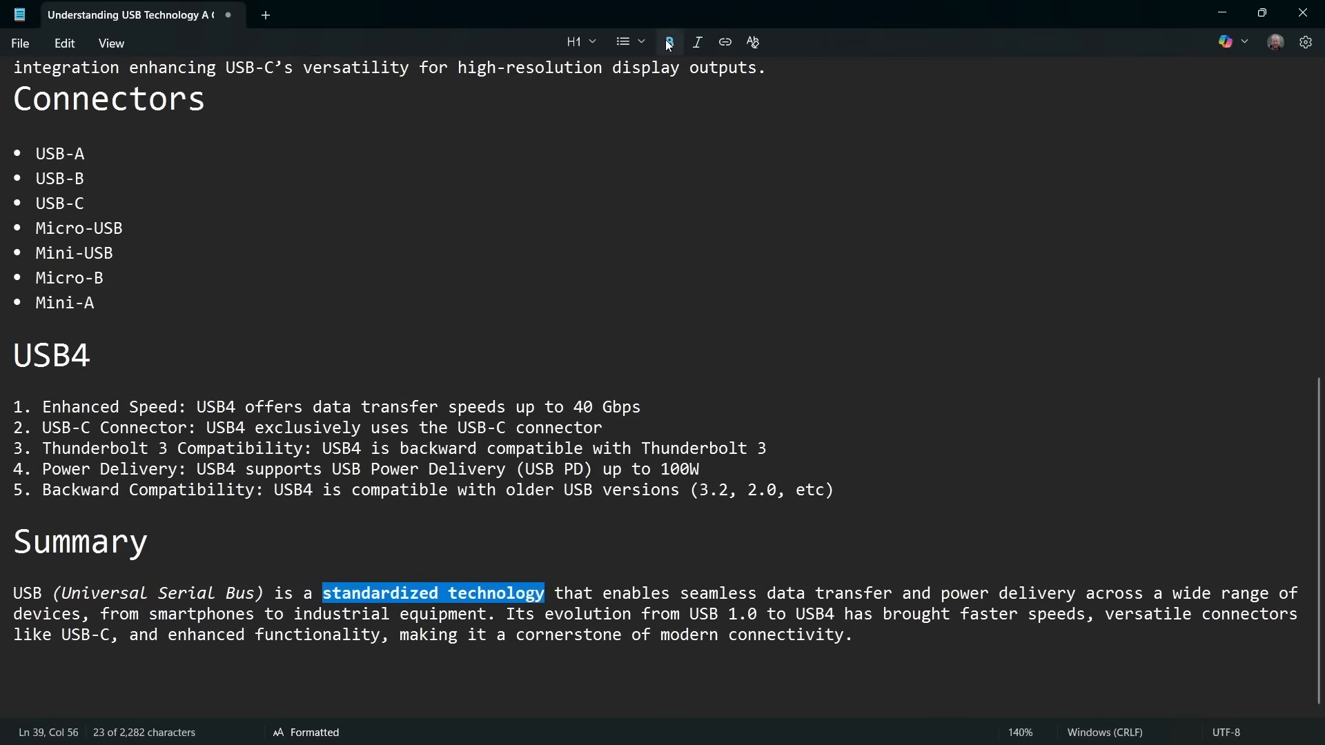
pyautogui.click(668, 42)
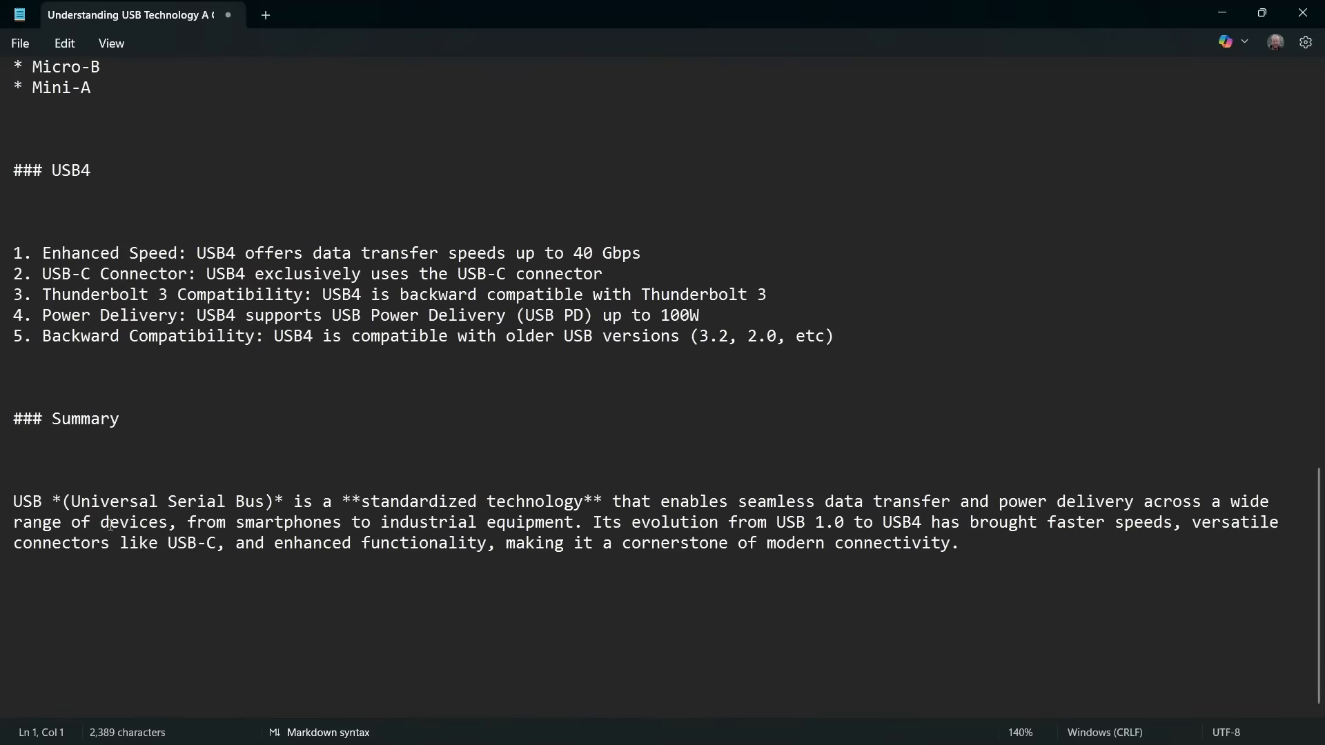
# Step: Switch back to Formatted view so the summary's italic and bold words render
pyautogui.doubleClick(56, 500)
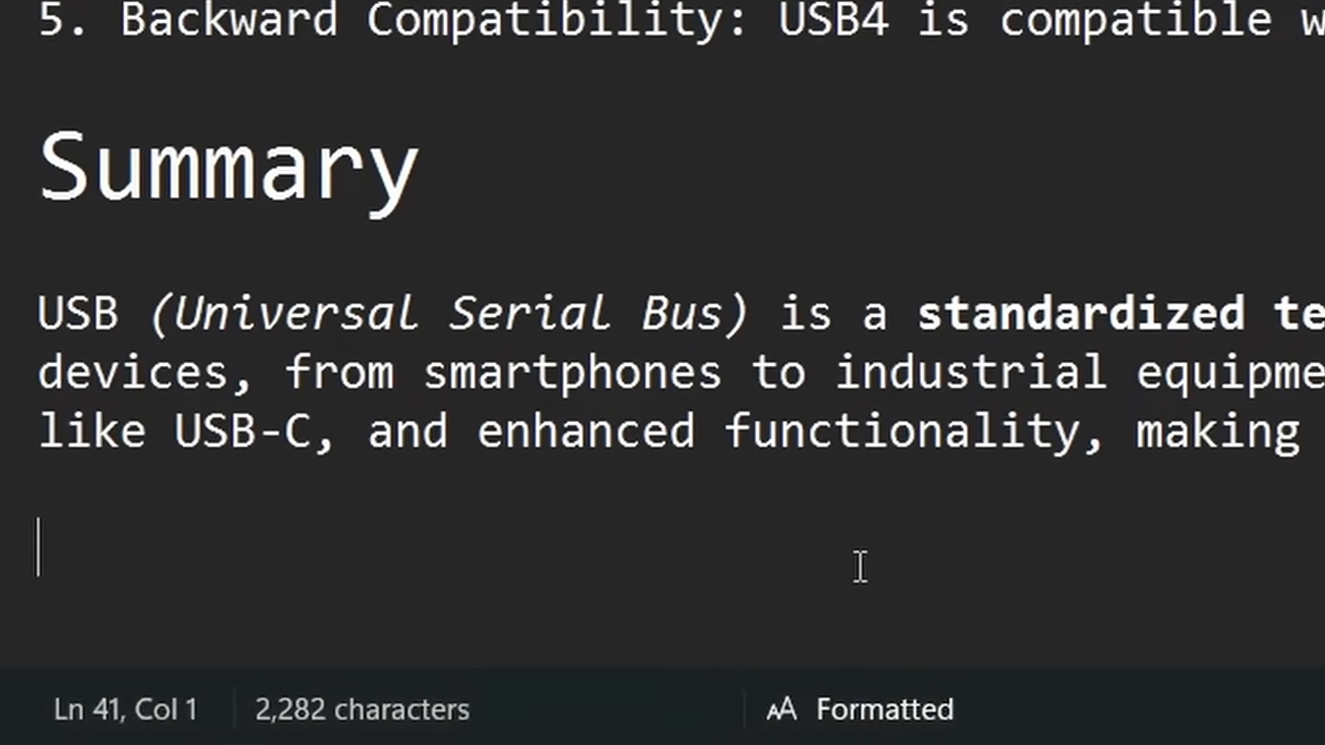
pyautogui.write('Mor')
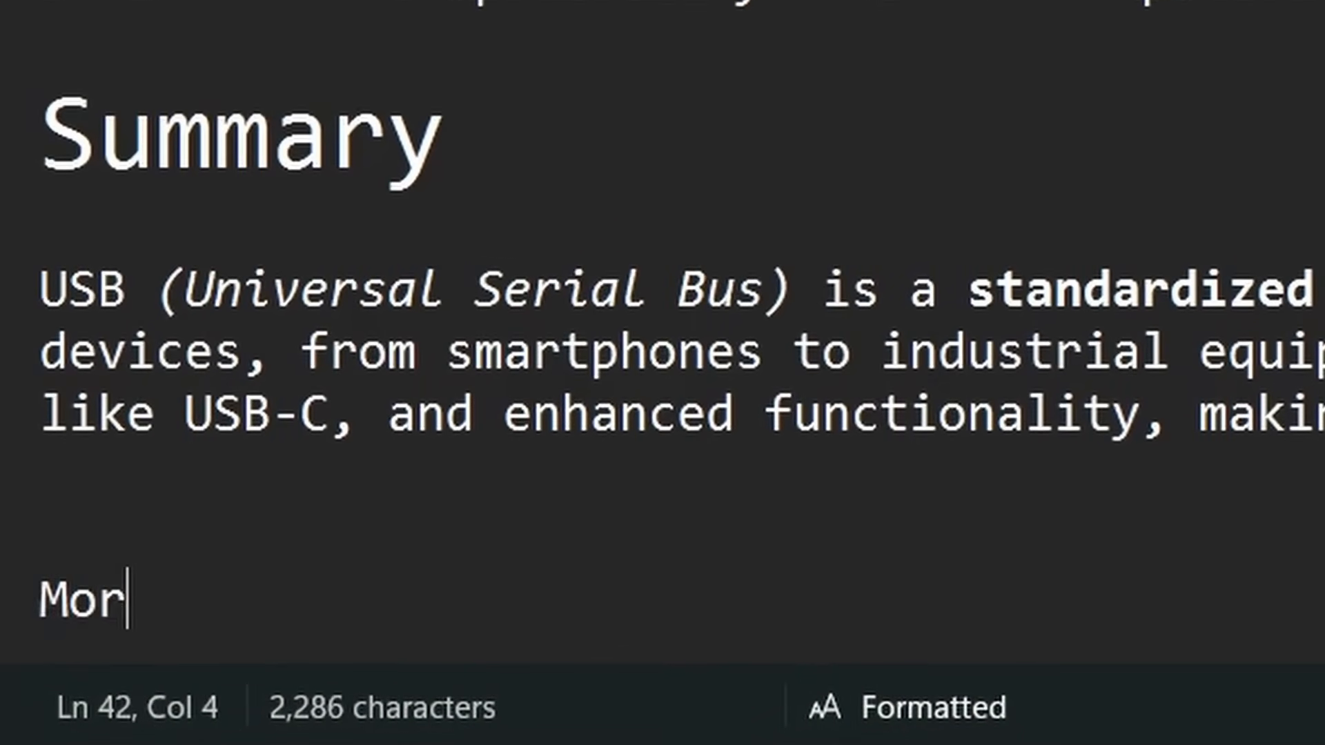
pyautogui.write('e Info')
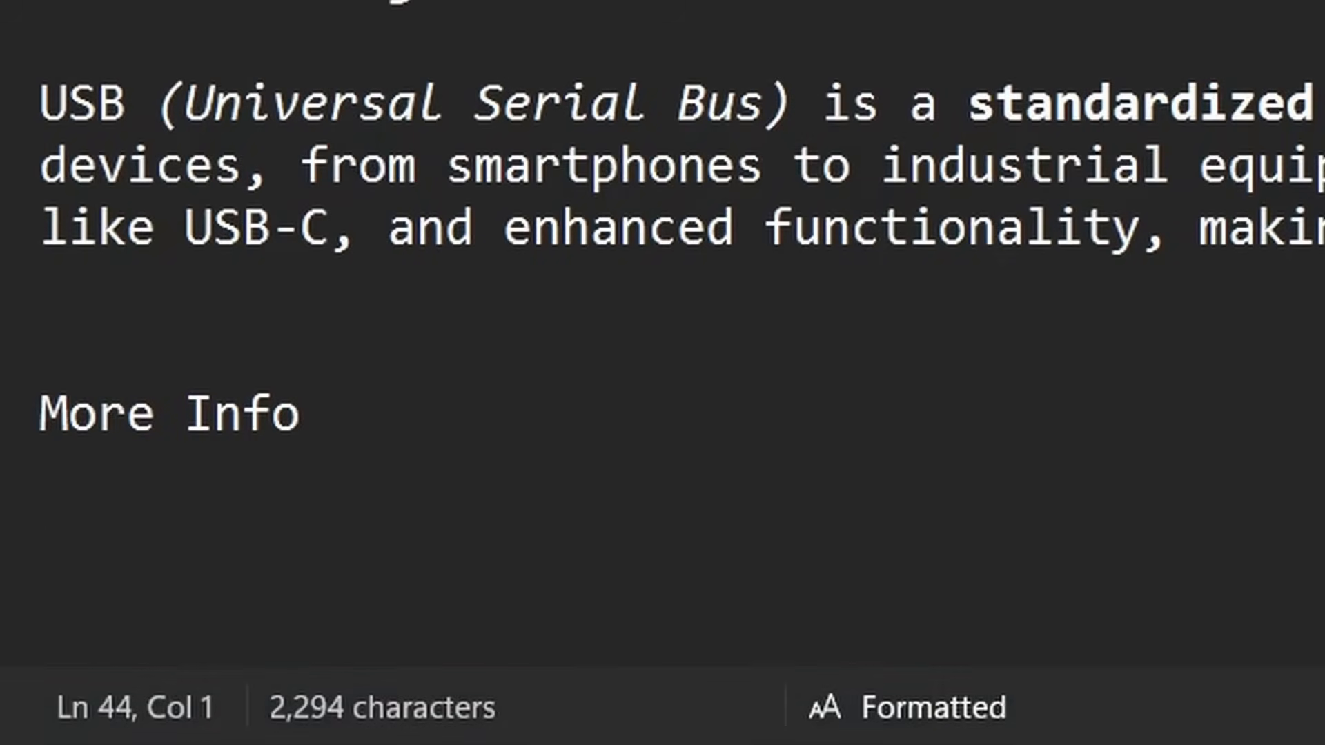
pyautogui.write('https://www.youtube.com/watch?v=FnCoALB1dcU')
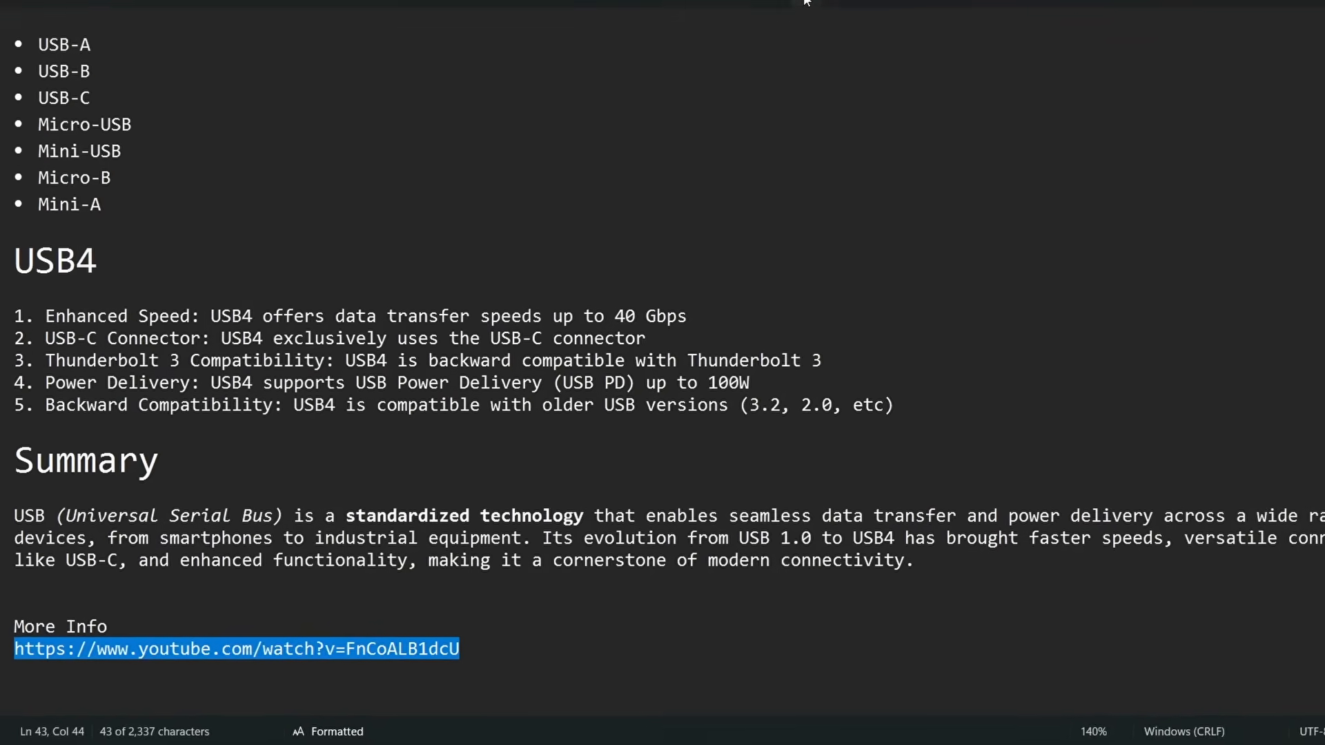
# Step: Turn the YouTube URL into a link reading 'USB 3.0 vs 3.1 vs 3.2 vs 4.0: What's the difference?'
pyautogui.click(723, 42)
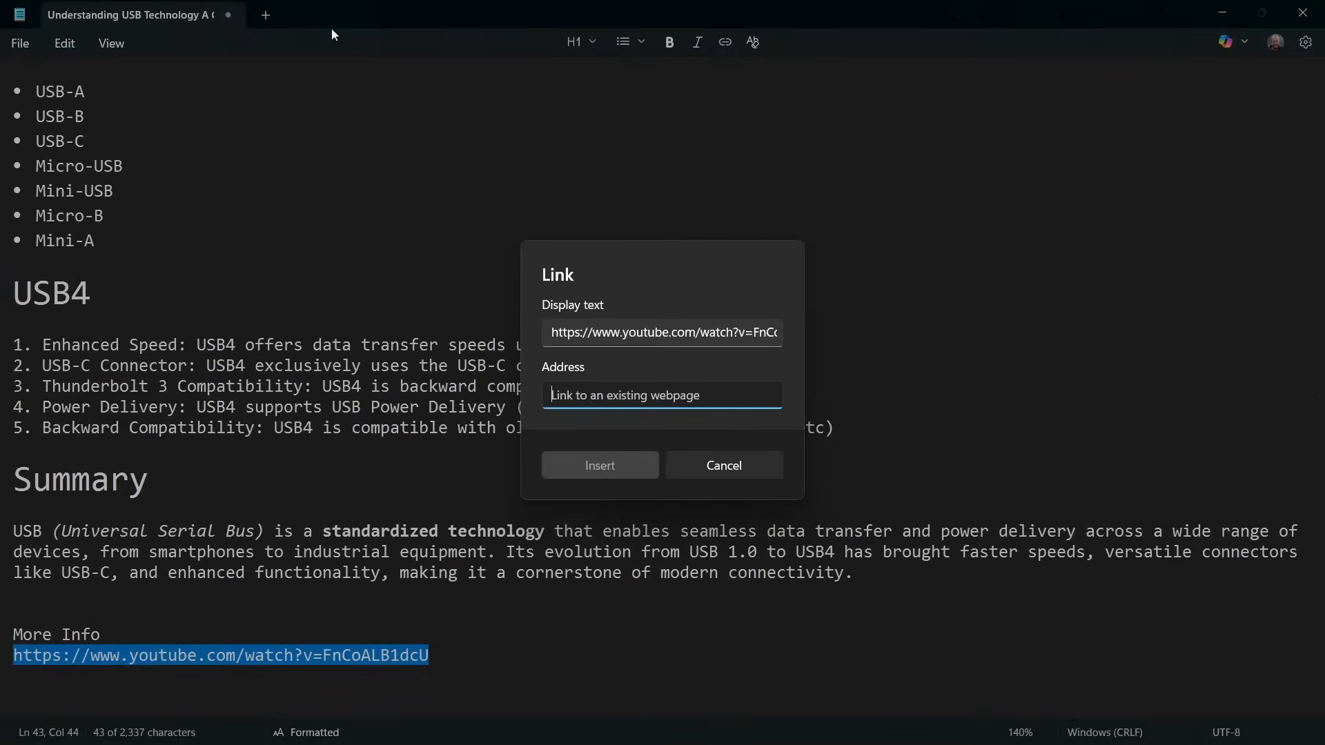
pyautogui.click(662, 331)
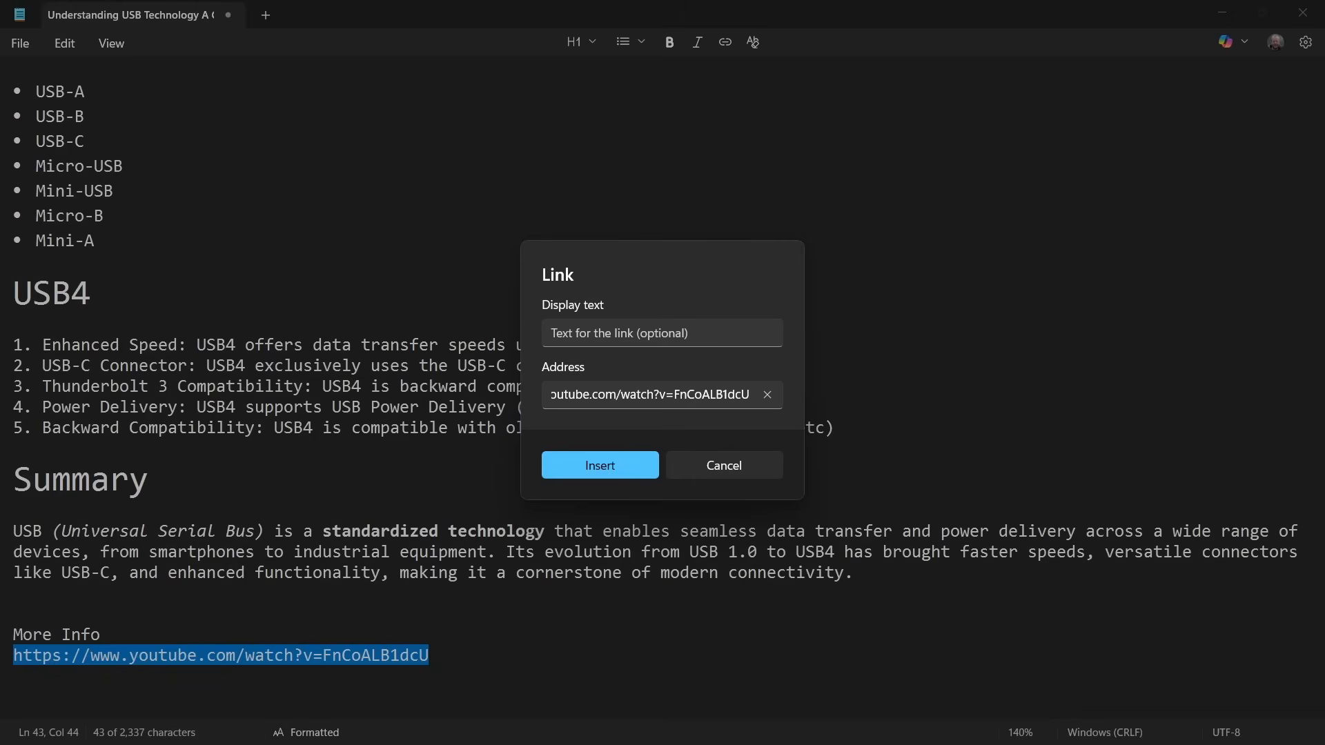
pyautogui.moveTo(631, 313)
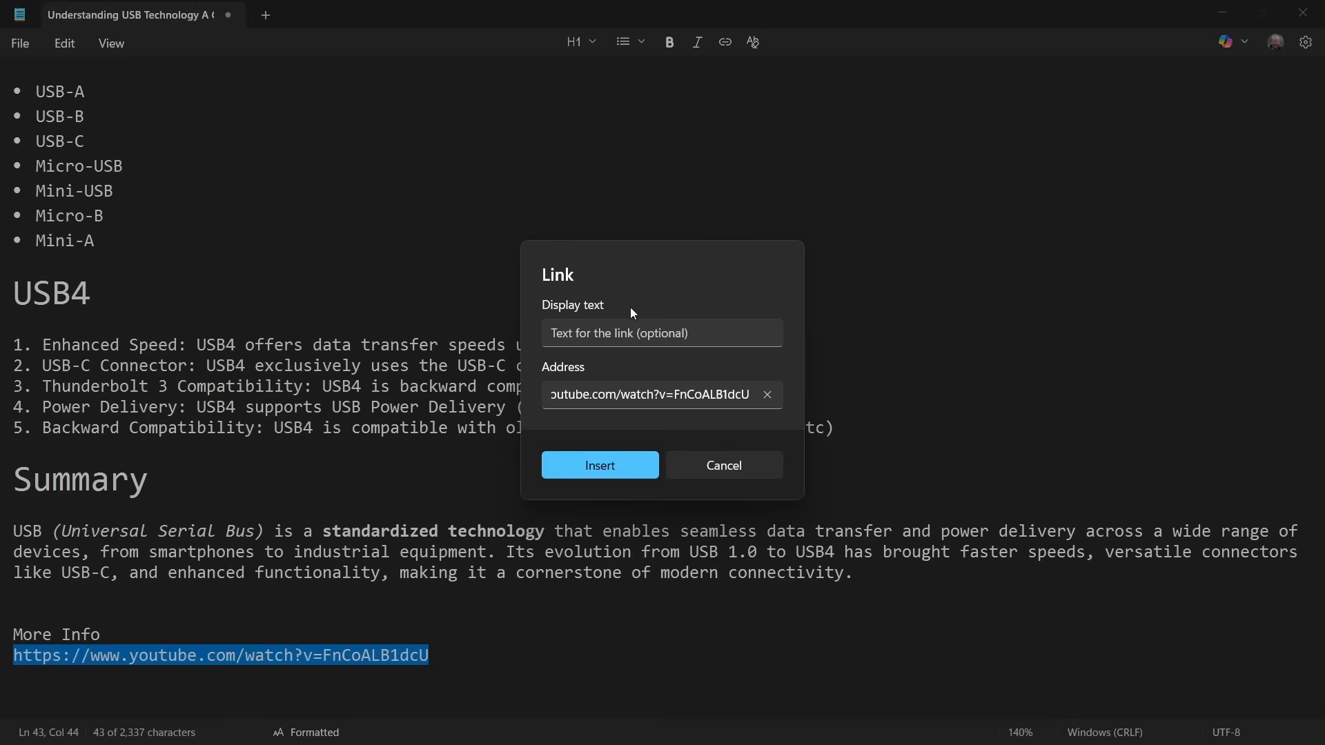
pyautogui.write("vs 3.2 vs 4.0: What's the difference?")
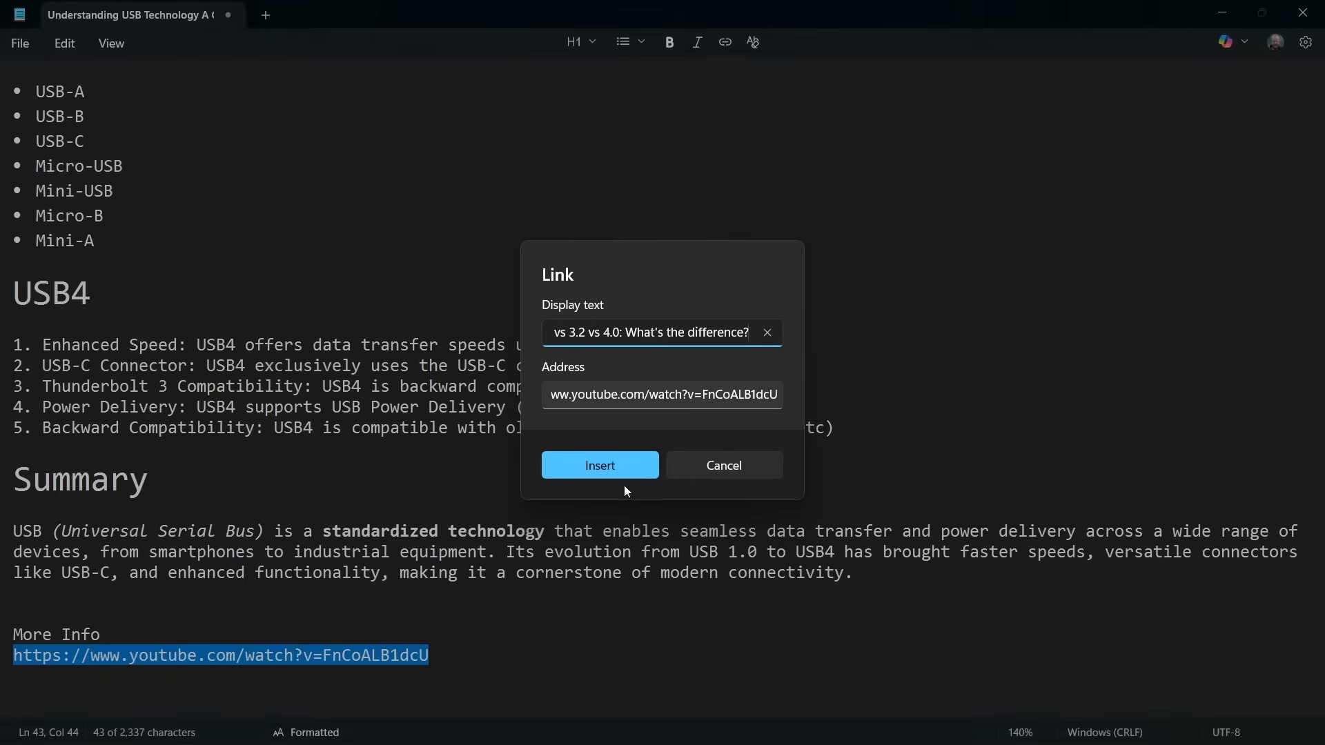
pyautogui.click(599, 465)
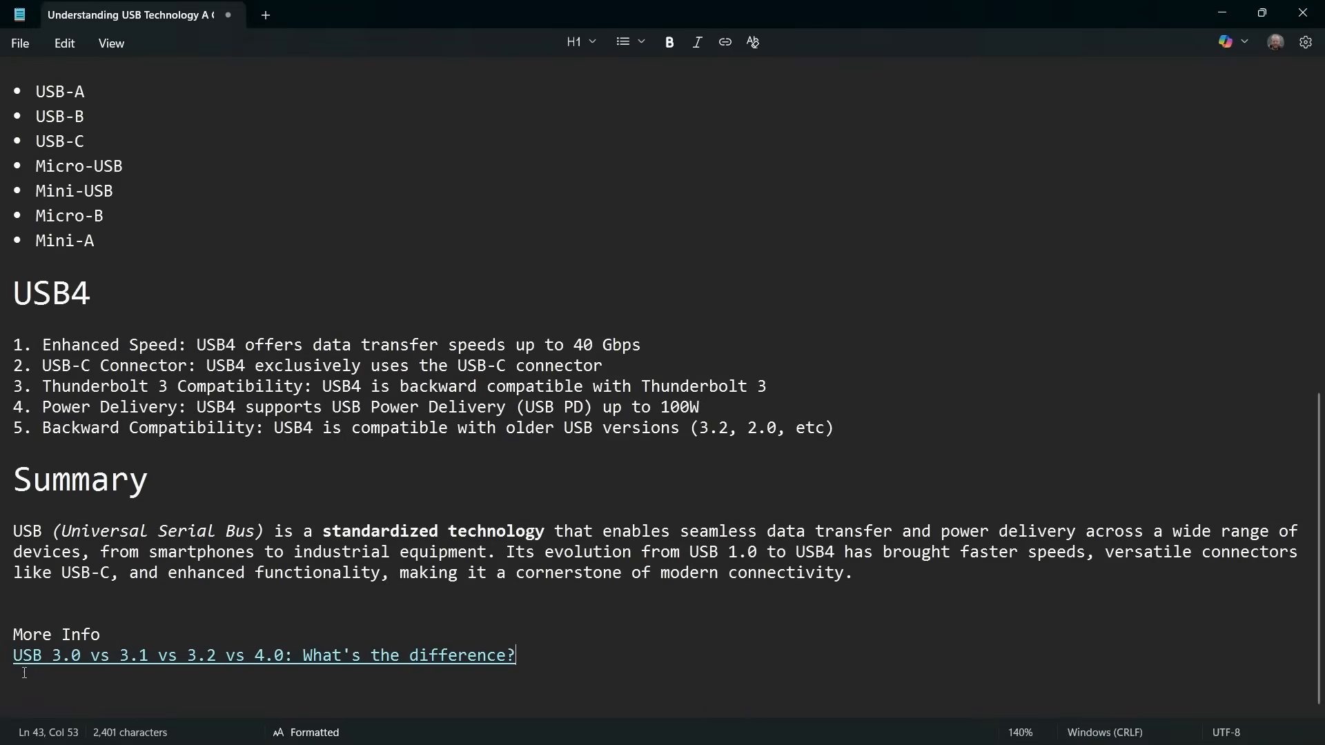
pyautogui.moveTo(239, 668)
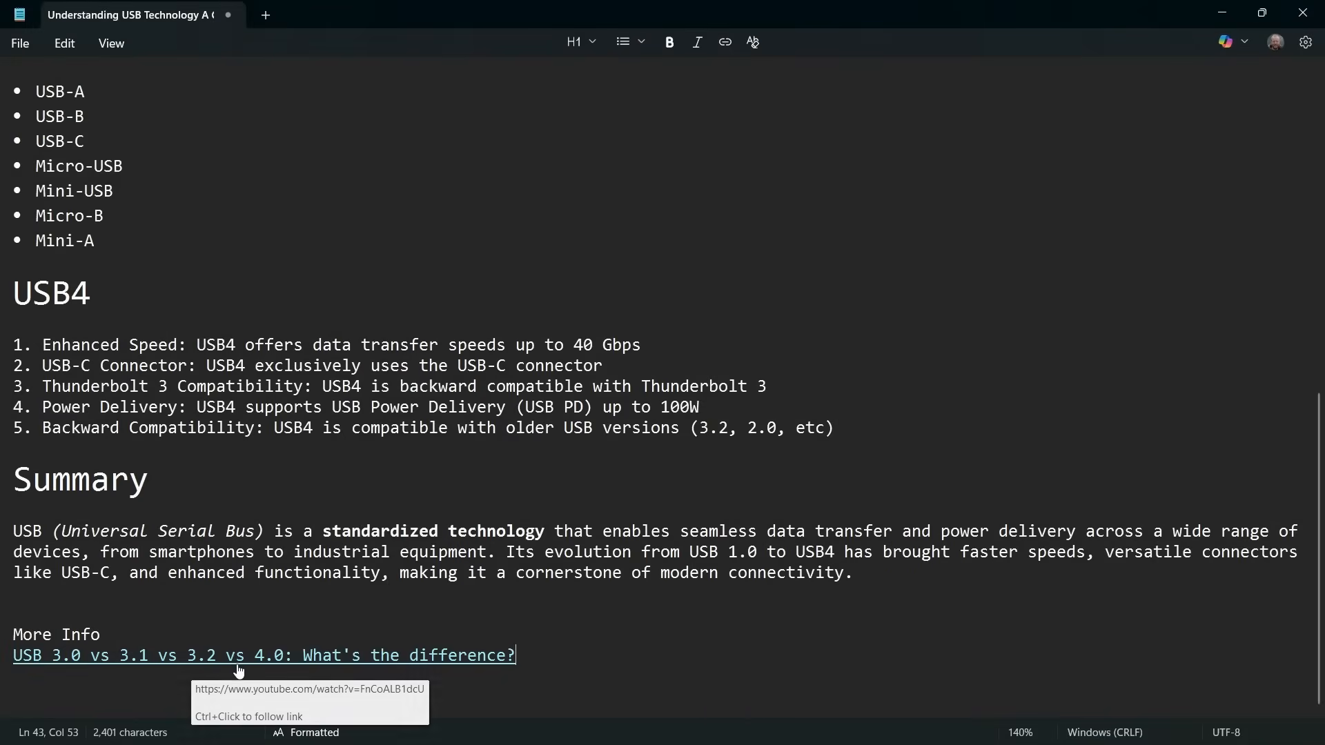
pyautogui.moveTo(414, 667)
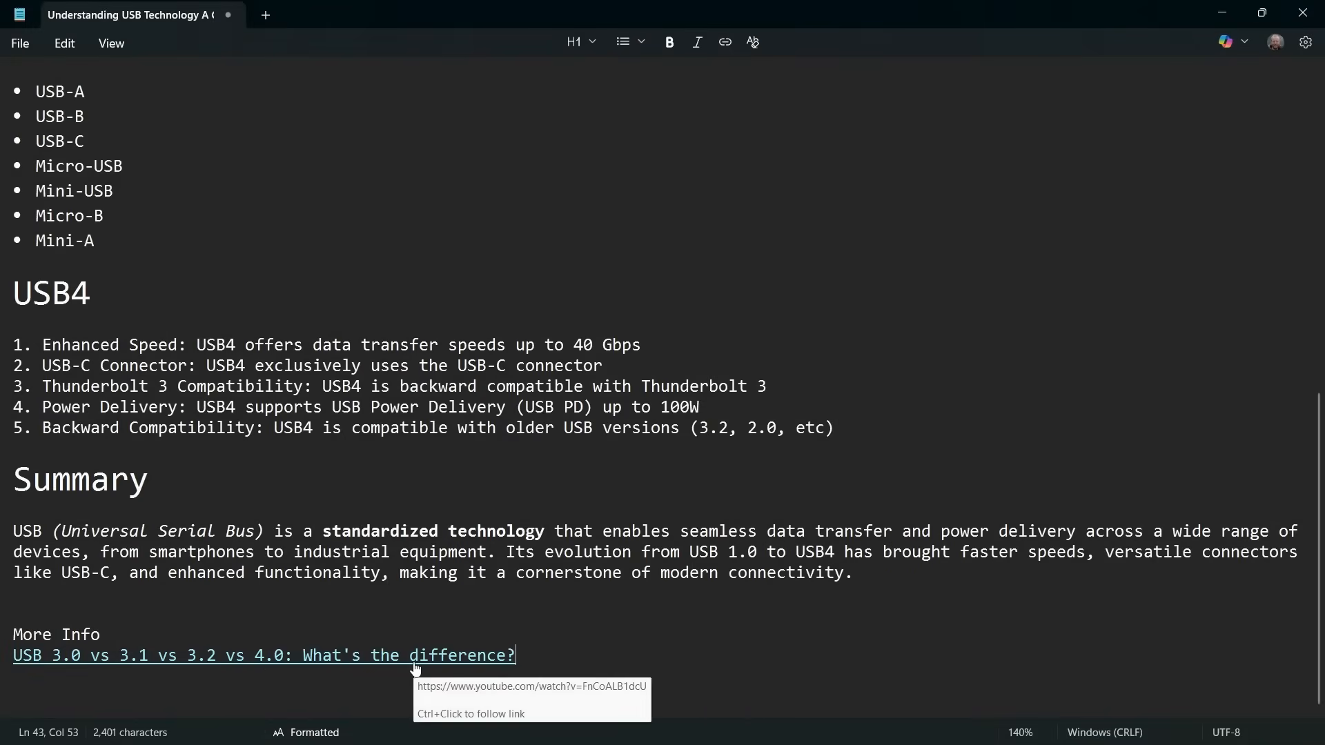
# Step: Make 'More Info' a third-level heading and select the link's Markdown source
pyautogui.doubleClick(80, 635)
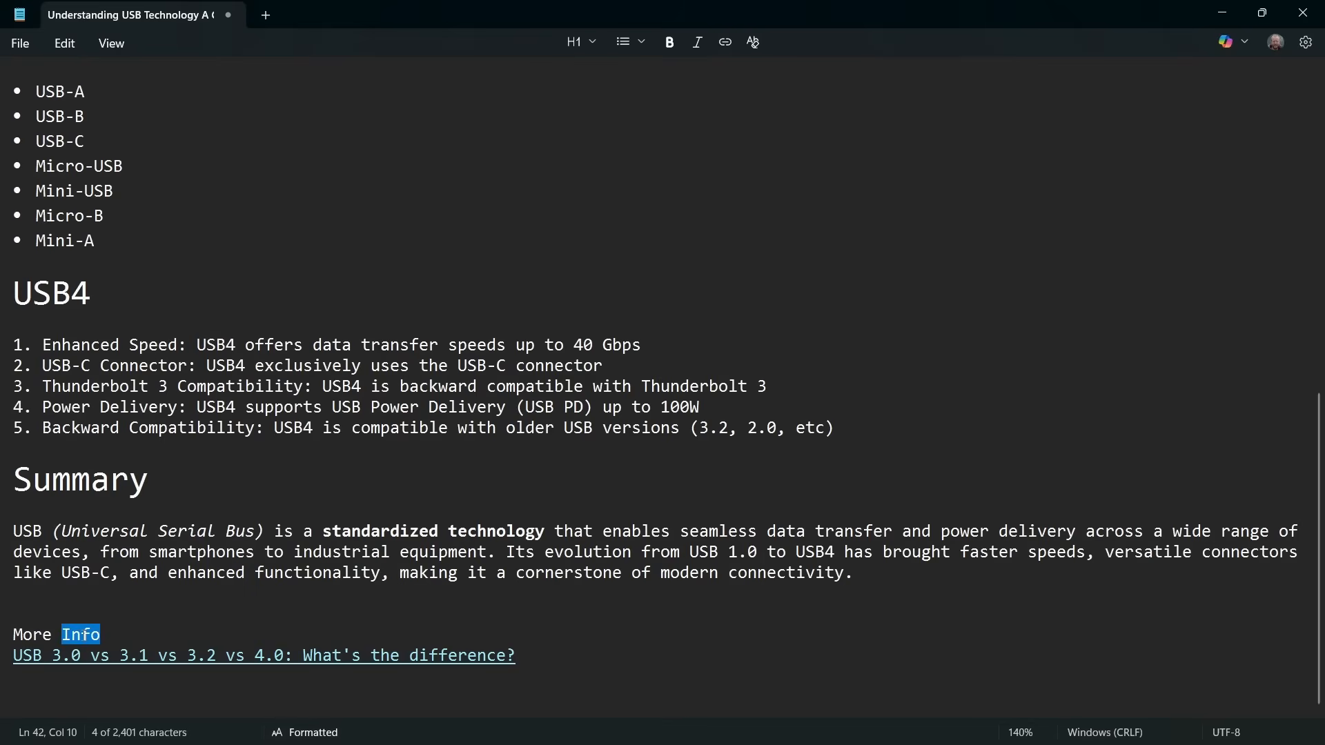
pyautogui.click(593, 42)
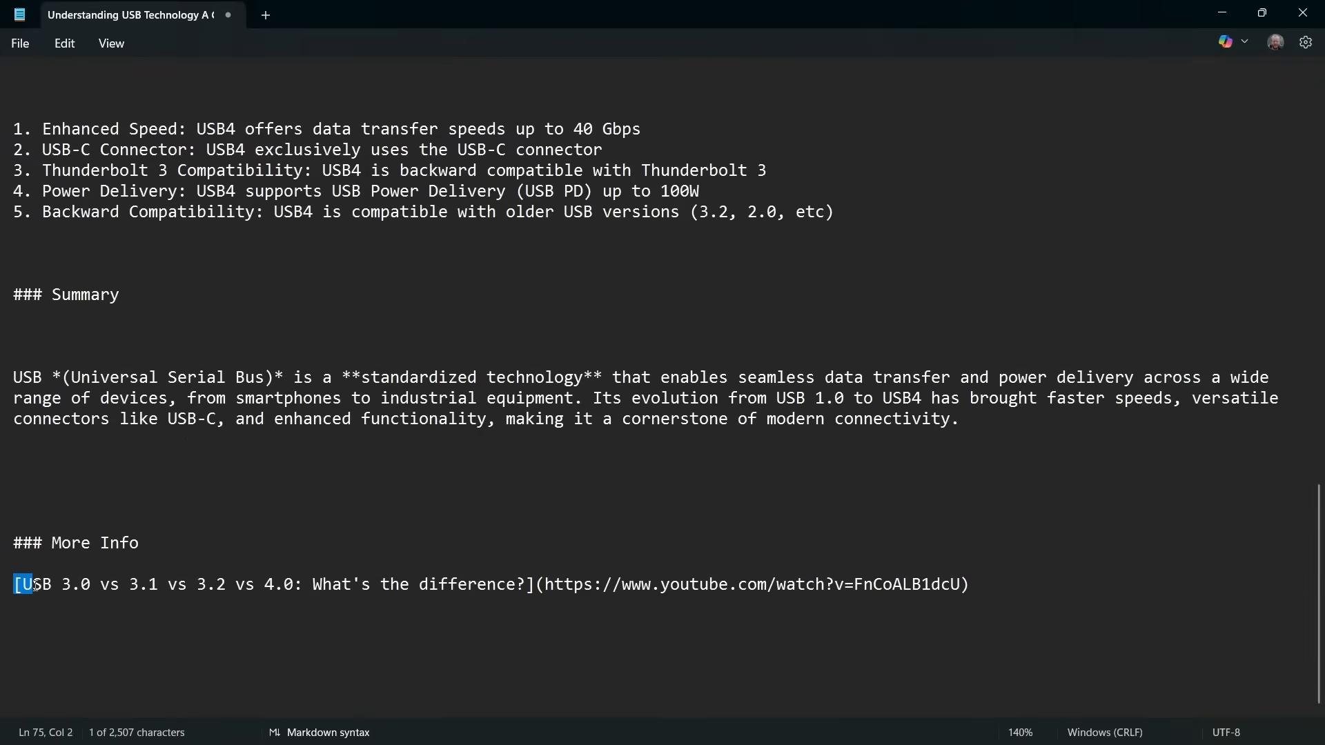
pyautogui.moveTo(25, 584); pyautogui.dragTo(524, 584)
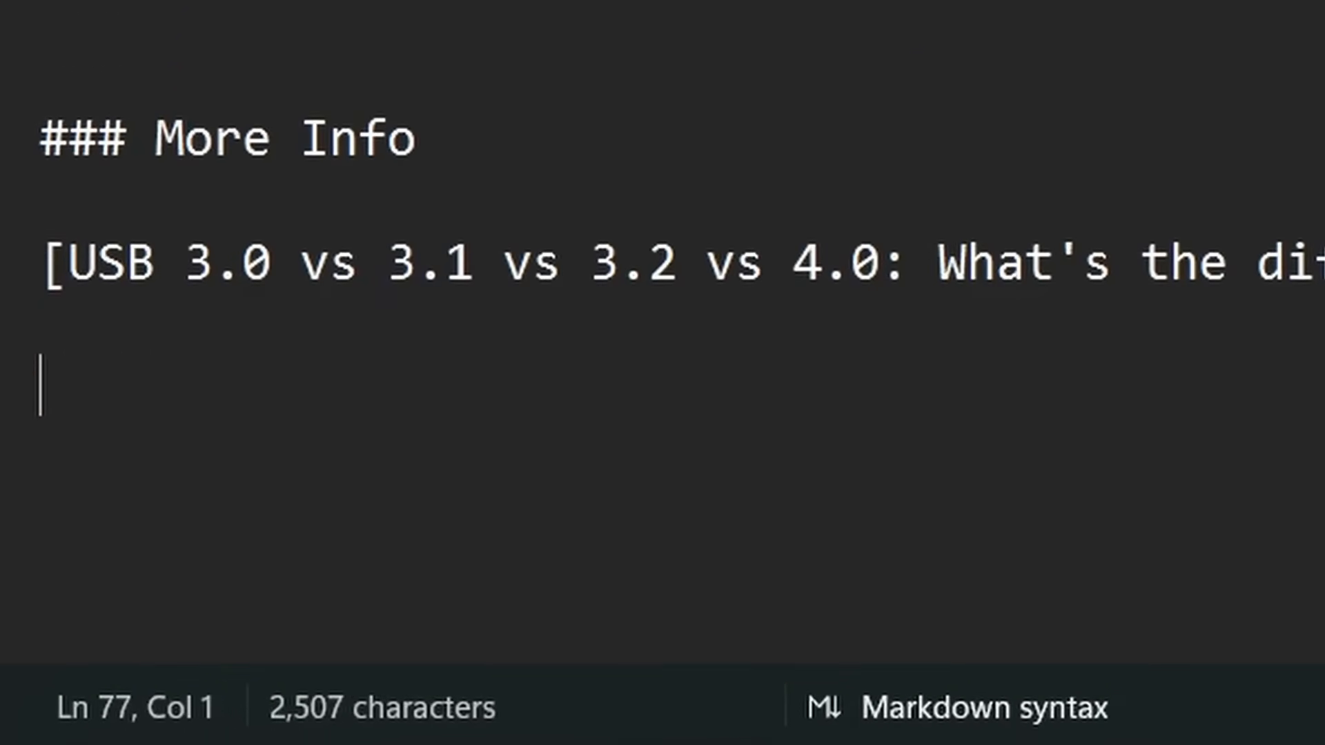
pyautogui.moveTo(270, 292)
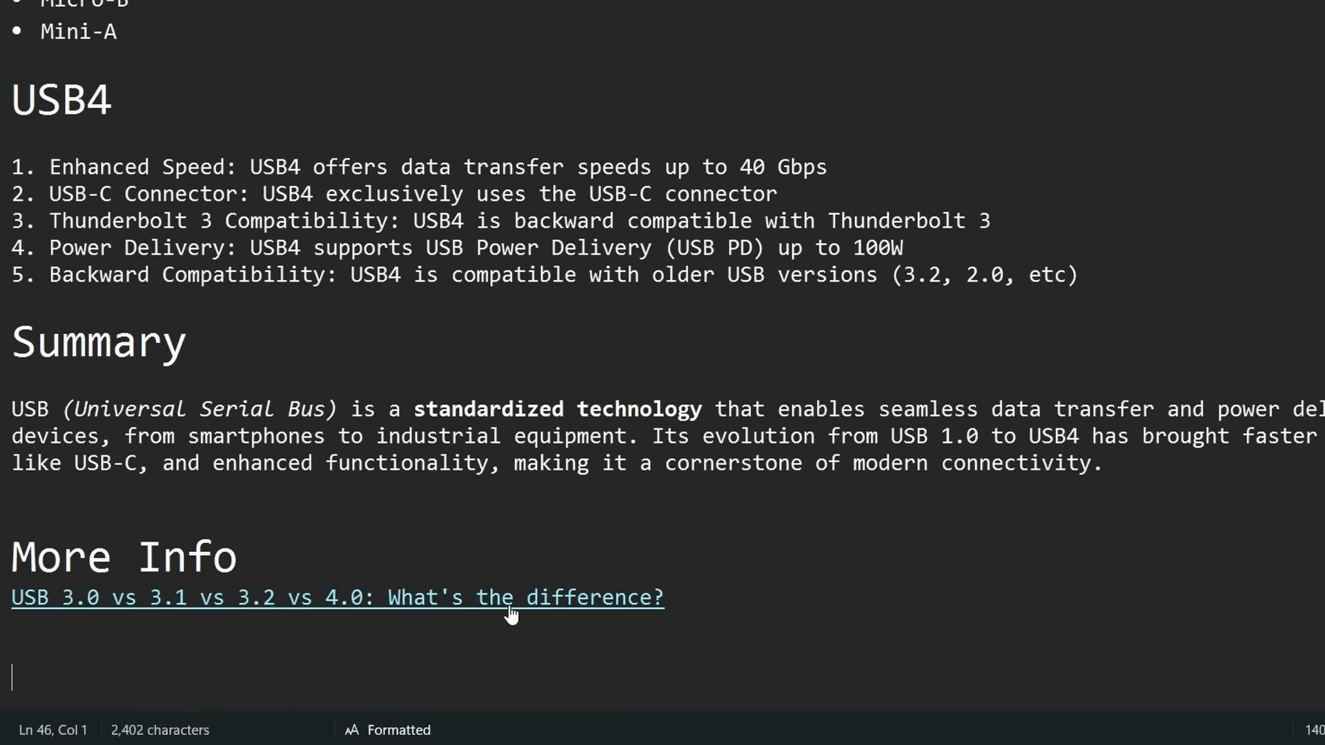
pyautogui.moveTo(976, 492)
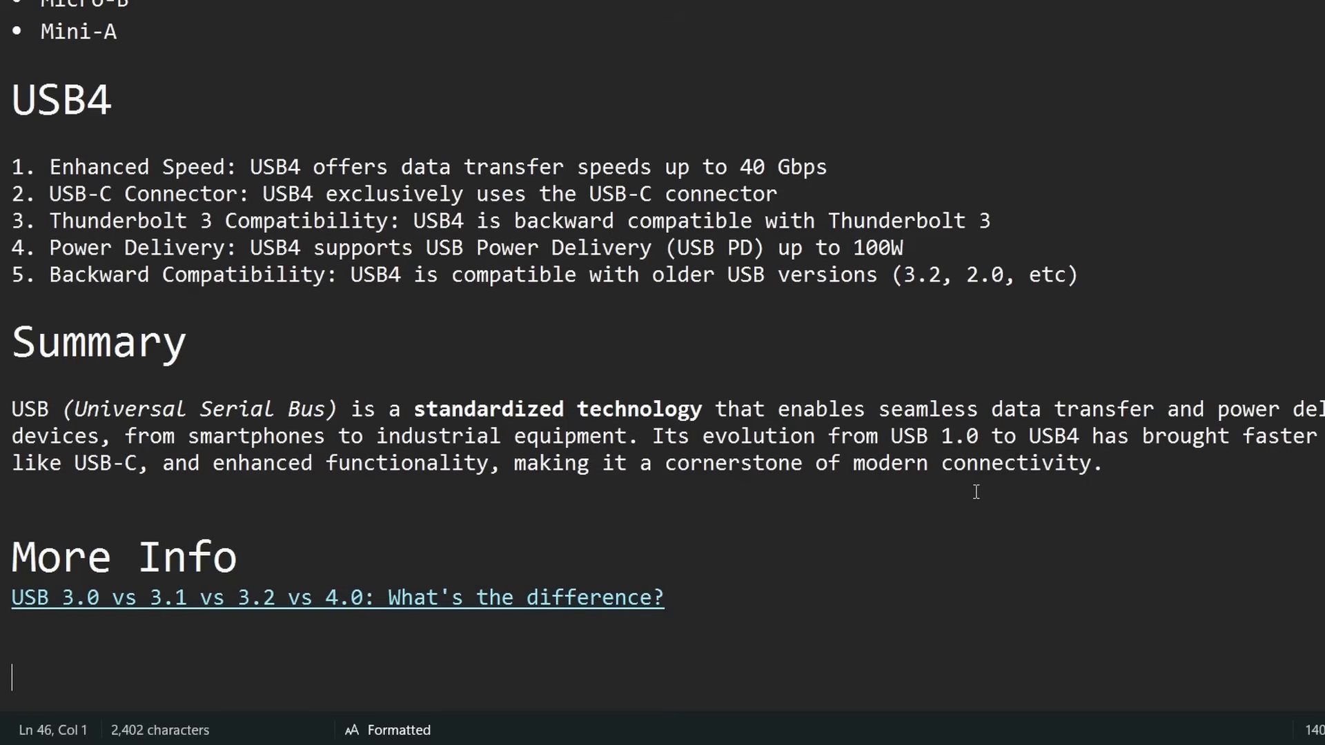